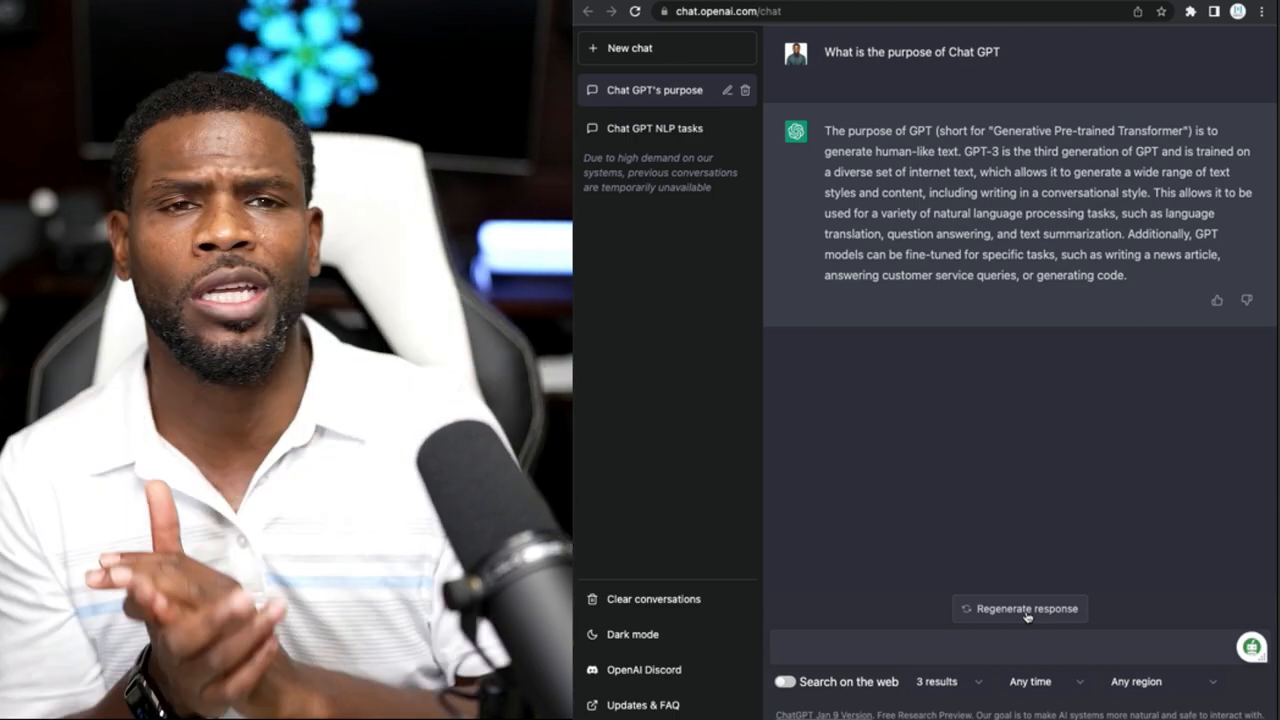
# Switch to the kvCORE Website Manager tab listing the four existing blog posts
pyautogui.click(520, 16)
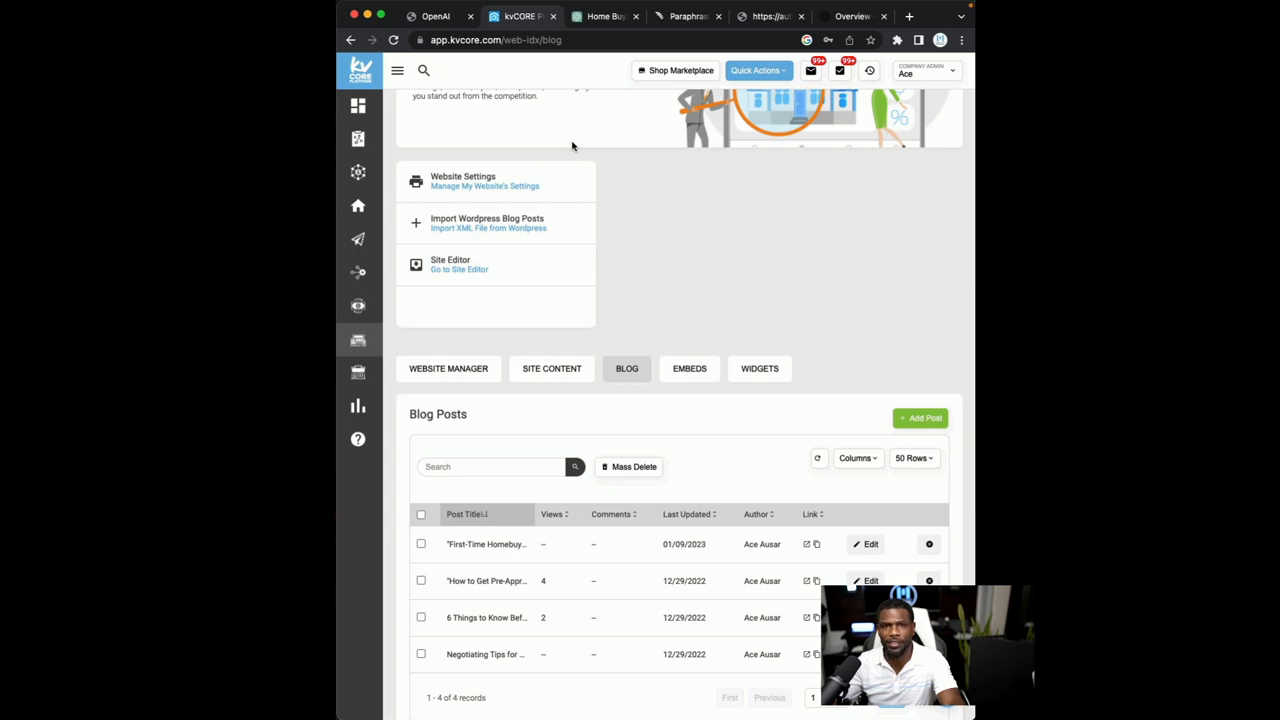
pyautogui.moveTo(780, 158)
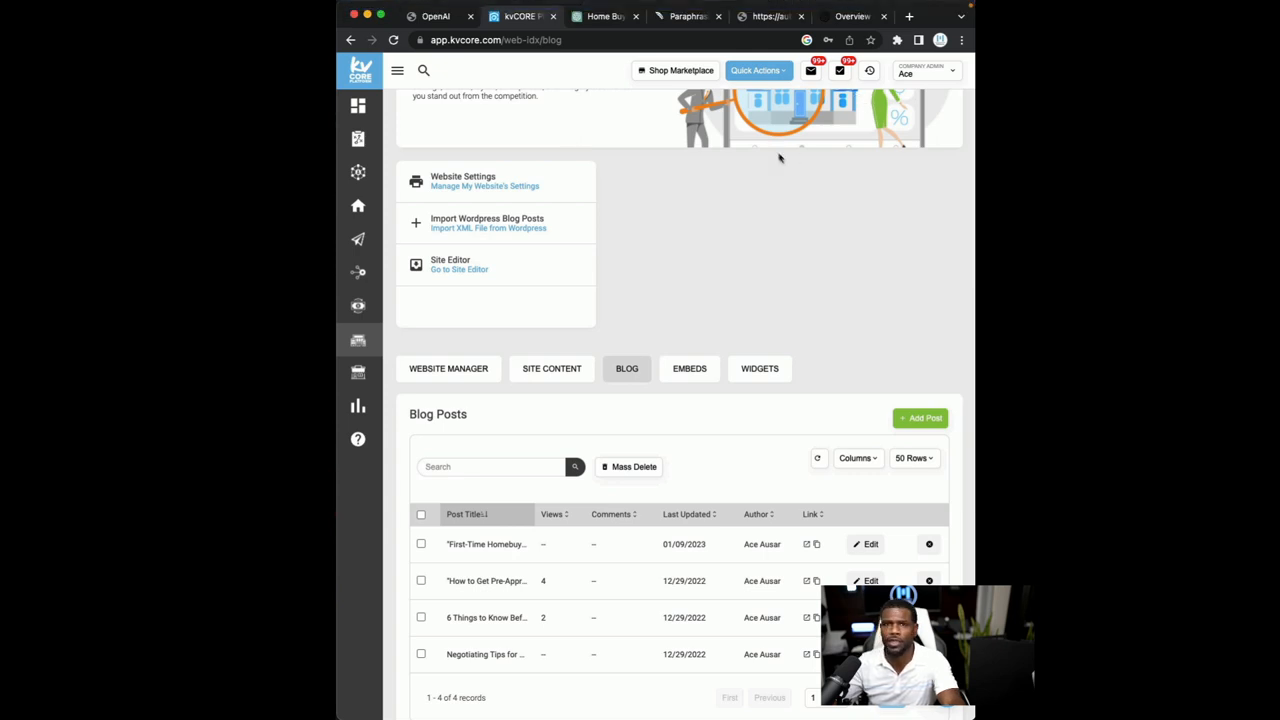
pyautogui.moveTo(696, 152)
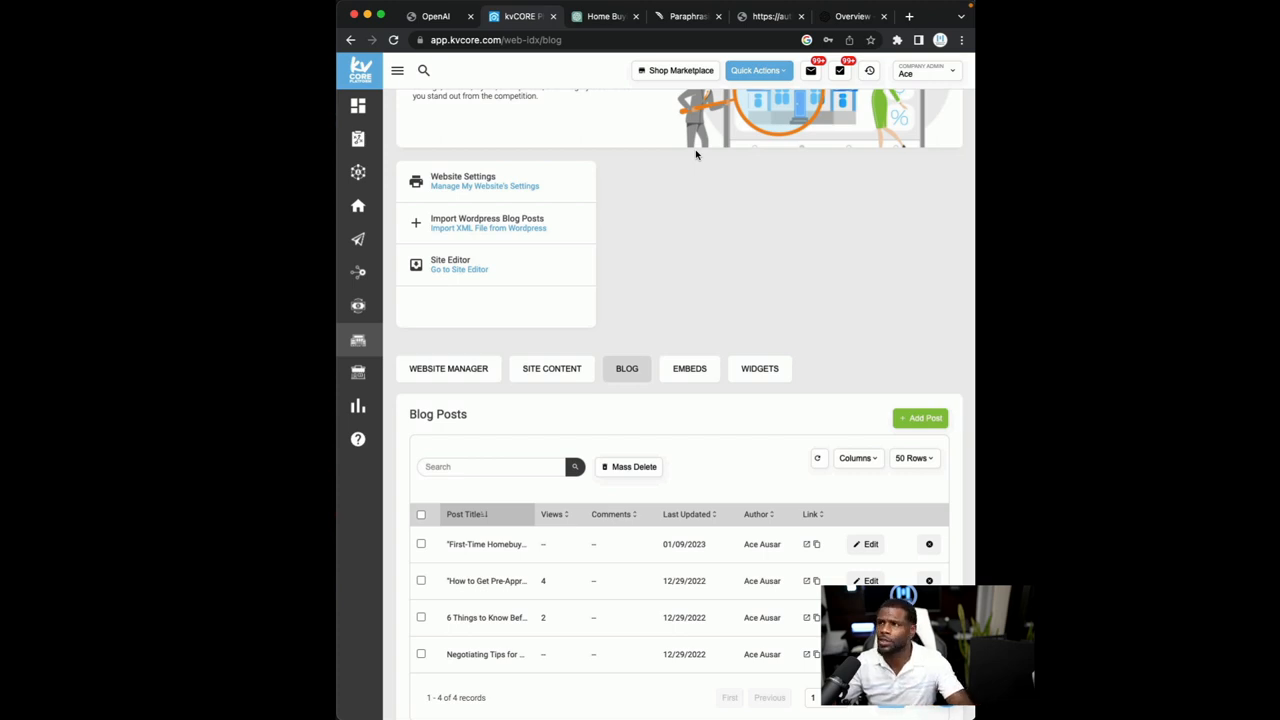
pyautogui.moveTo(738, 62)
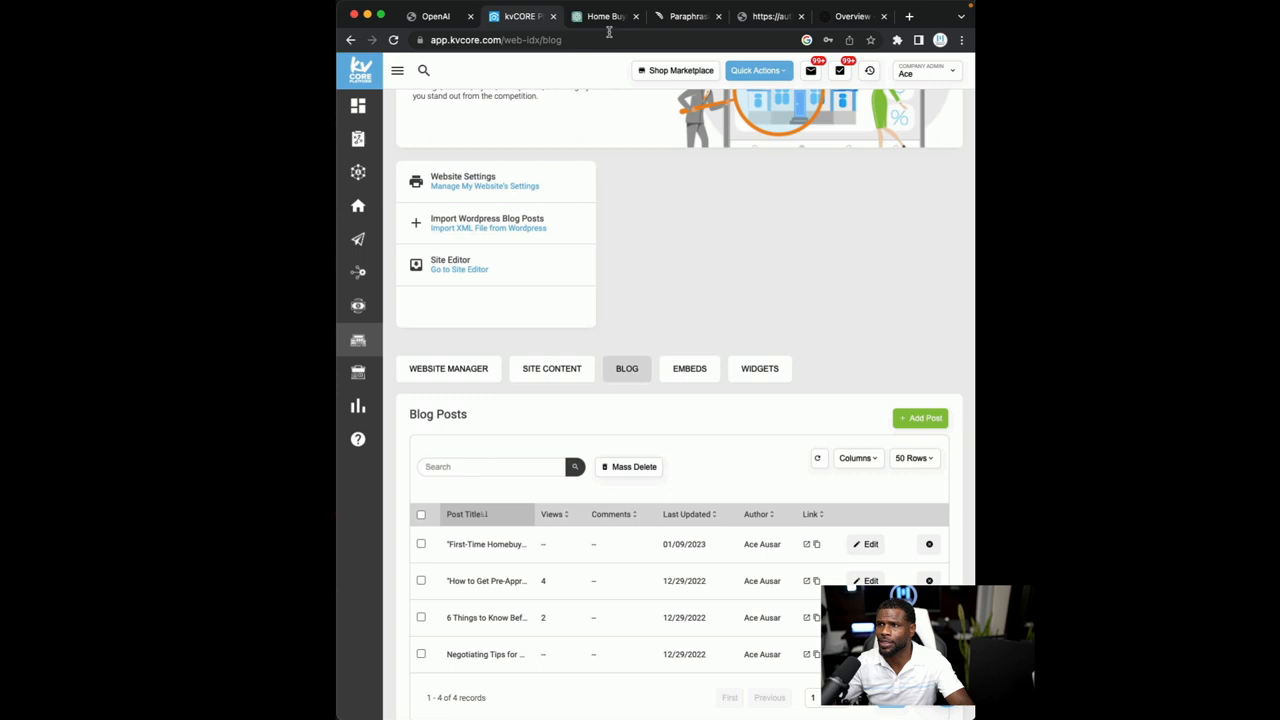
pyautogui.moveTo(600, 16)
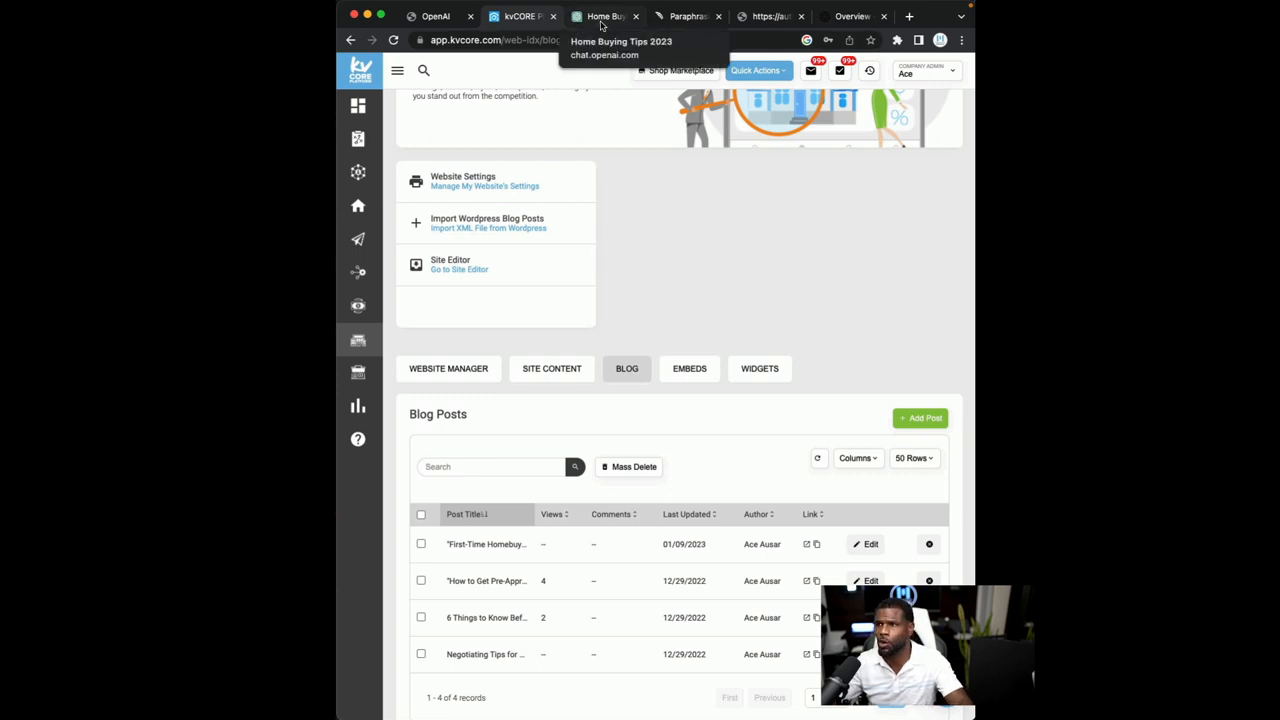
# Revisit the Home Buying Tips 2023 chat, then reach the OpenAI sign-in page via openai.com in a new tab
pyautogui.click(600, 16)
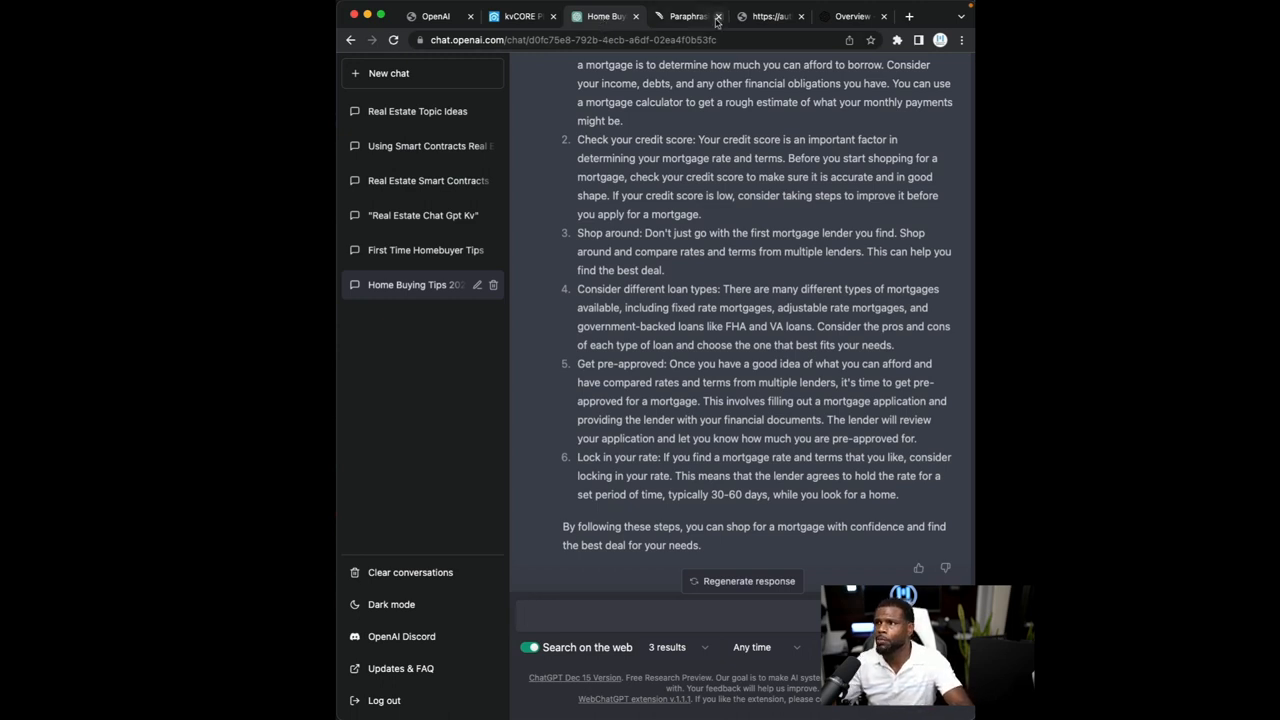
pyautogui.click(852, 16)
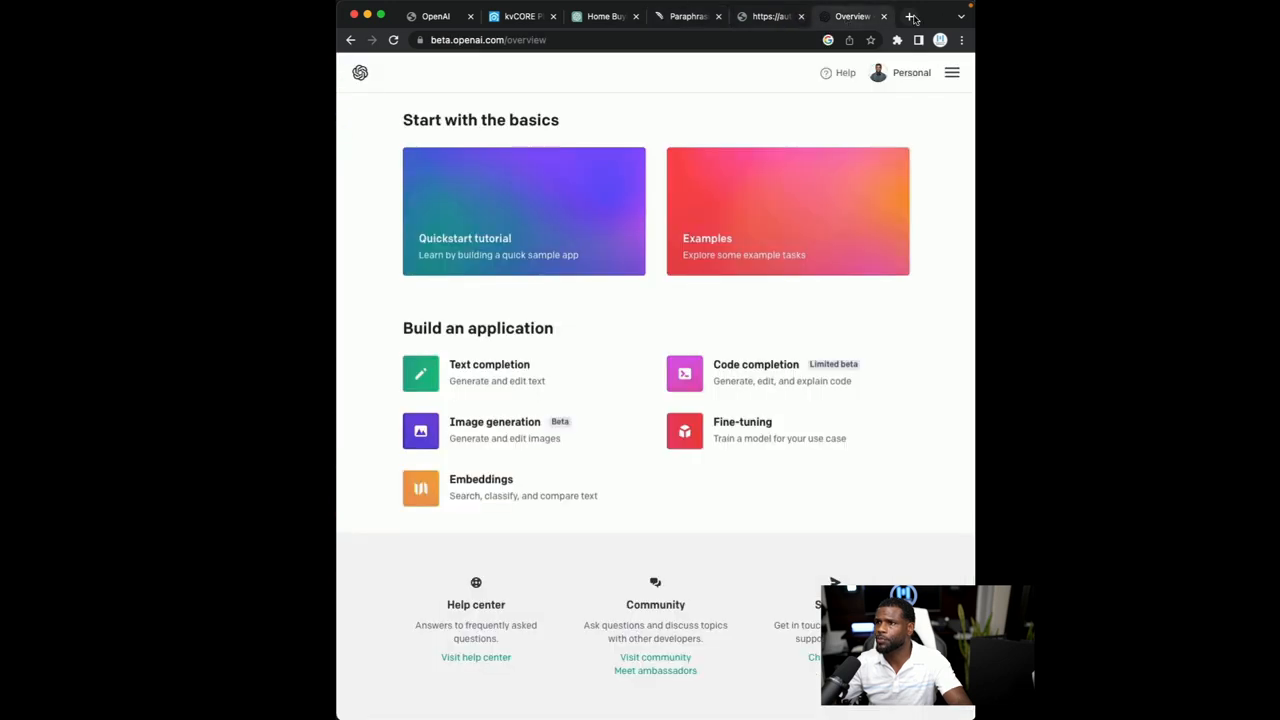
pyautogui.click(908, 16)
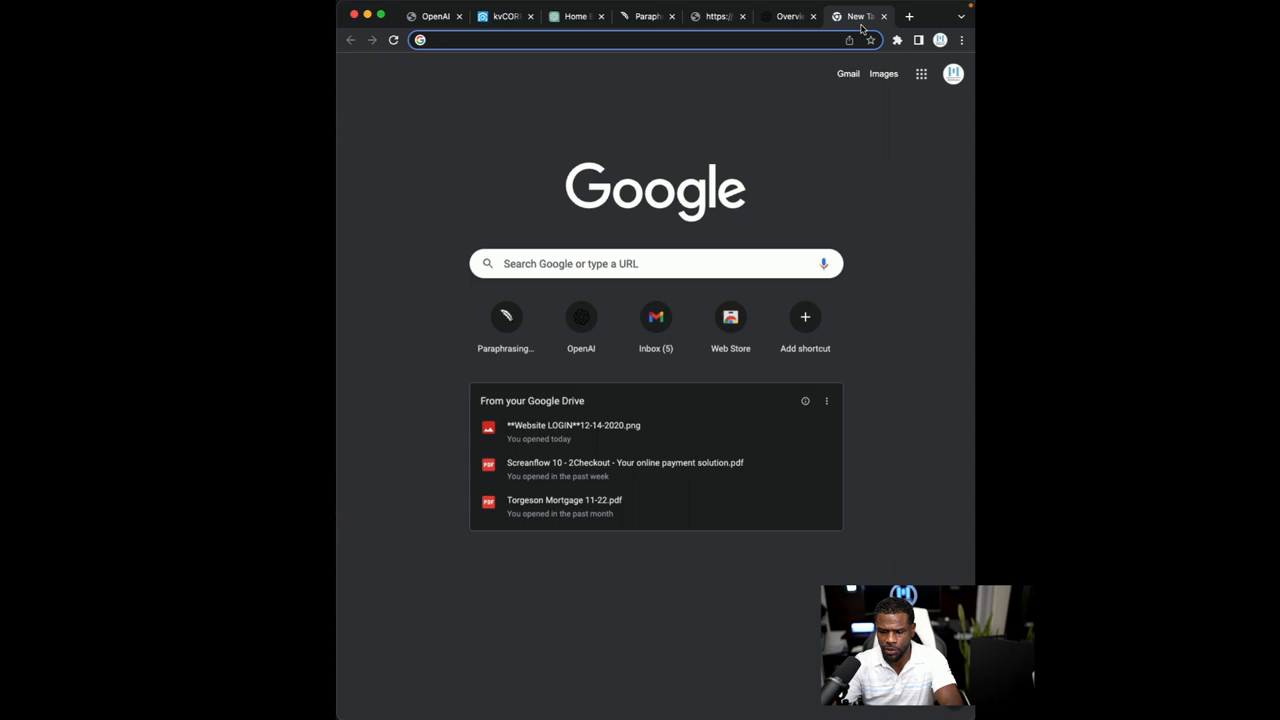
pyautogui.write('open a')
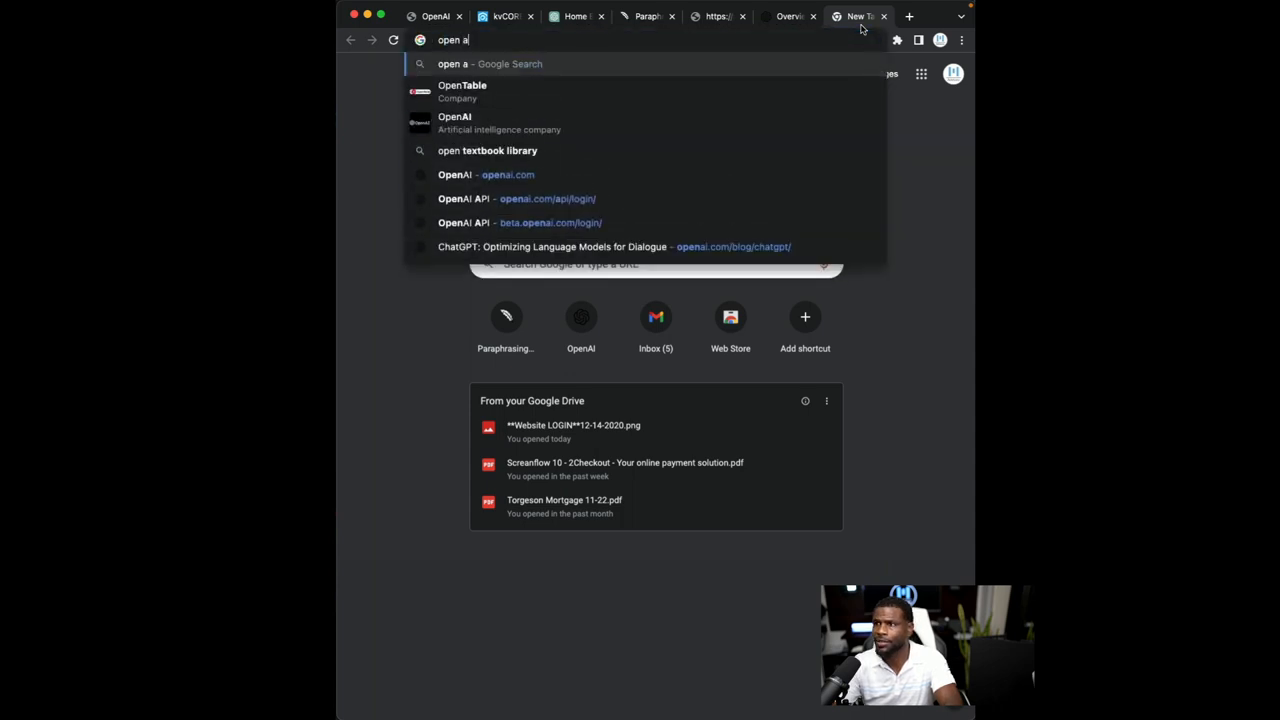
pyautogui.write('openai.com')
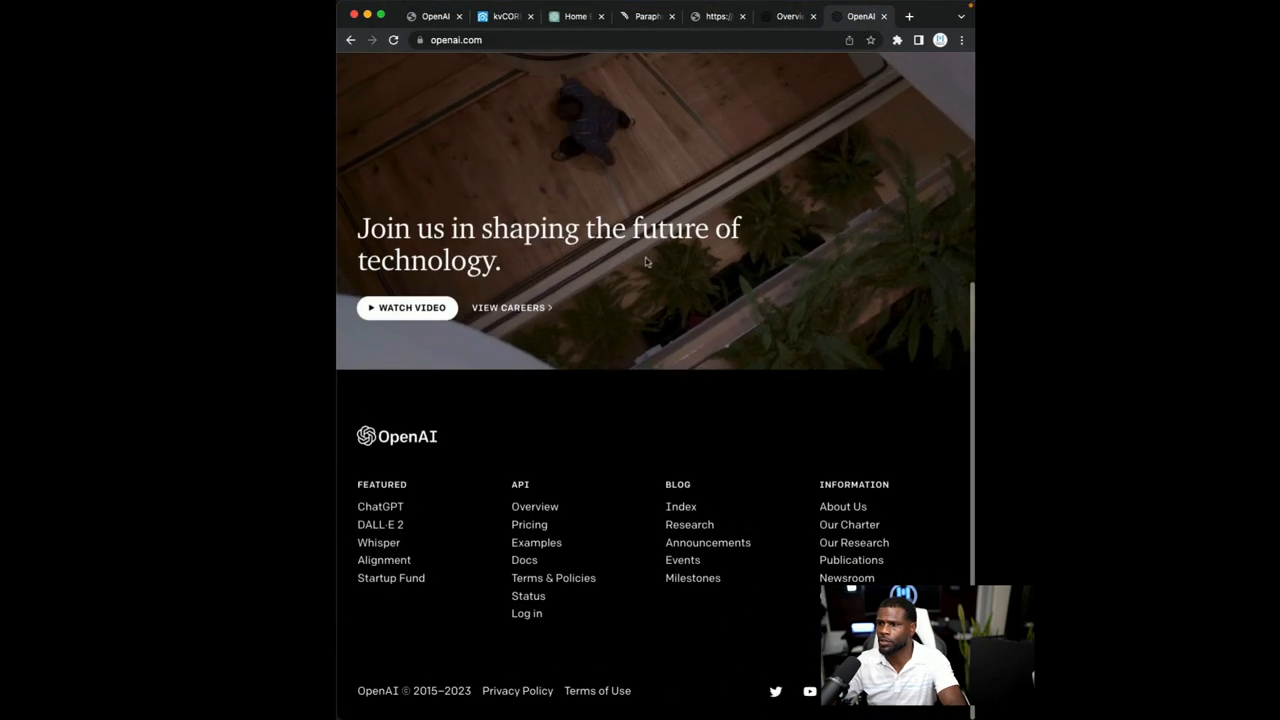
pyautogui.click(526, 612)
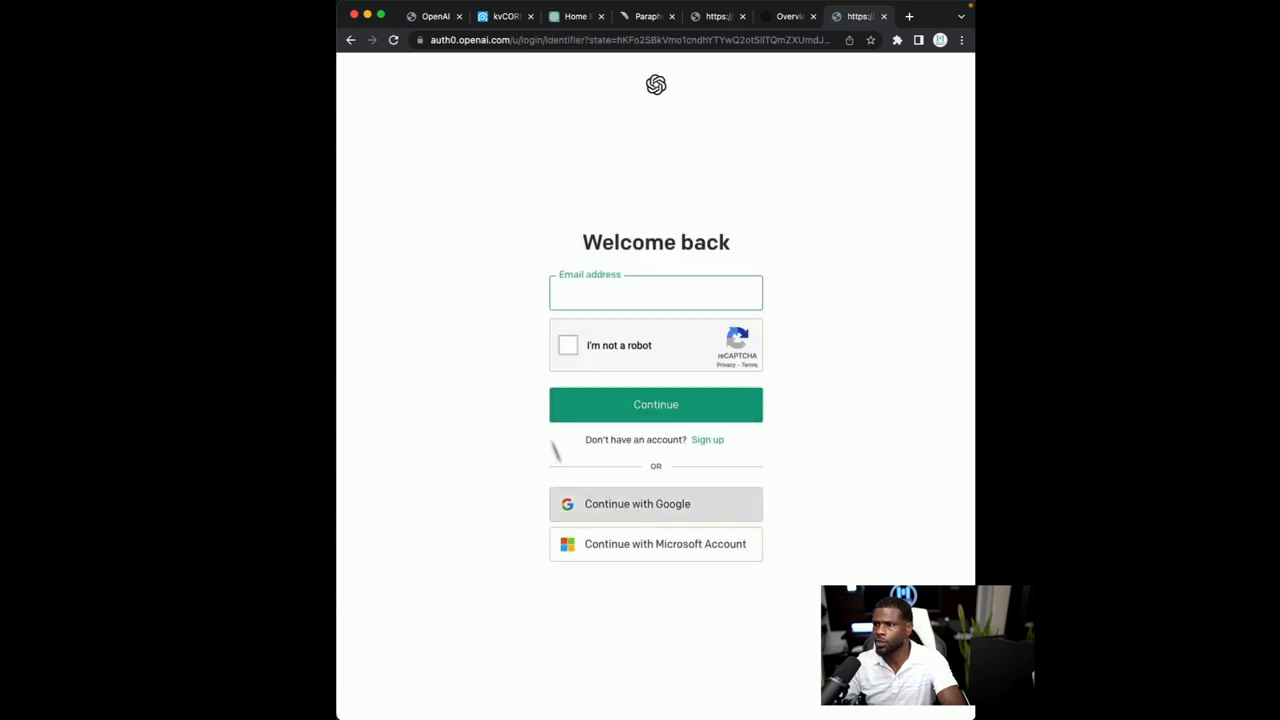
pyautogui.click(656, 404)
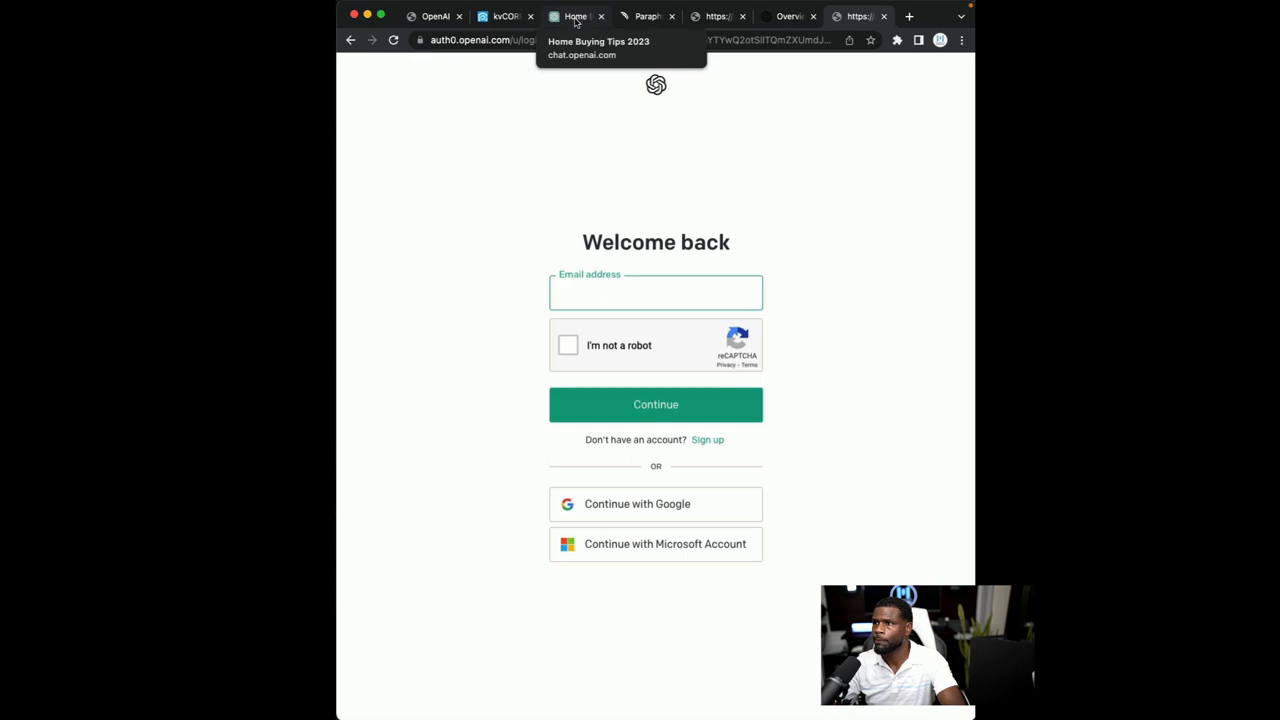
# Return to the Home Buying Tips 2023 conversation and scroll to the mortgage shopping steps
pyautogui.click(576, 16)
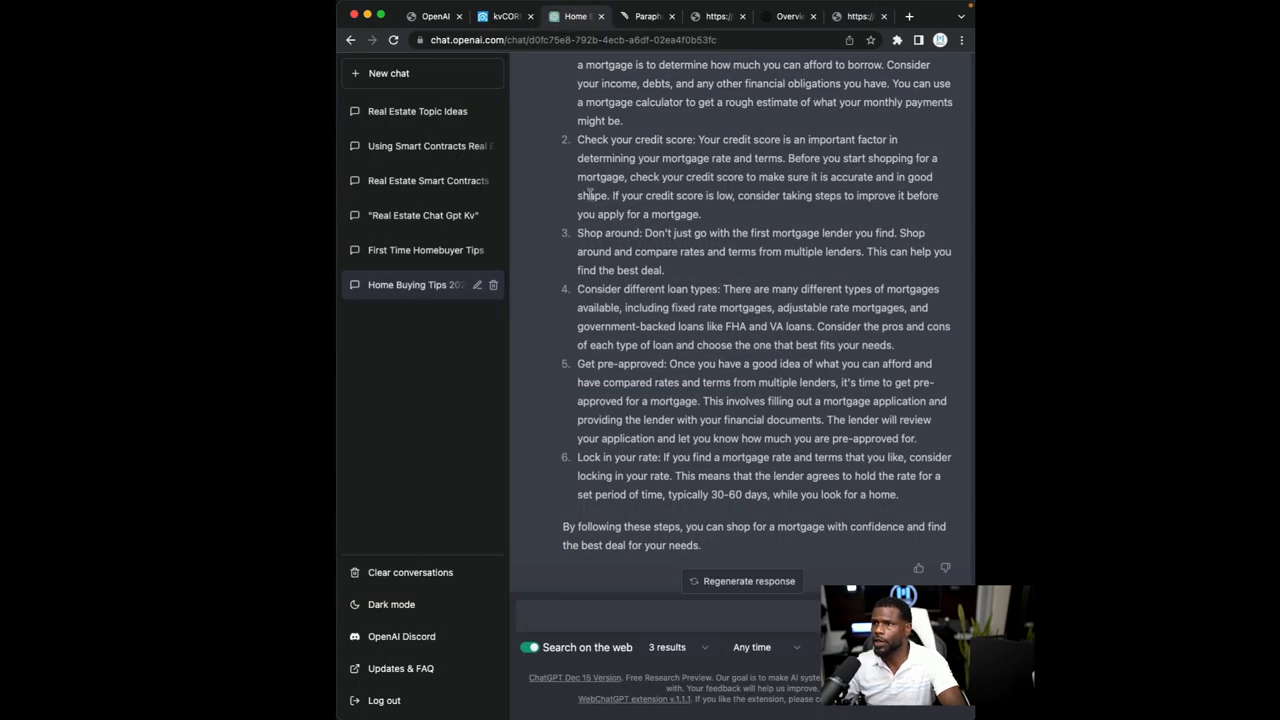
pyautogui.scroll(-3)
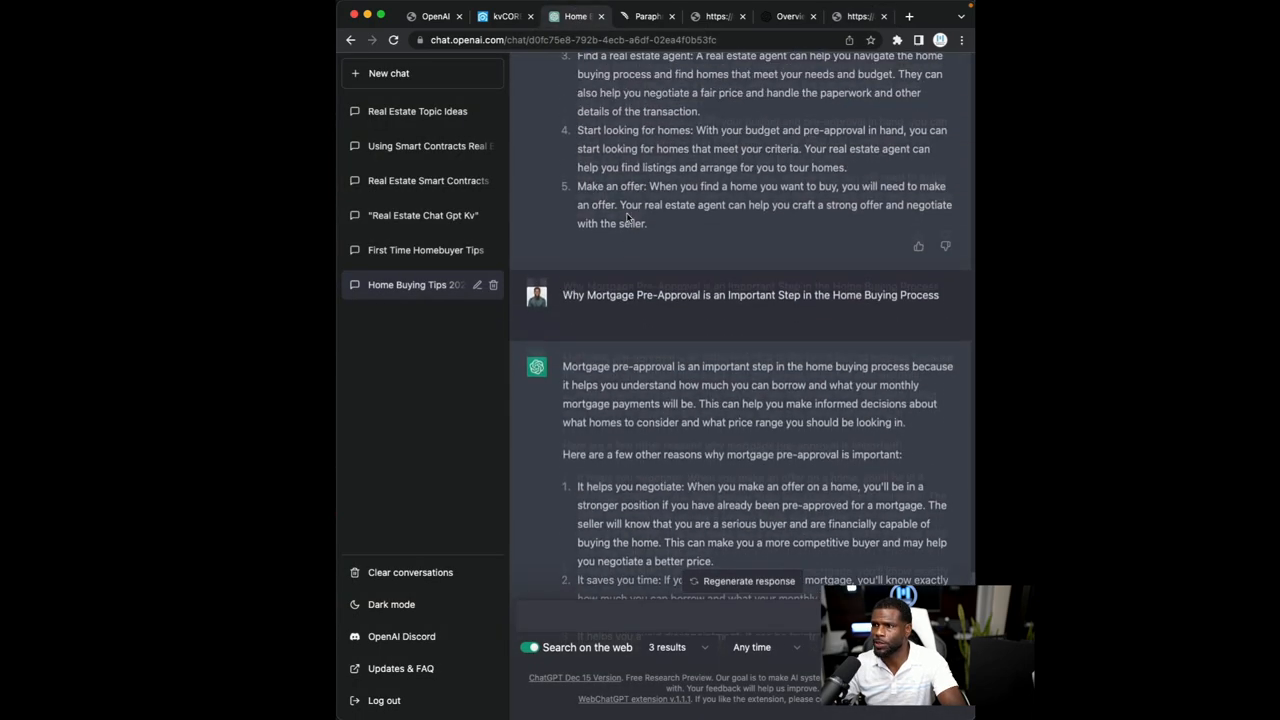
pyautogui.scroll(-3)
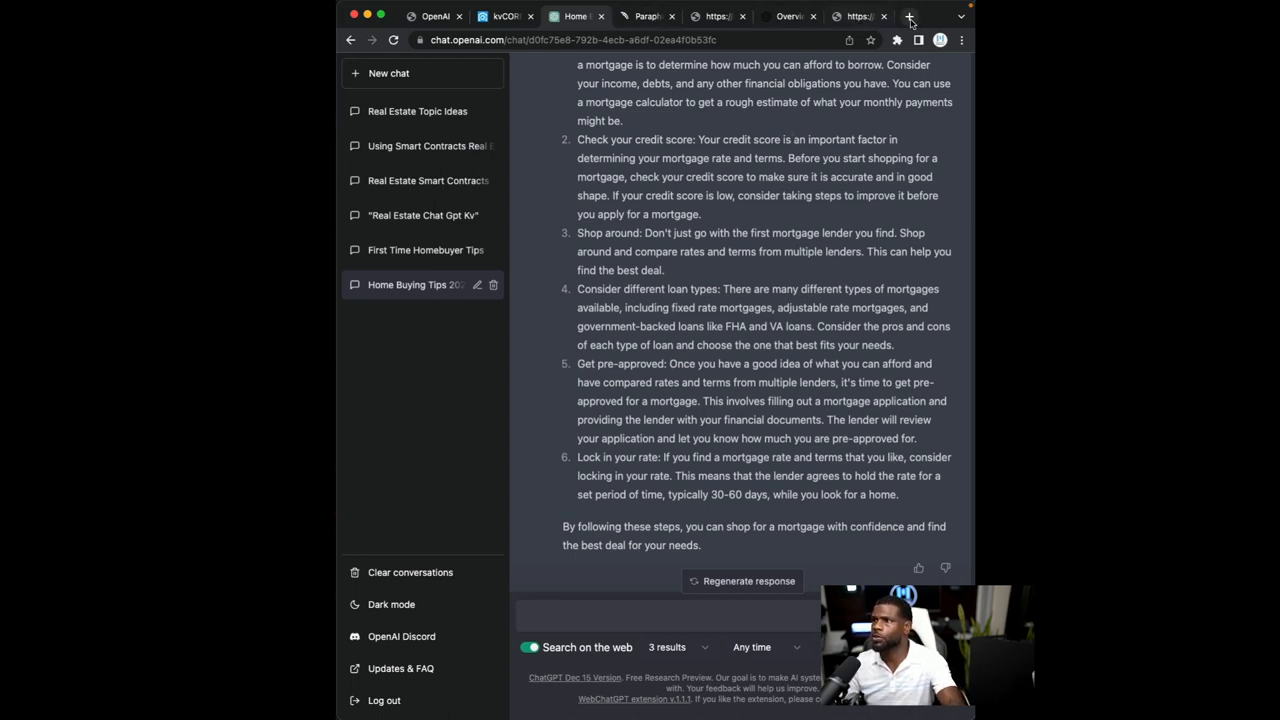
# Go to quillbot.com and paraphrase the offer, paperwork and closing passage into a 55-word version
pyautogui.click(908, 16)
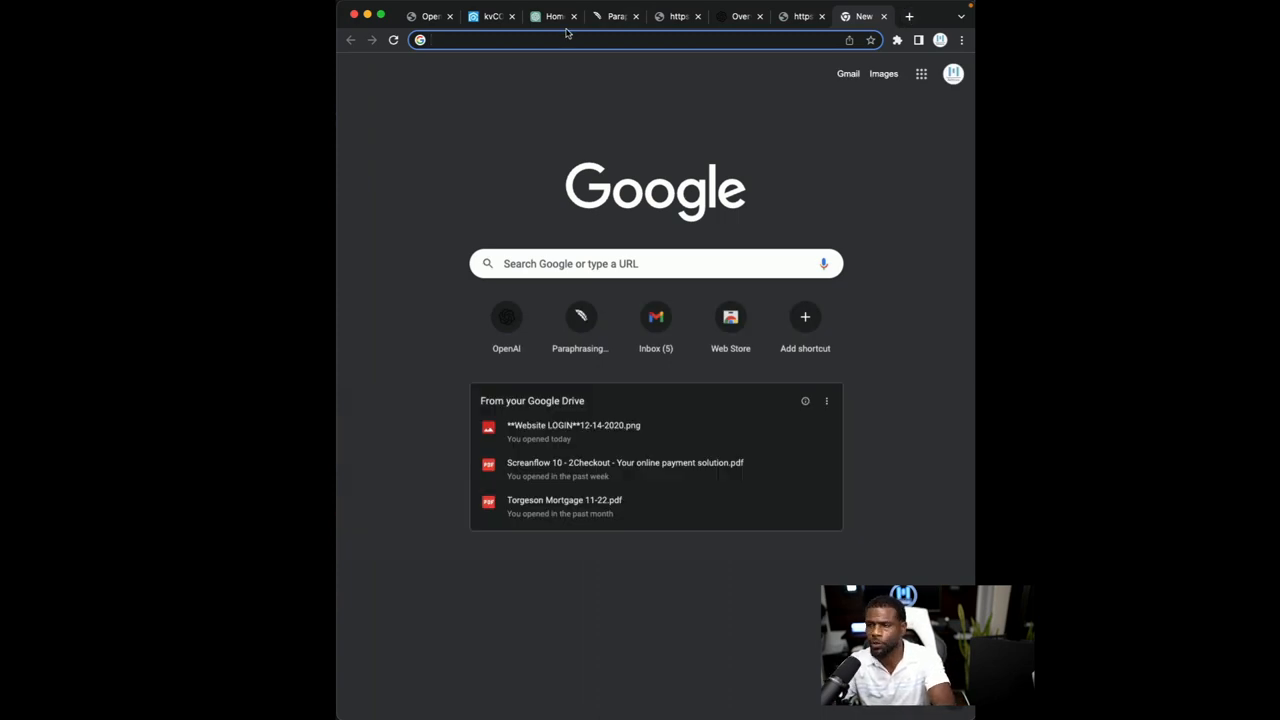
pyautogui.write('quillbot.com')
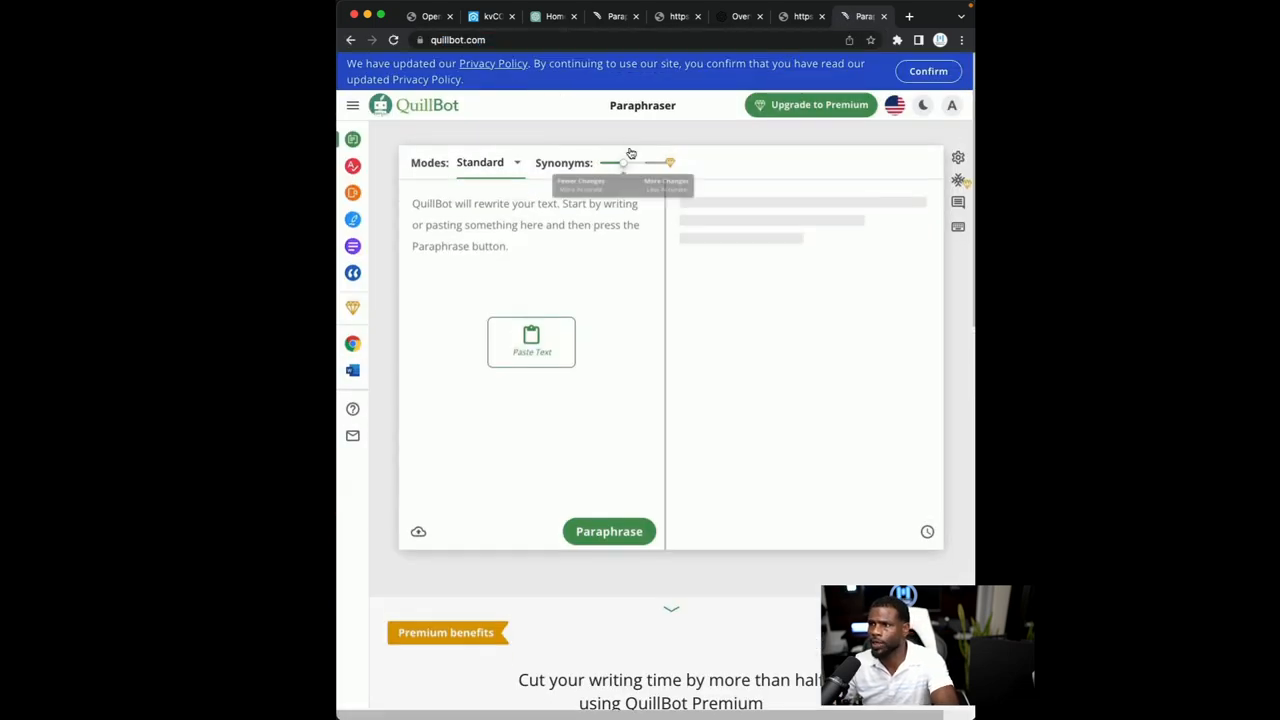
pyautogui.moveTo(520, 208)
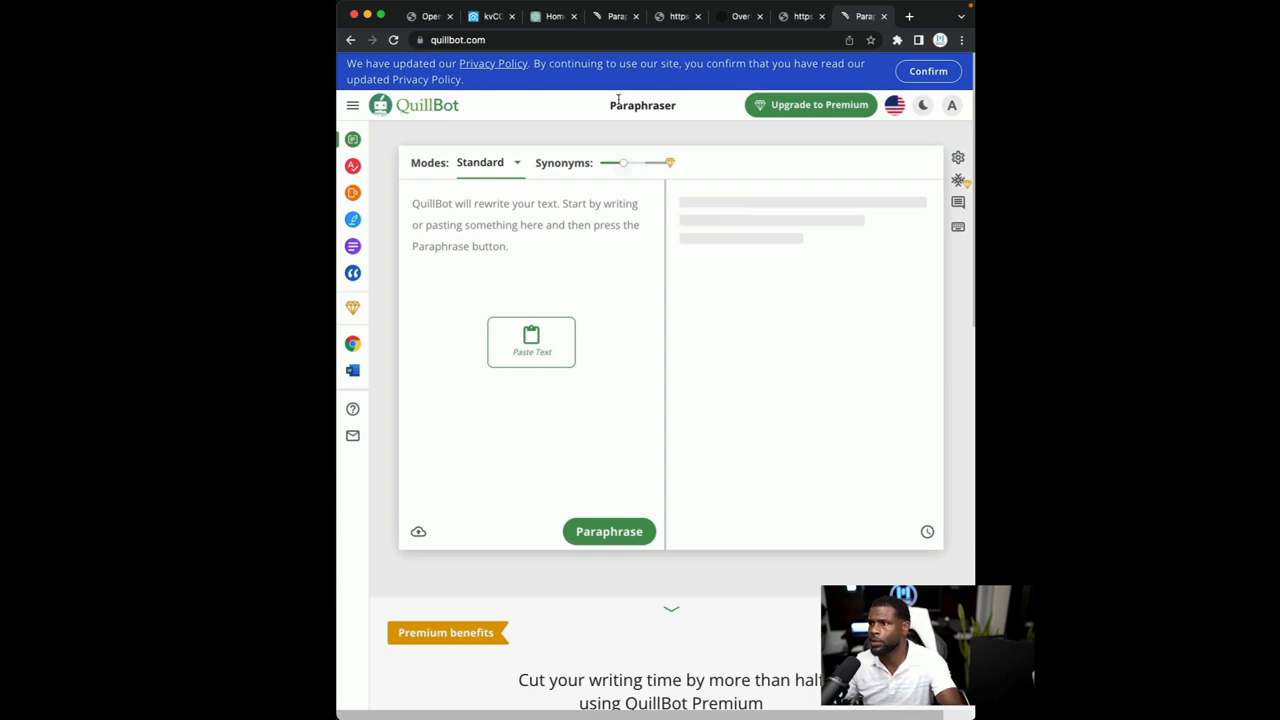
pyautogui.moveTo(496, 308)
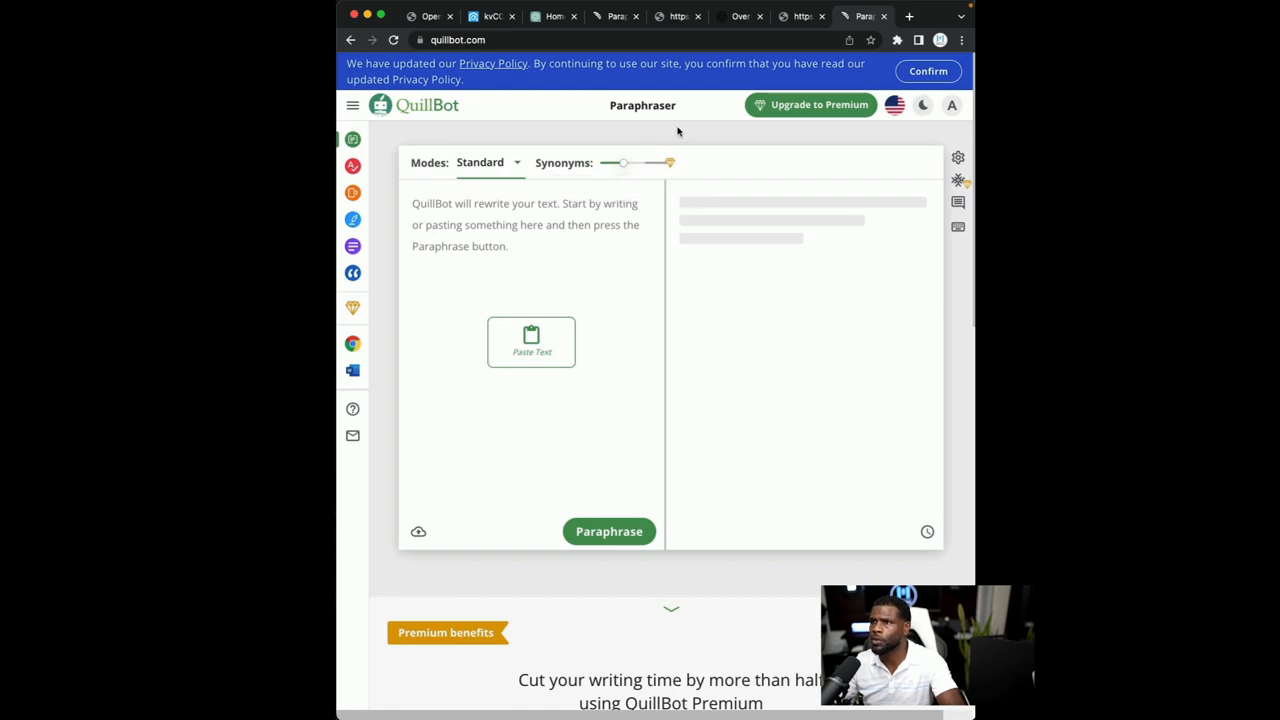
pyautogui.click(552, 16)
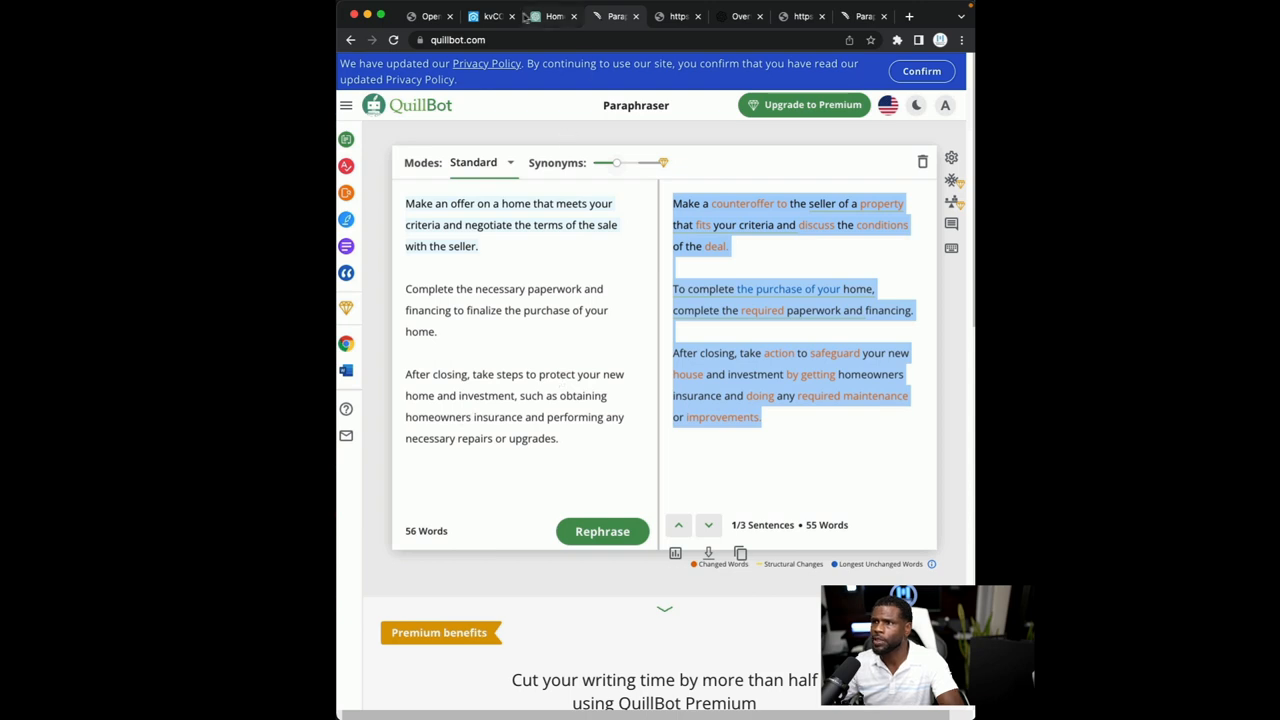
# Open a blank Add Blog Post form from kvCORE's Blog tab via Add Post
pyautogui.click(490, 16)
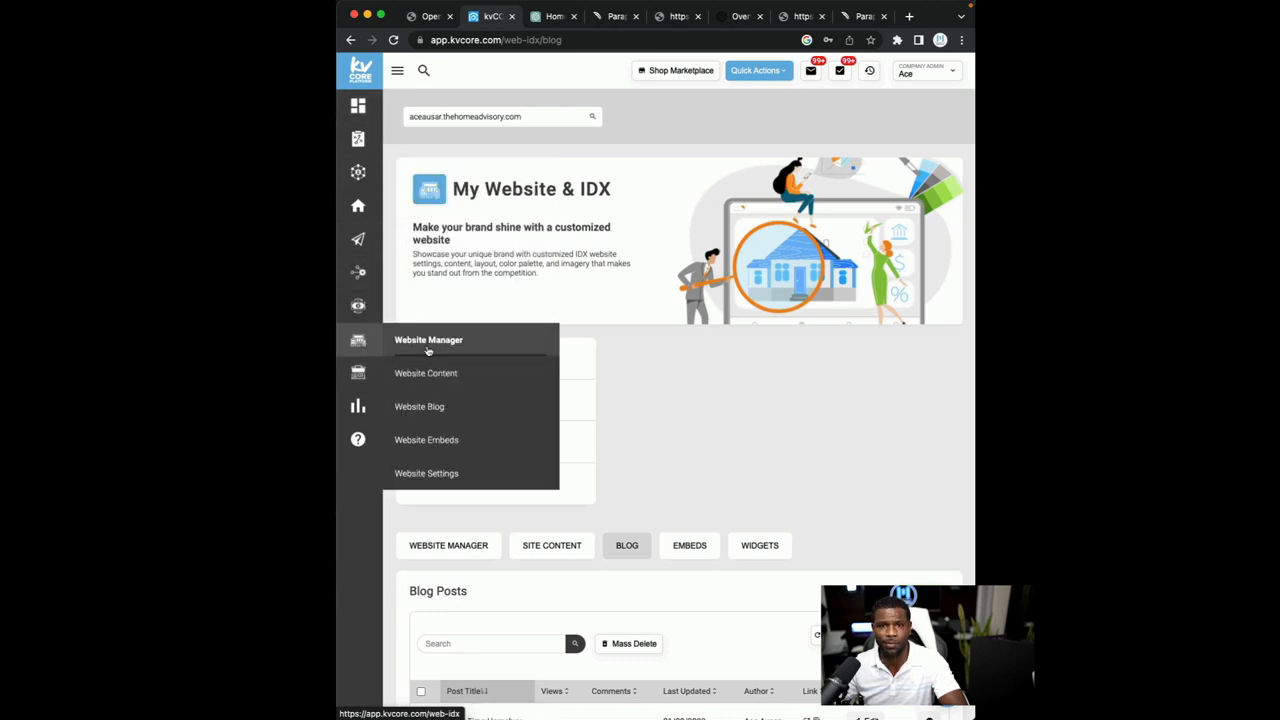
pyautogui.moveTo(420, 406)
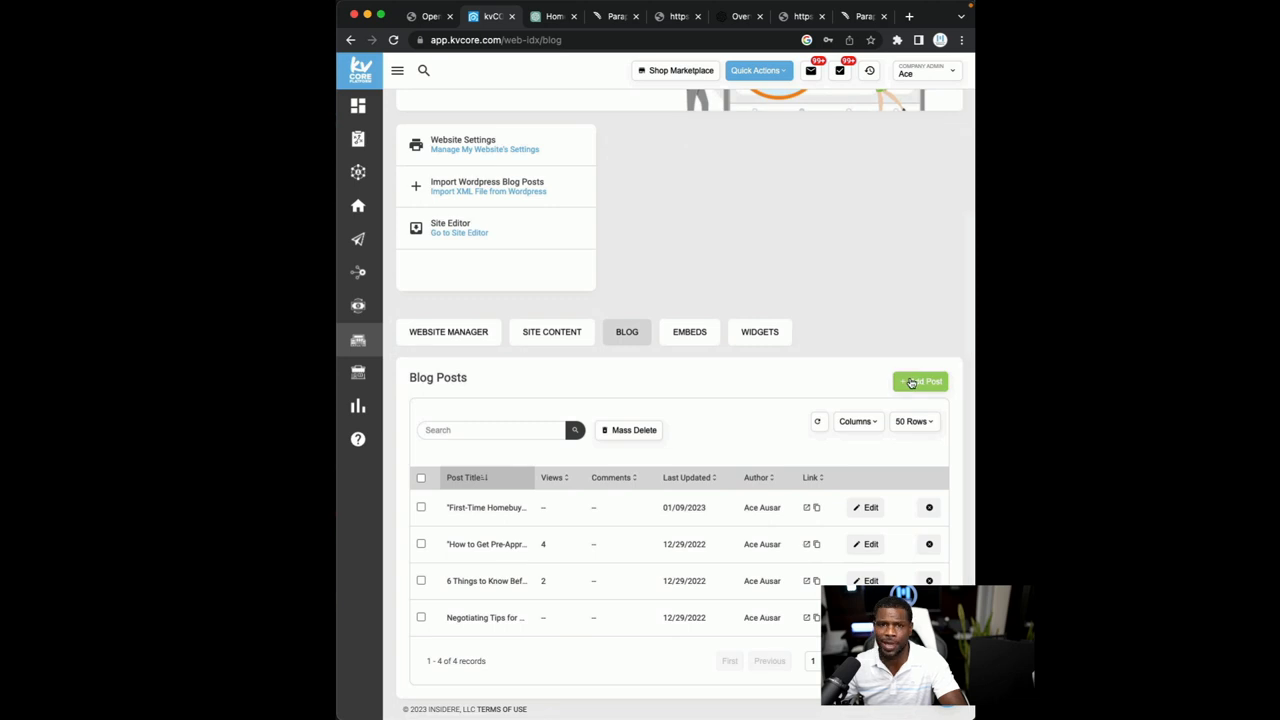
pyautogui.click(920, 380)
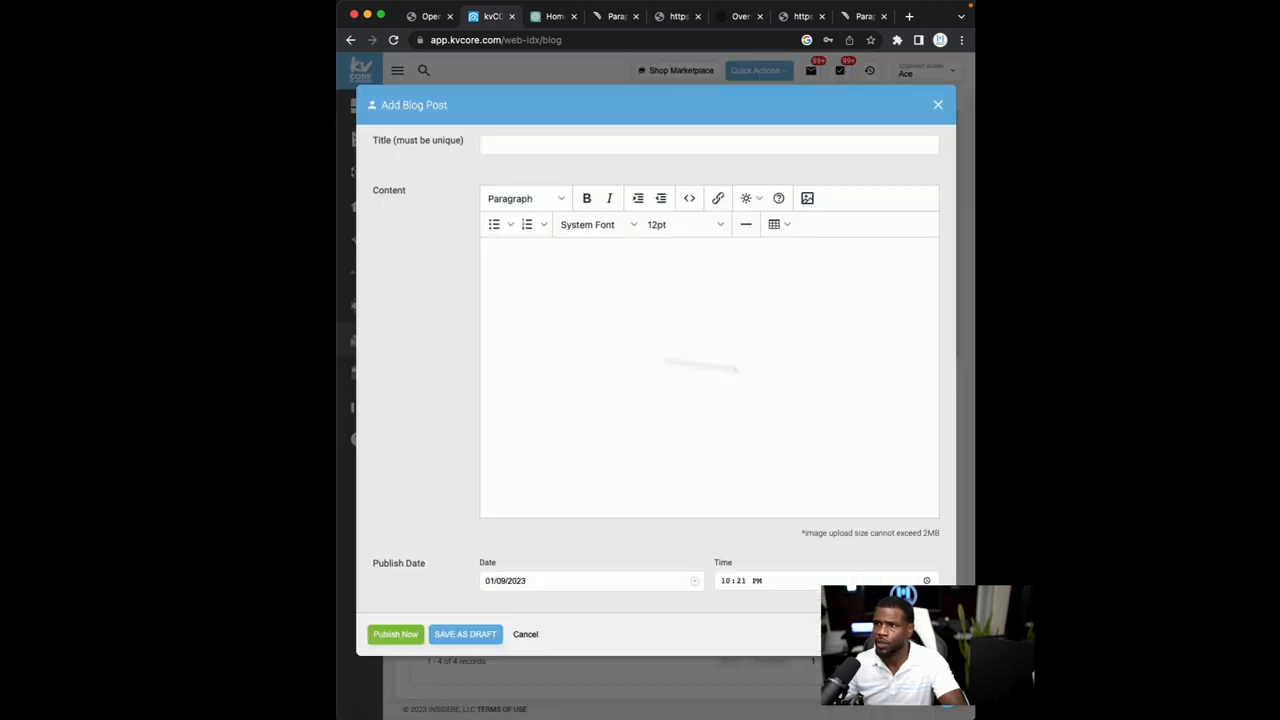
pyautogui.moveTo(516, 312)
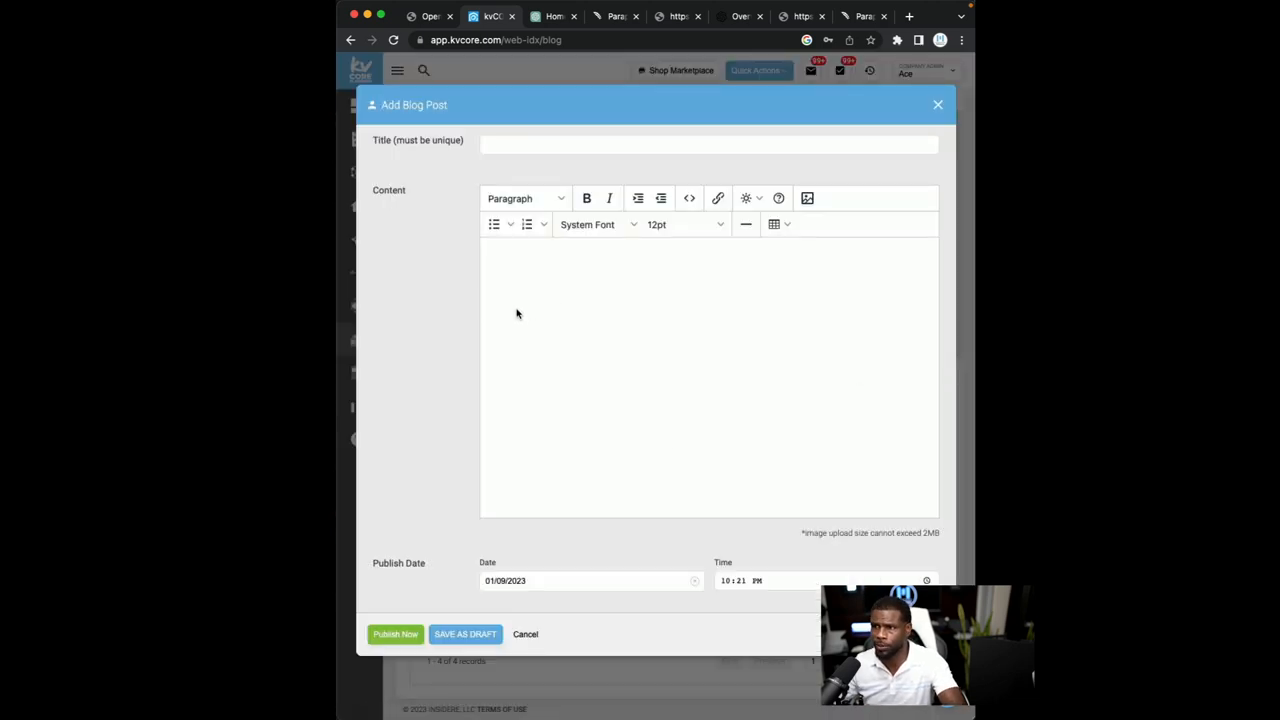
pyautogui.moveTo(480, 310)
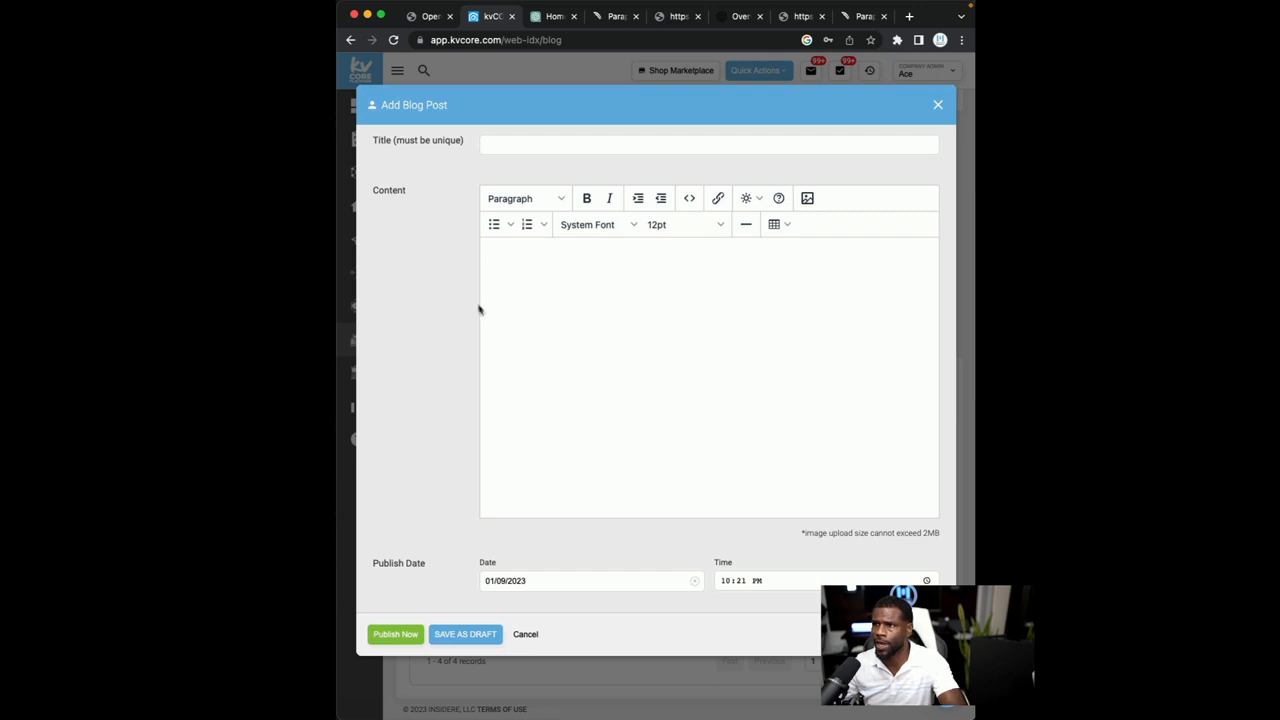
pyautogui.moveTo(504, 52)
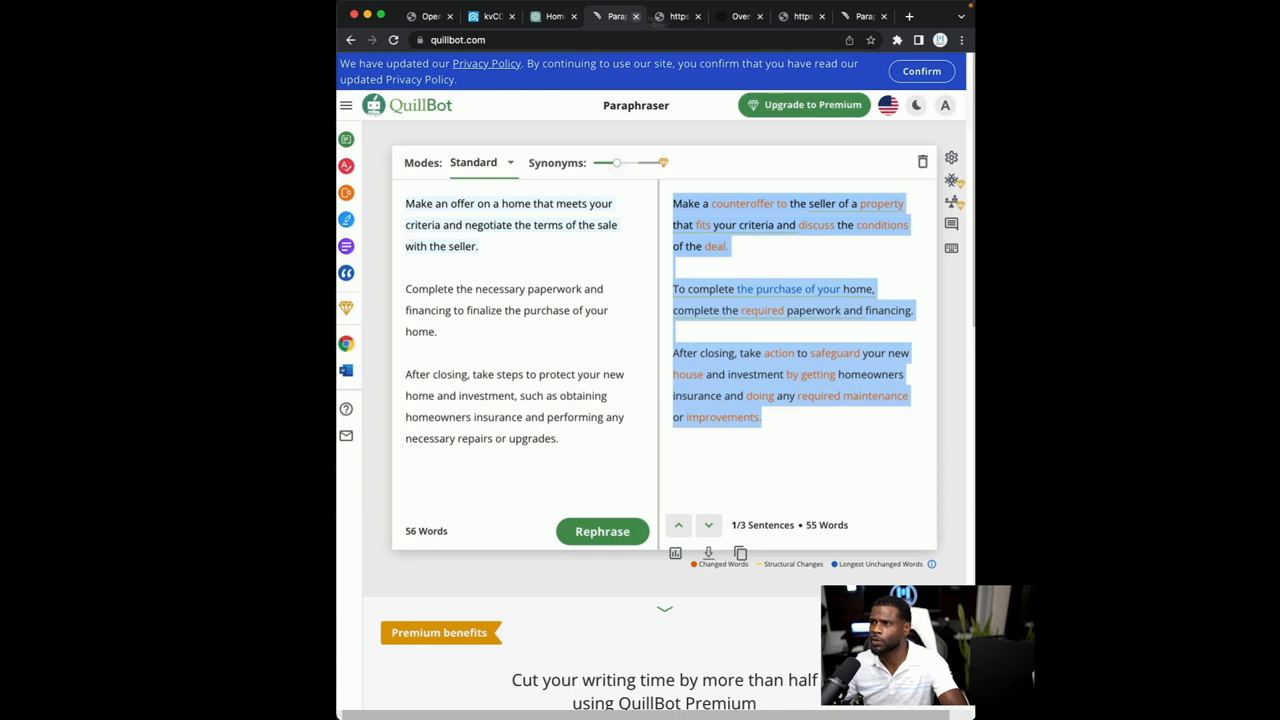
# Reach Canva, accept all cookies and scroll to the First Time Home Buyer Loan banner page
pyautogui.click(908, 16)
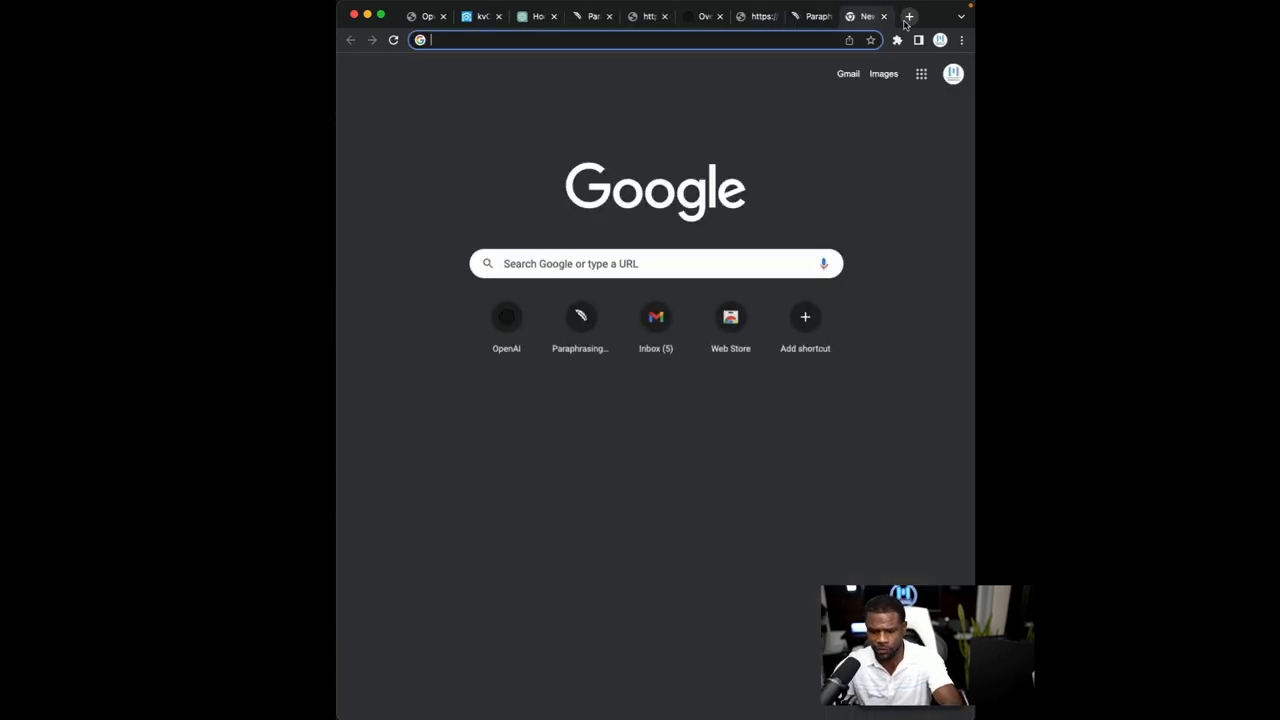
pyautogui.write('canva')
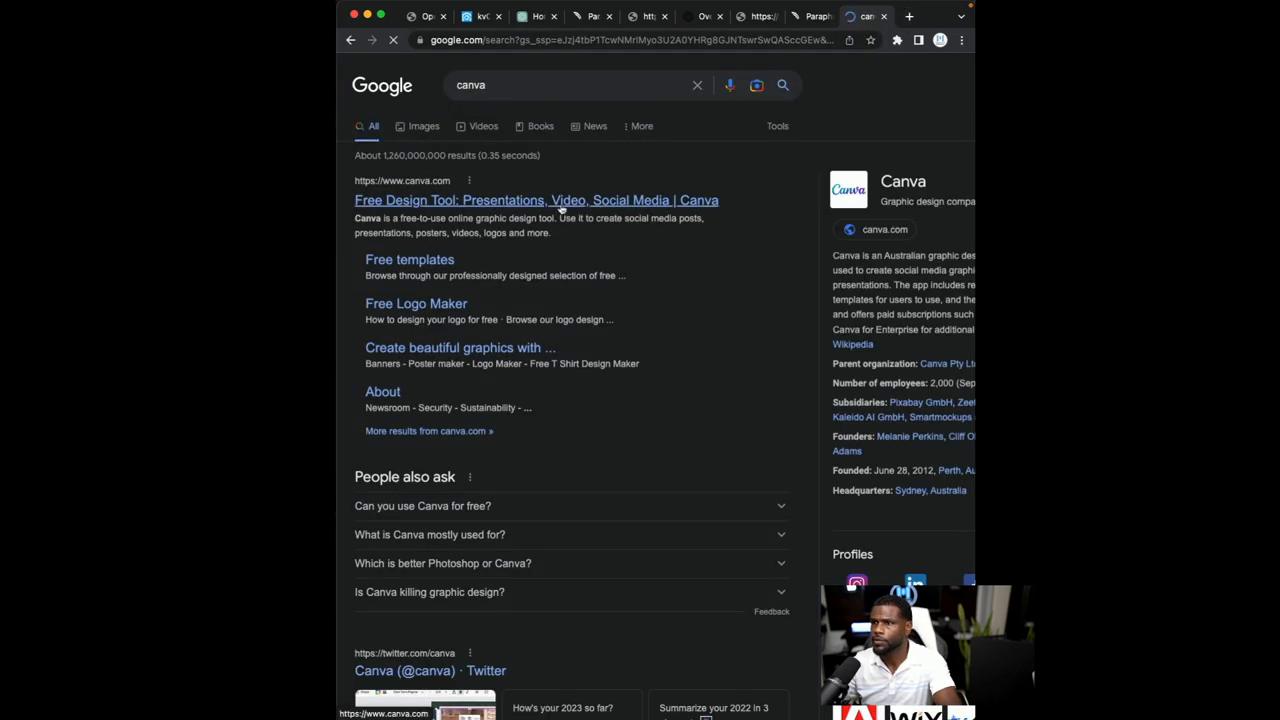
pyautogui.click(536, 200)
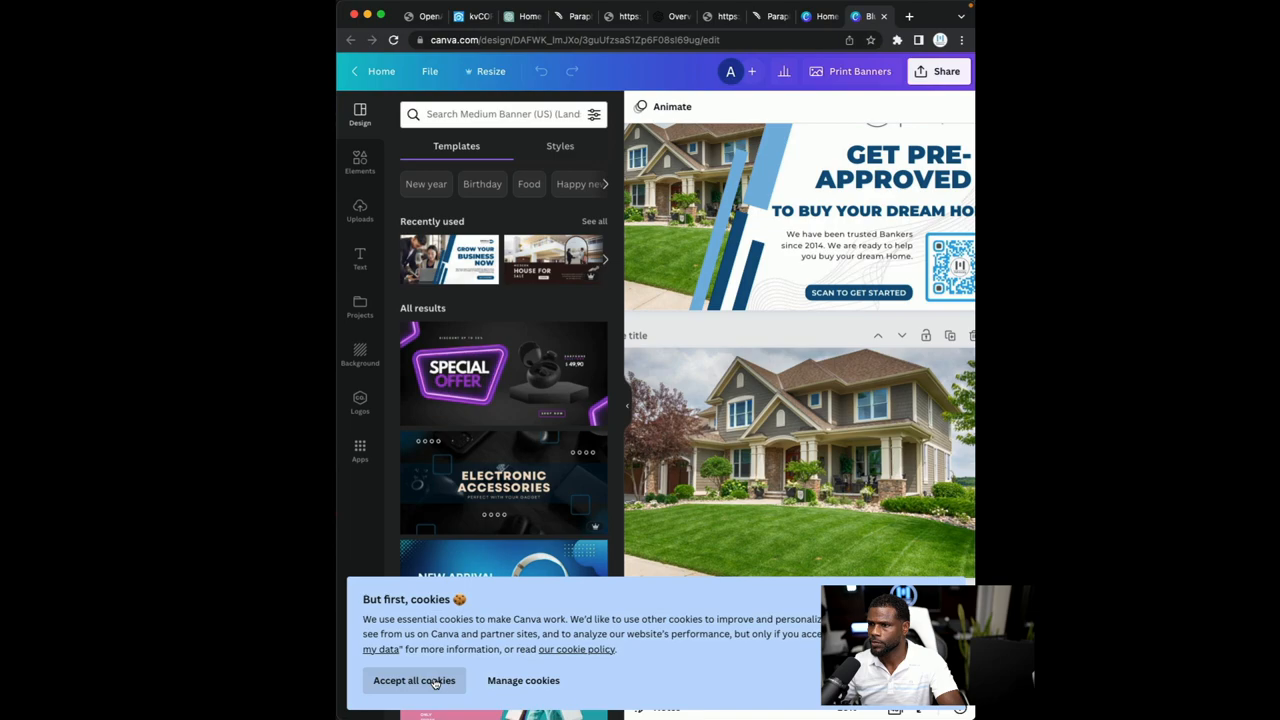
pyautogui.click(414, 680)
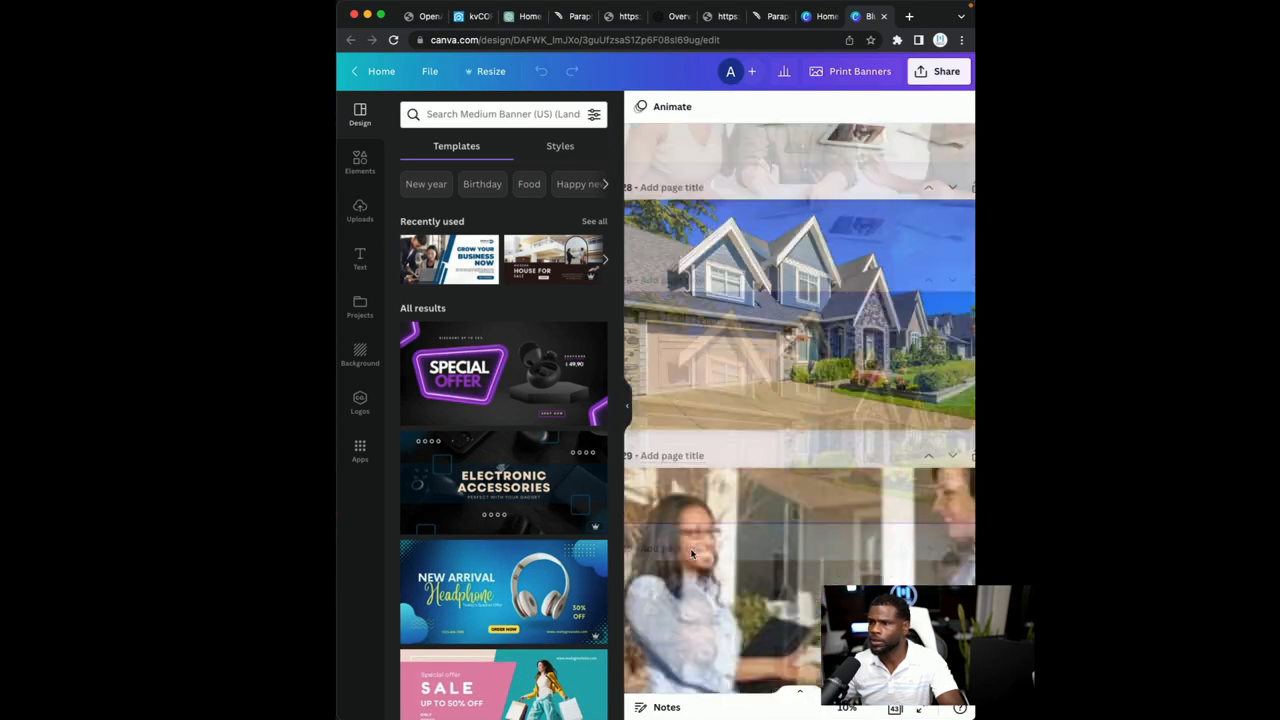
pyautogui.scroll(-3)
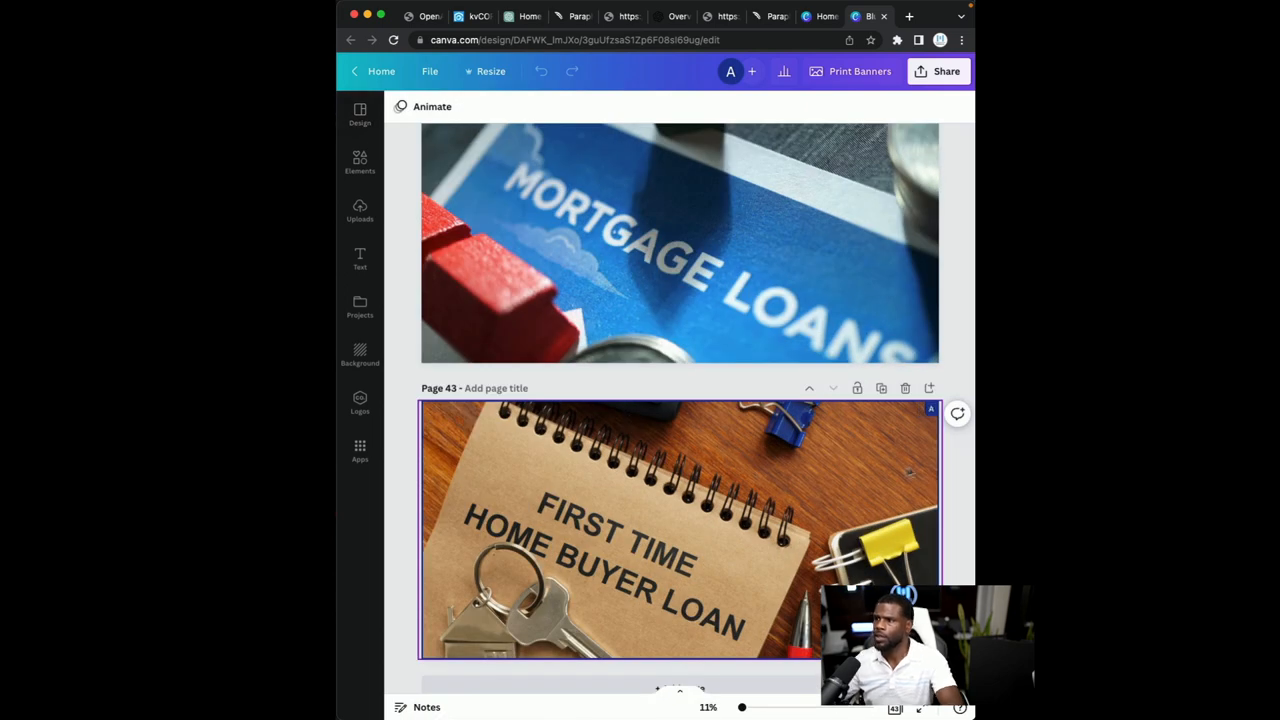
pyautogui.moveTo(636, 430)
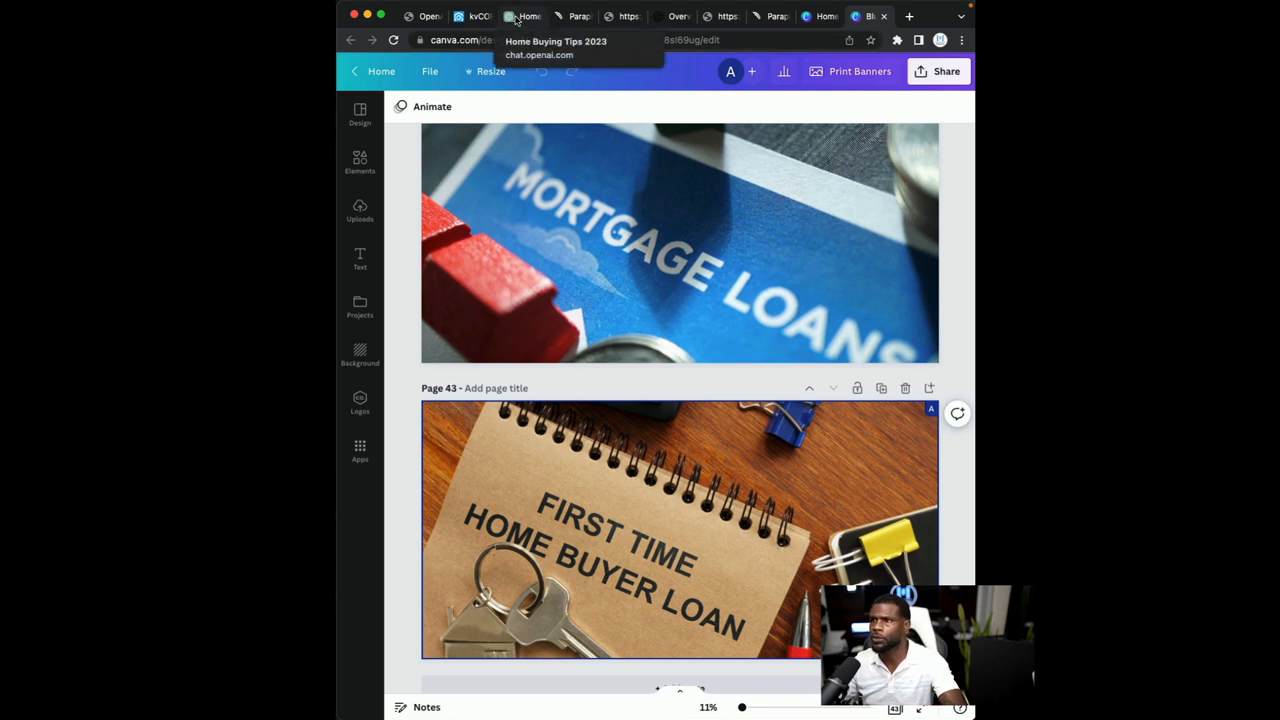
# Check the empty blog form and earlier chat, then start a fresh blank ChatGPT chat
pyautogui.click(472, 16)
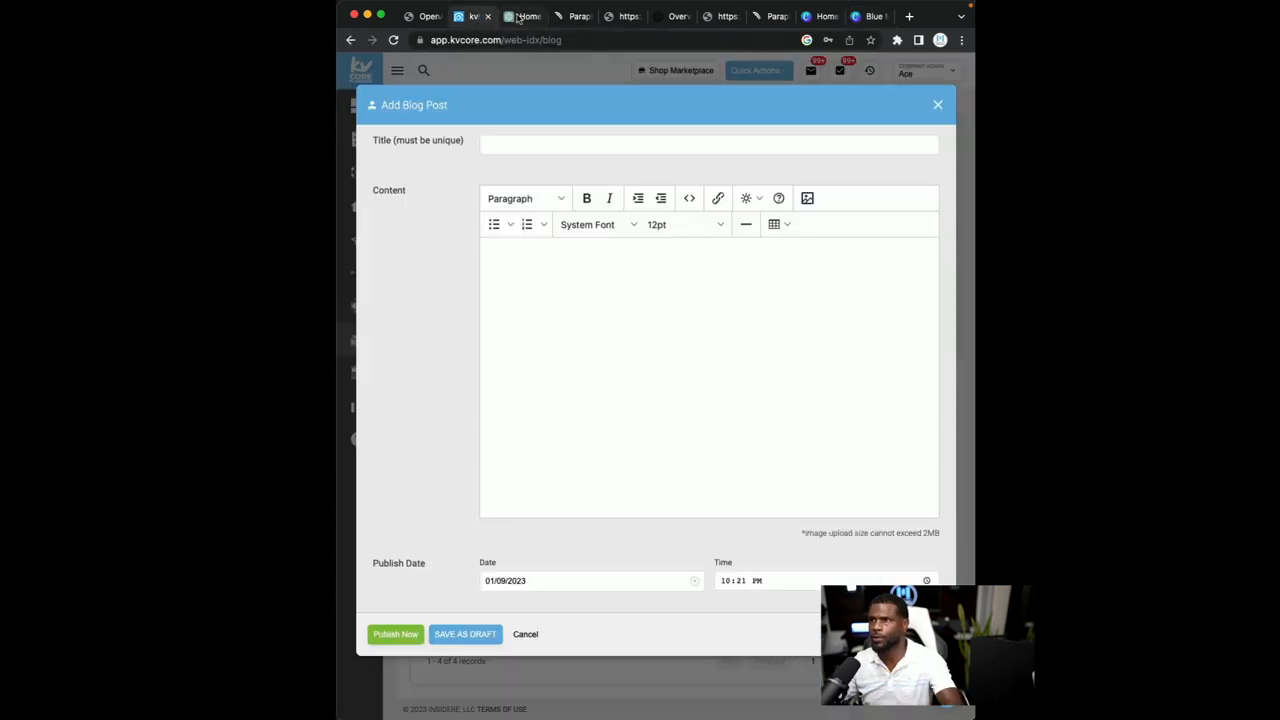
pyautogui.click(524, 16)
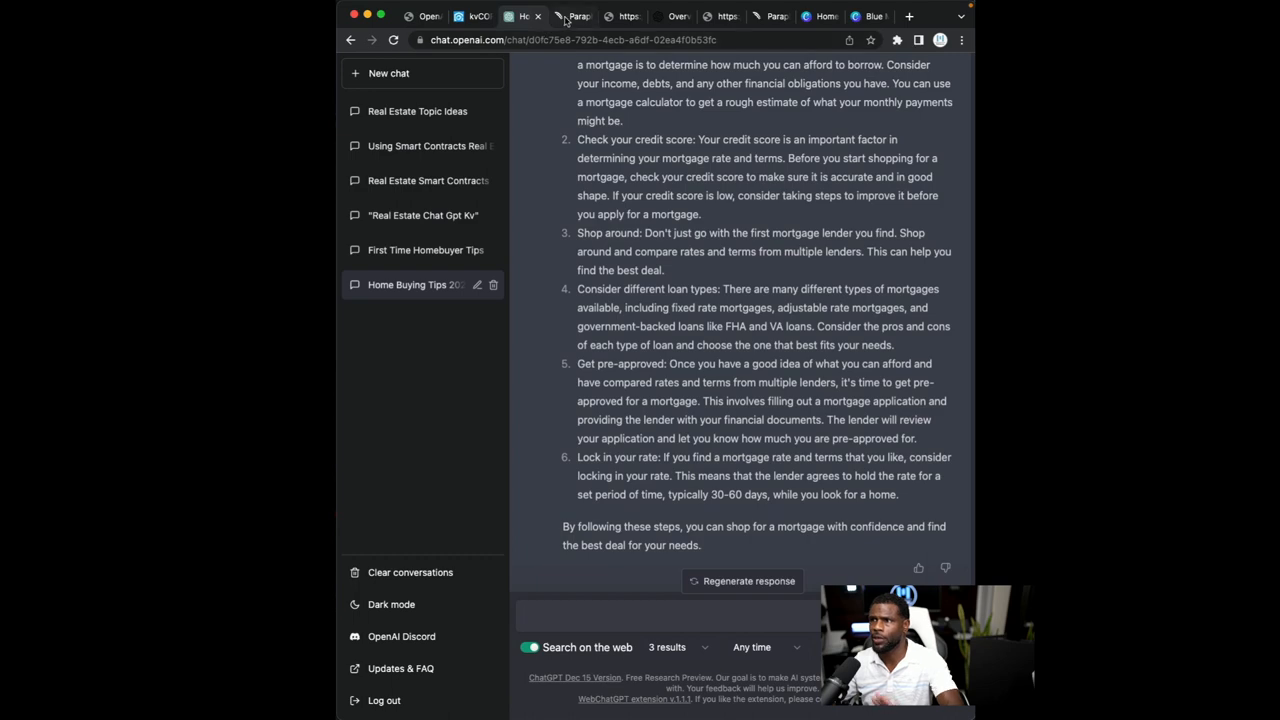
pyautogui.click(868, 16)
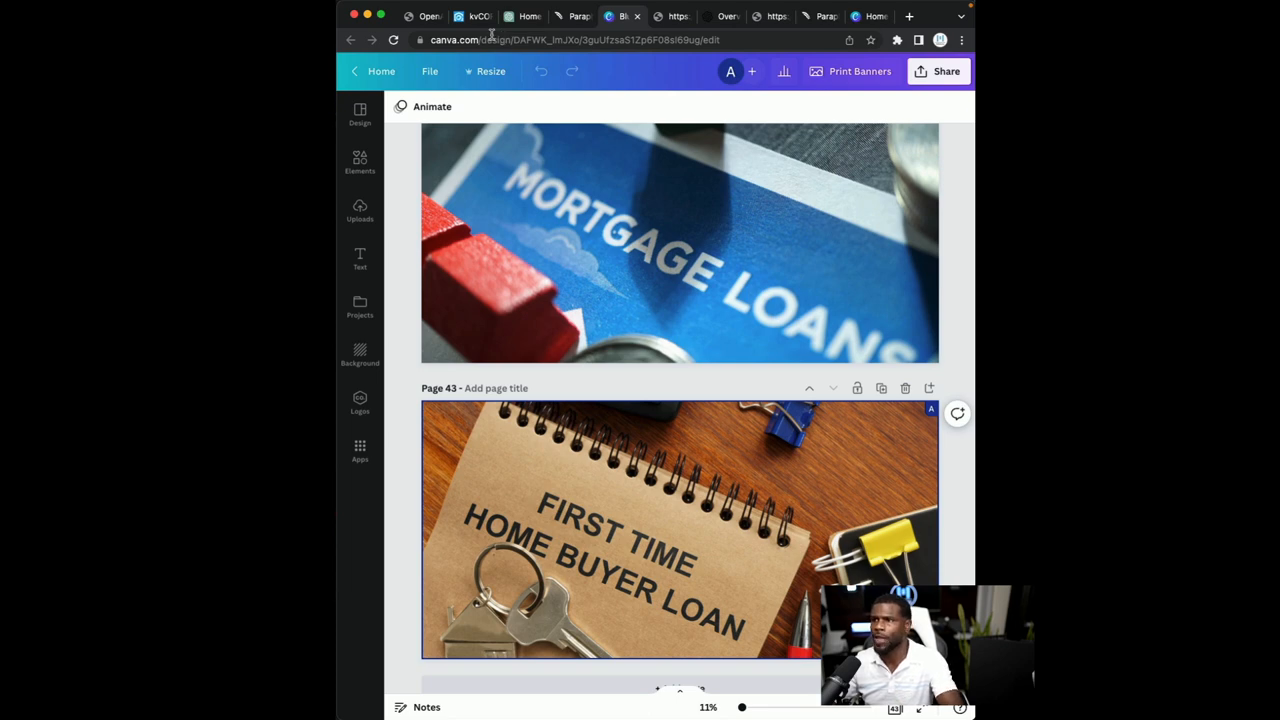
pyautogui.click(520, 16)
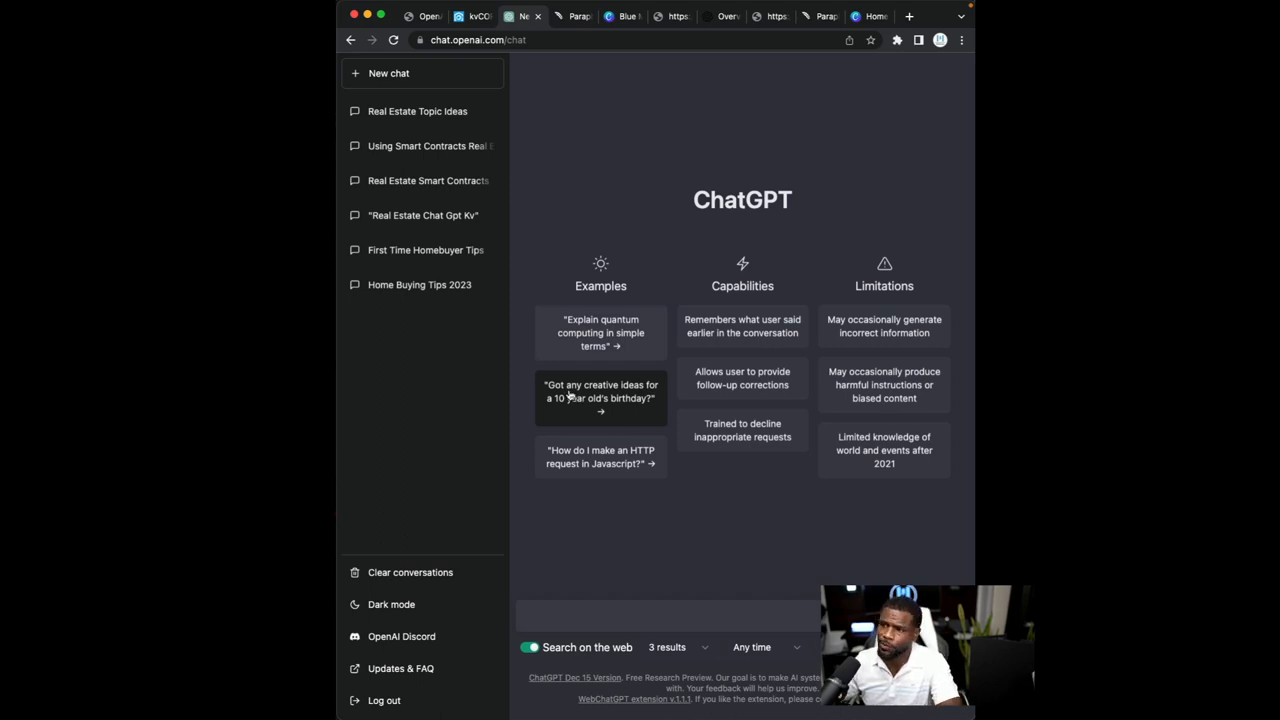
pyautogui.moveTo(536, 528)
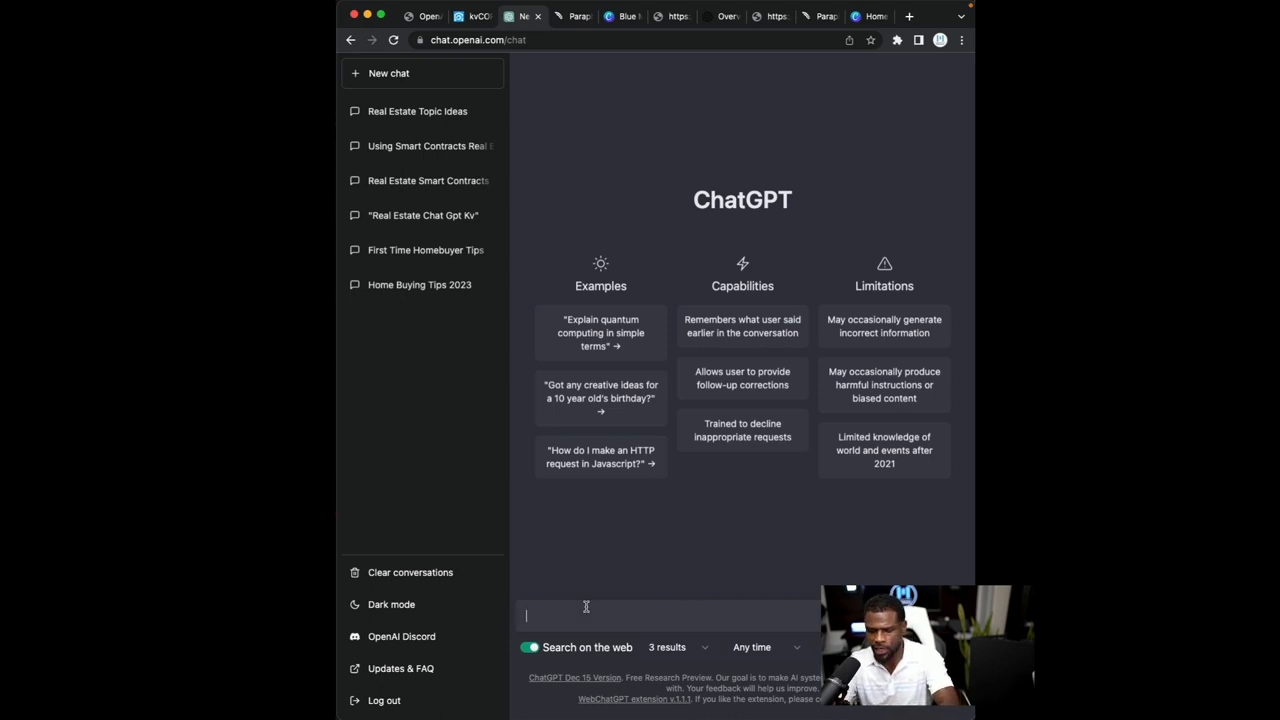
# Ask ChatGPT for a few high-ranking blog titles for home sellers in California and read the five results
pyautogui.write('write a')
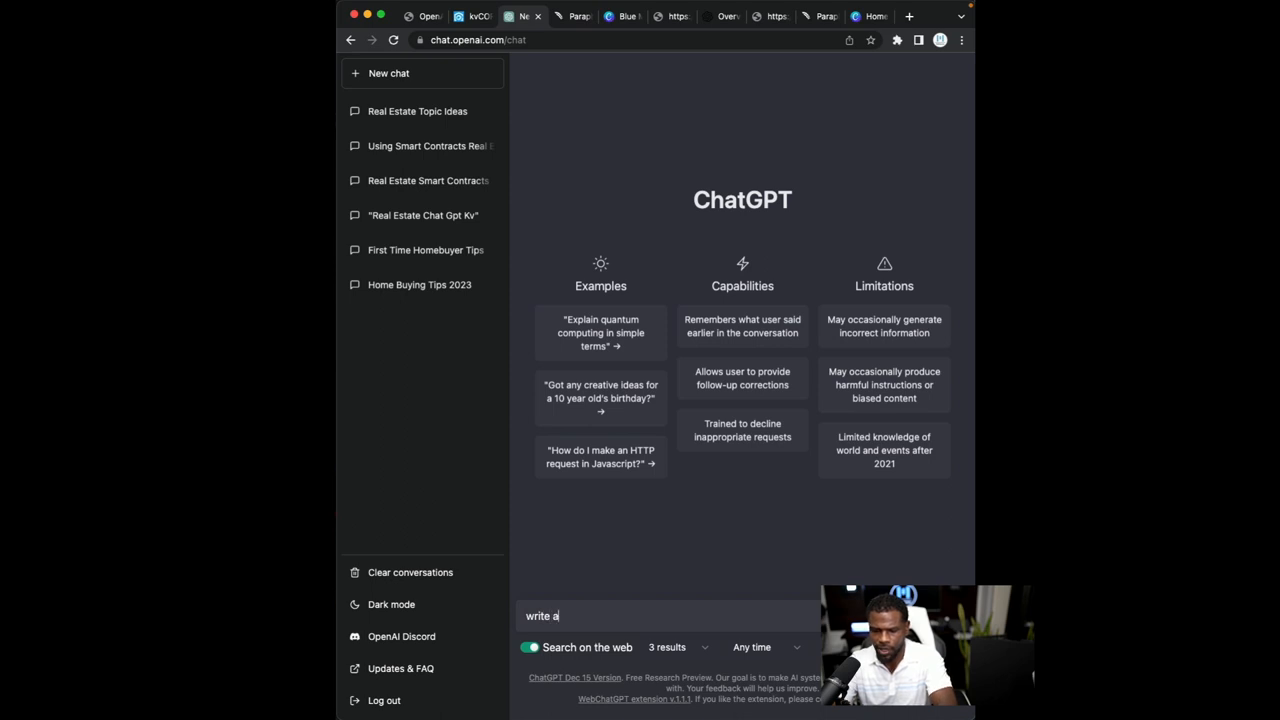
pyautogui.write('high')
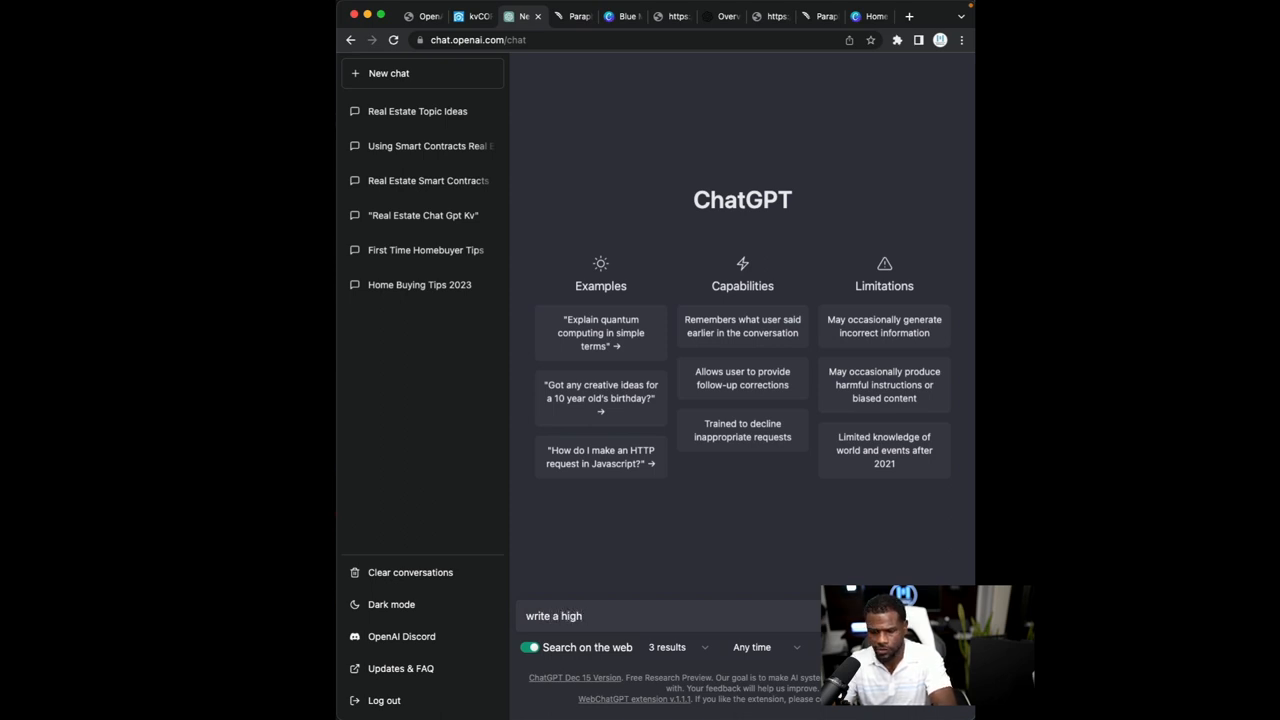
pyautogui.write('ranking')
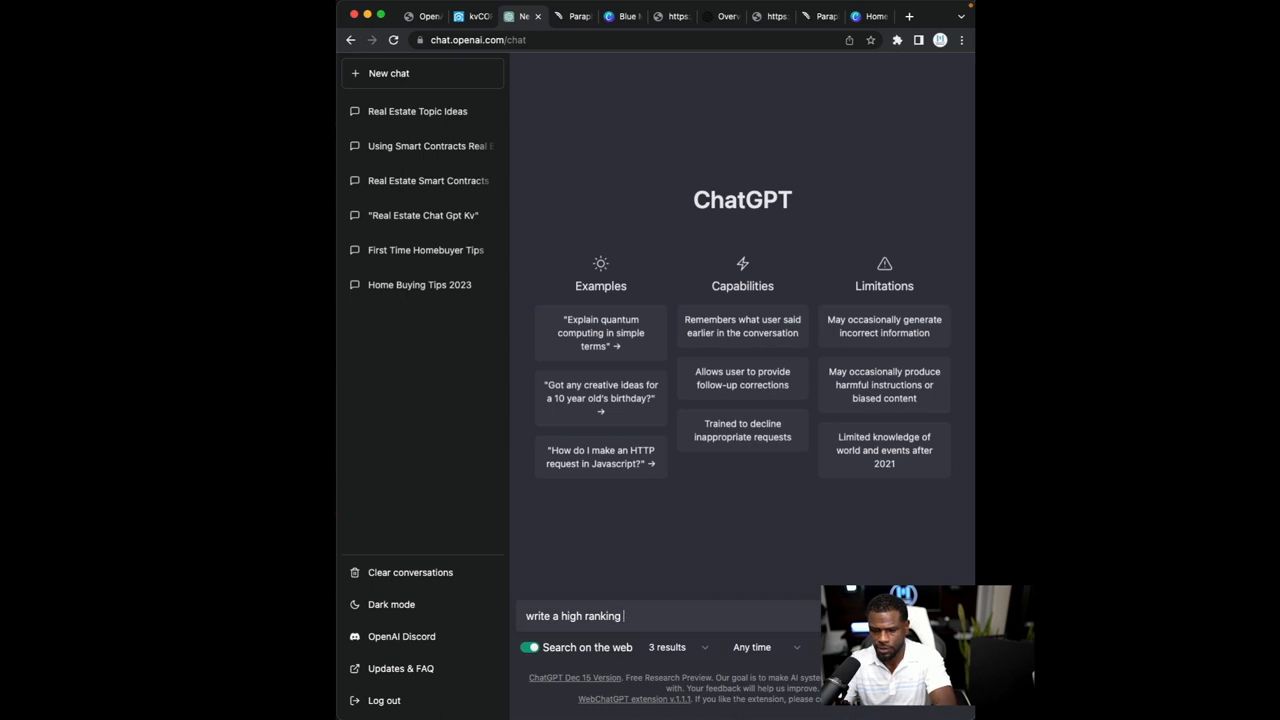
pyautogui.write('titles for')
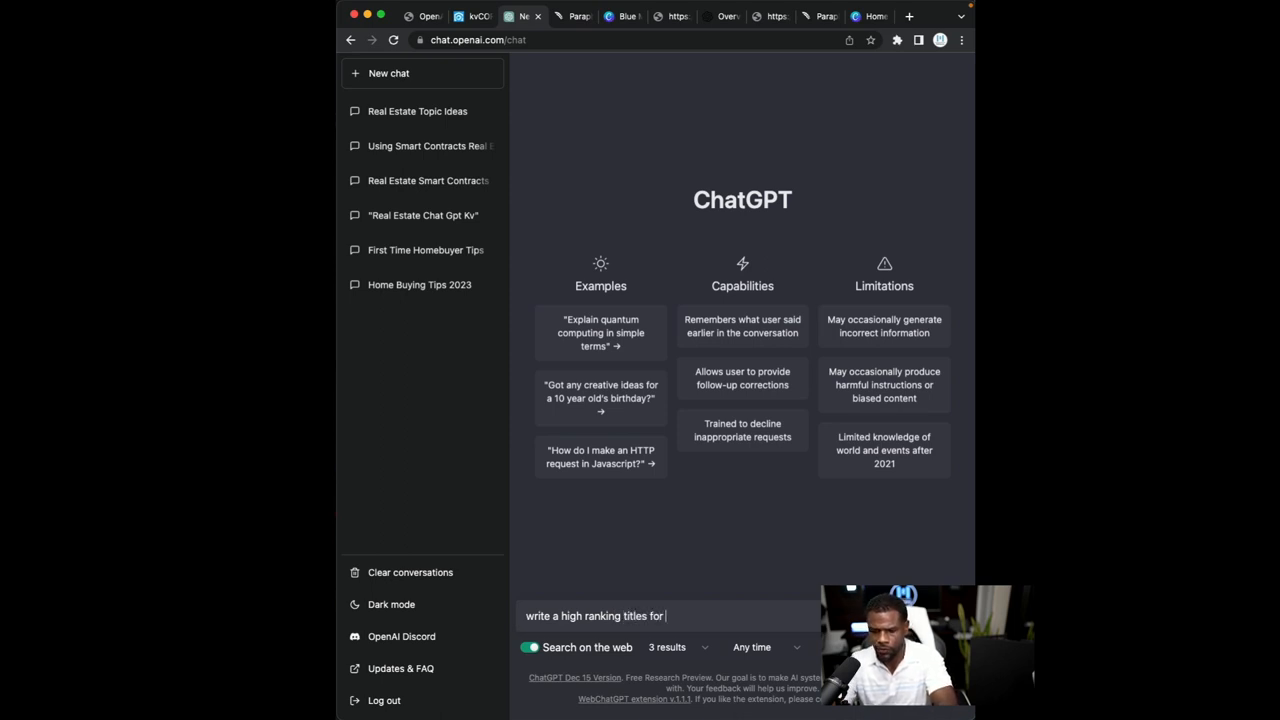
pyautogui.write('home sel')
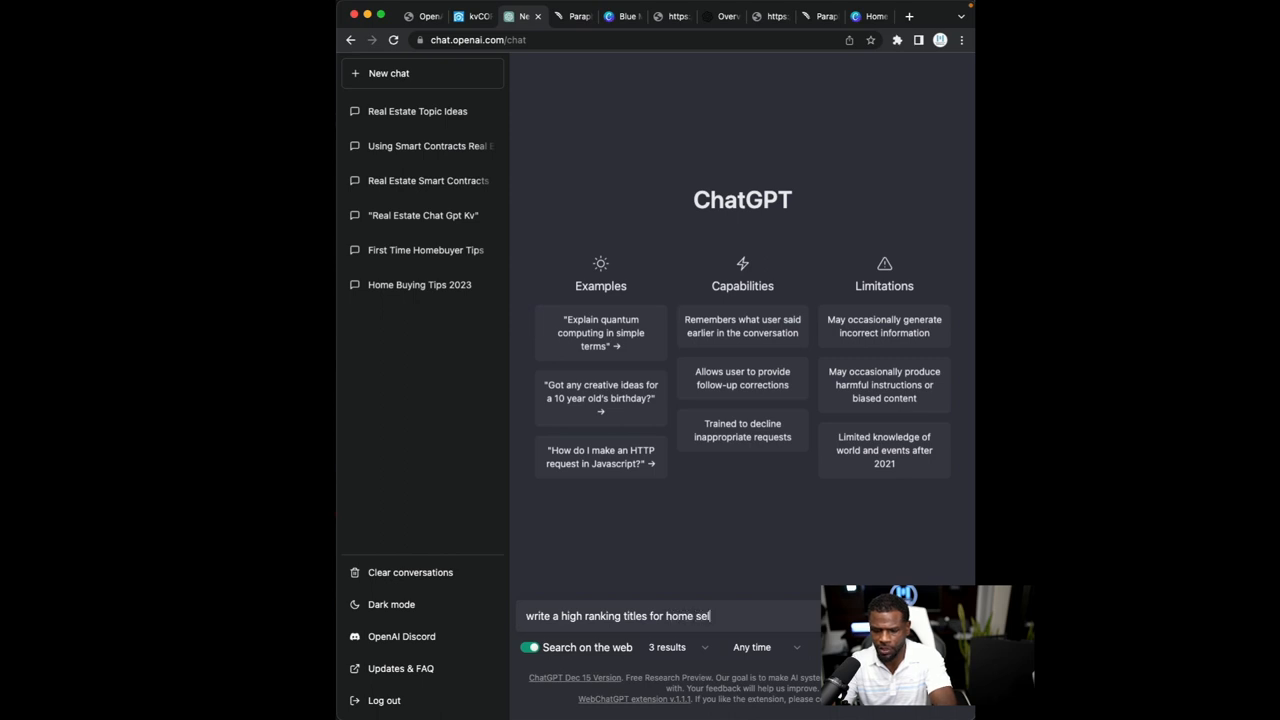
pyautogui.write('lers in california')
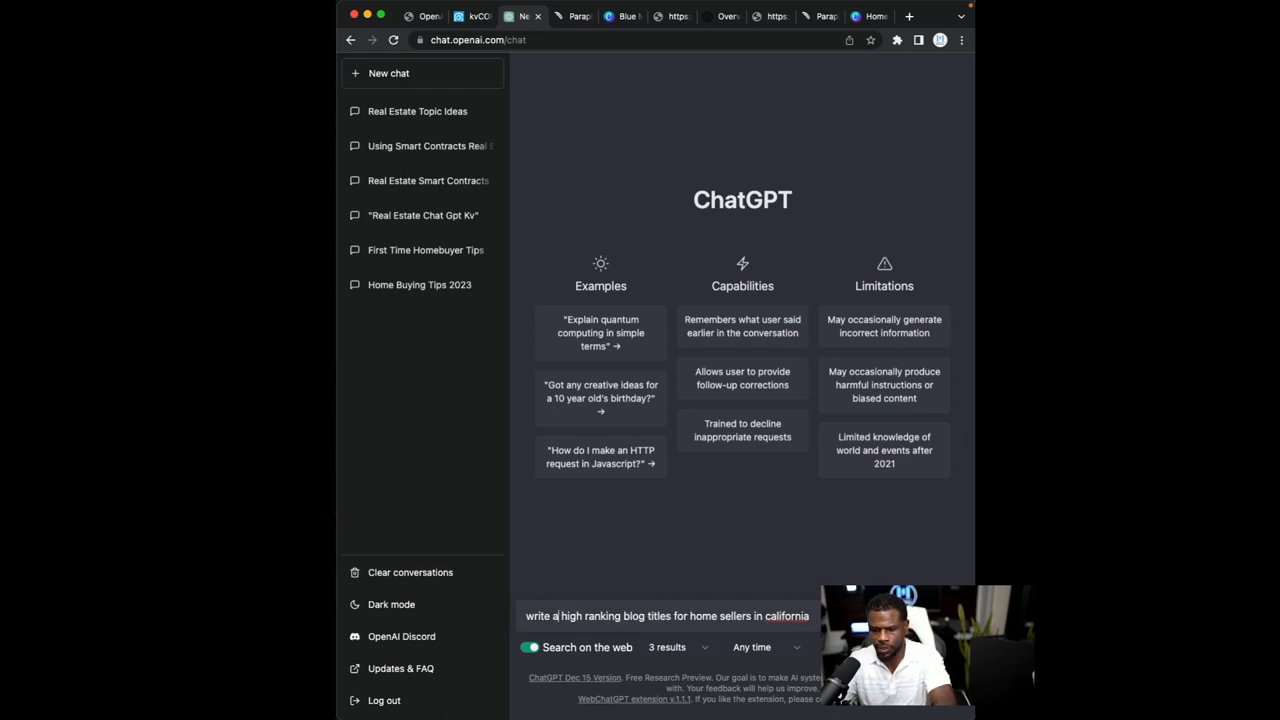
pyautogui.write('few')
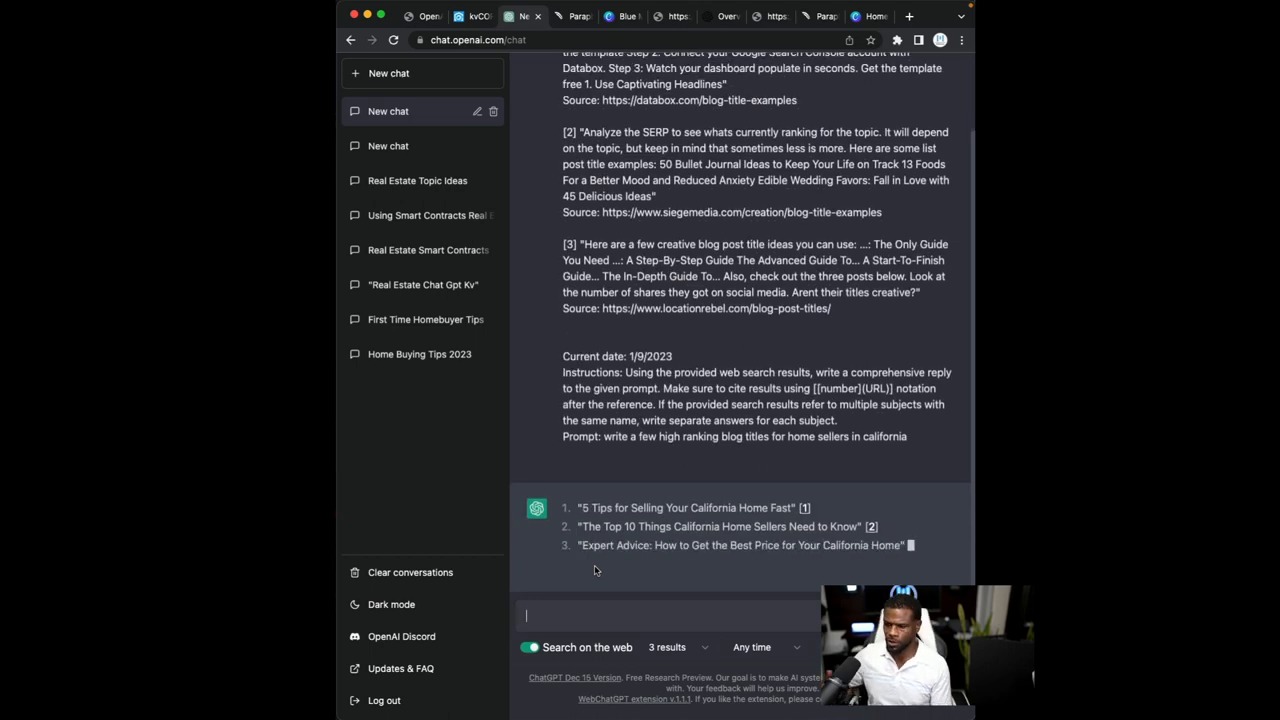
pyautogui.scroll(-3)
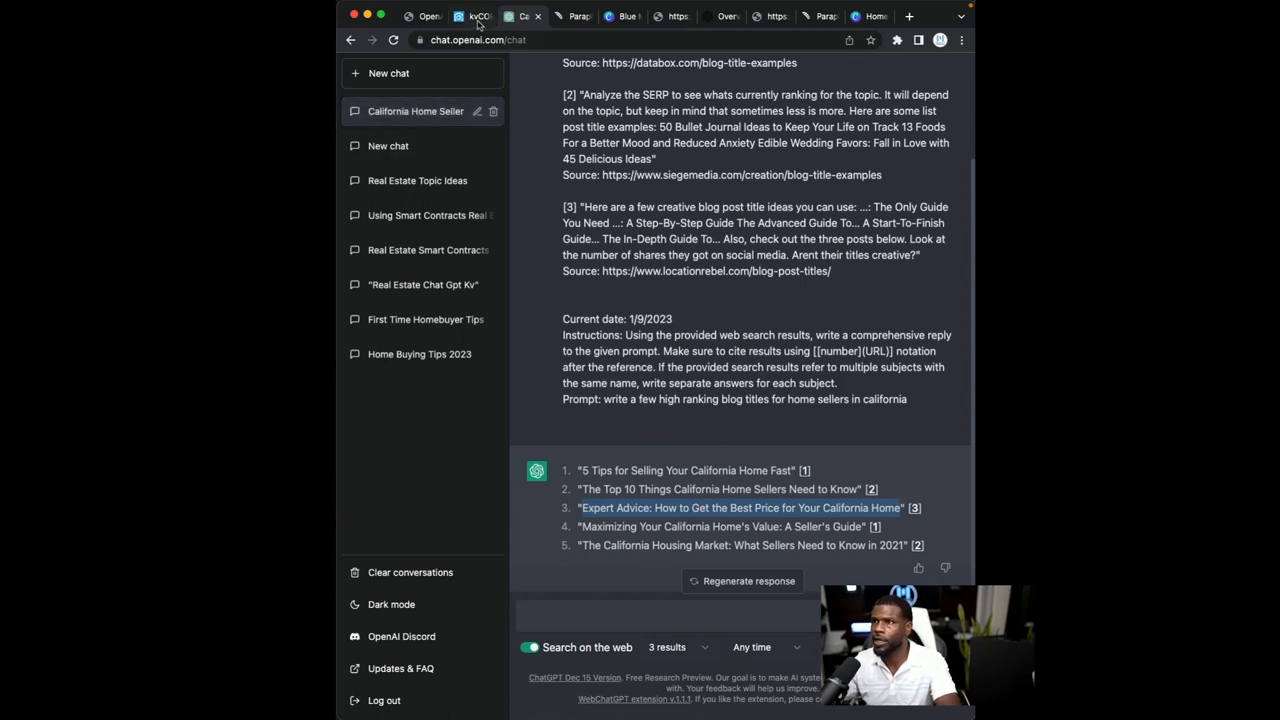
# Title the post 'Expert Advice: How to Get the Best Price for Your California Home' plus Ace Ausar and Orange County Market News & Updates keywords
pyautogui.click(472, 16)
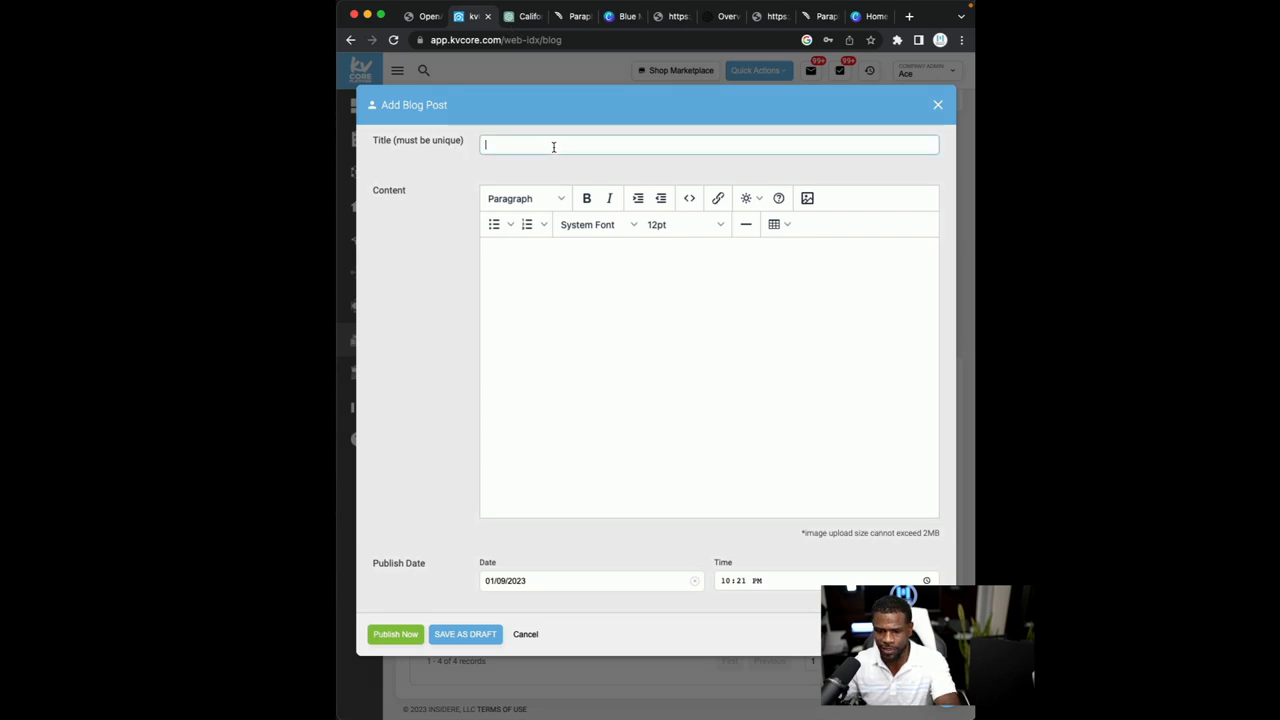
pyautogui.write('Expert Advice: How to Get the Best Price for Your California Home')
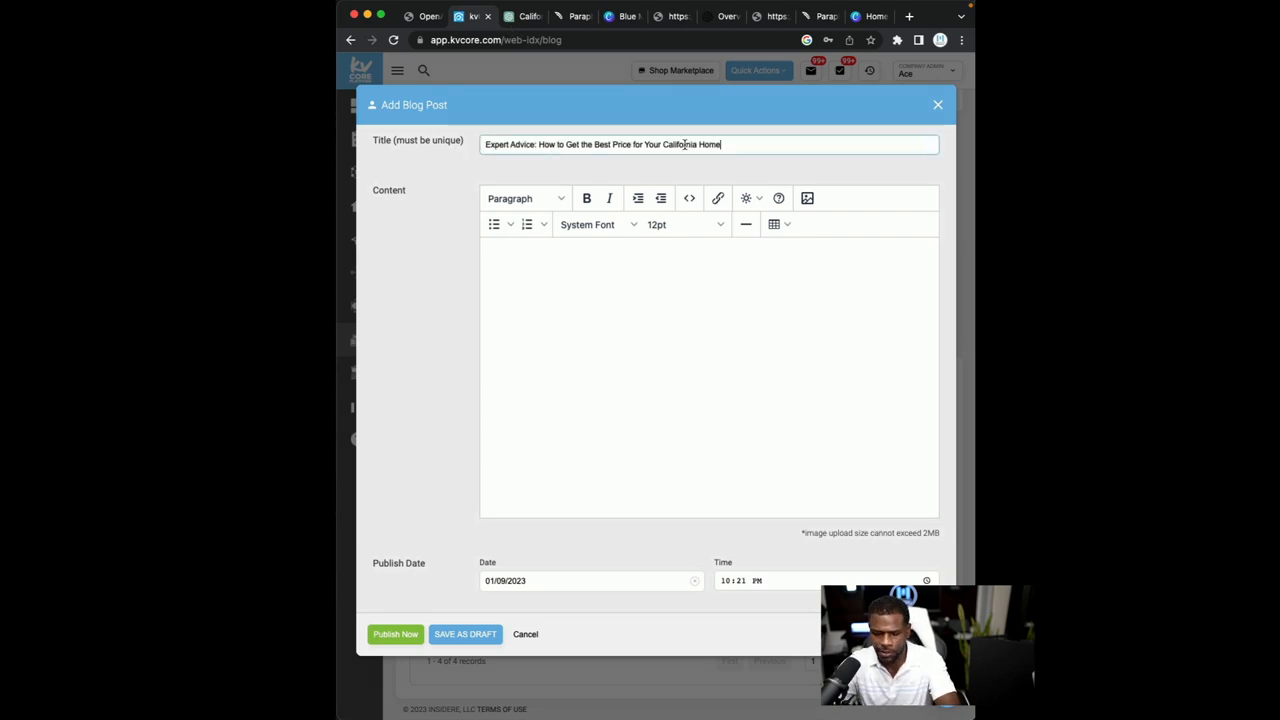
pyautogui.write(', Ace A')
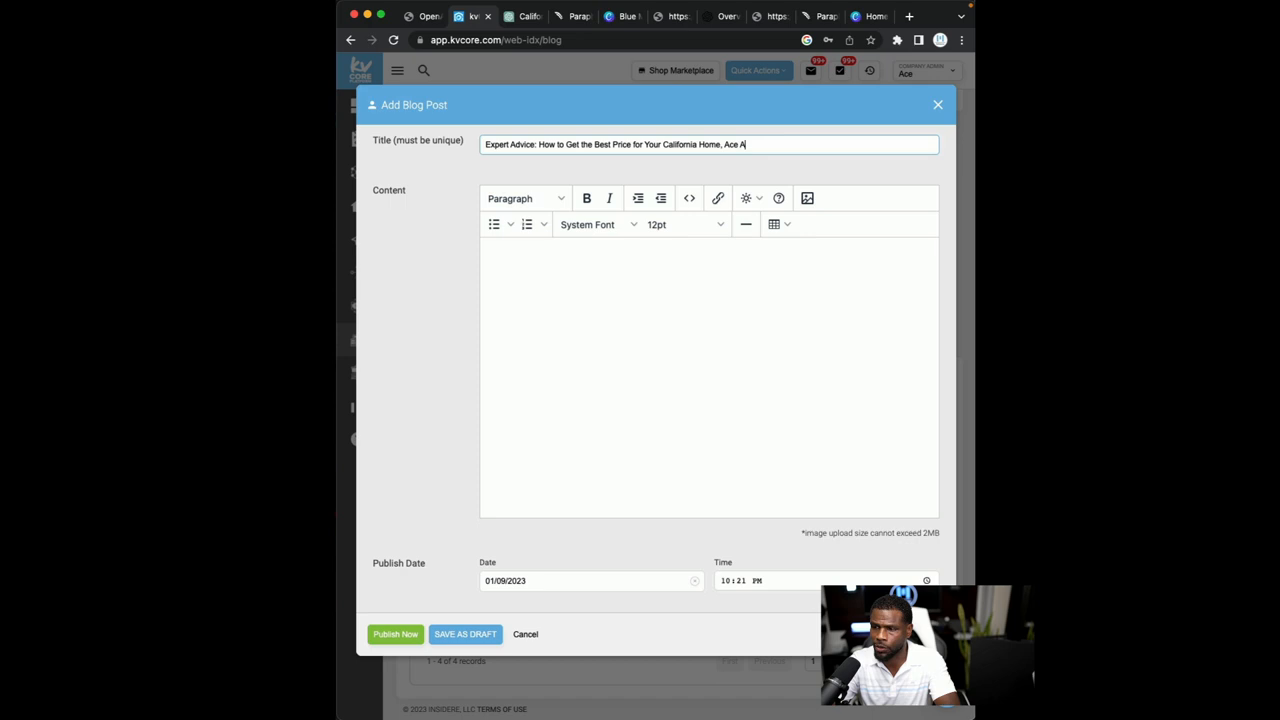
pyautogui.write('usar')
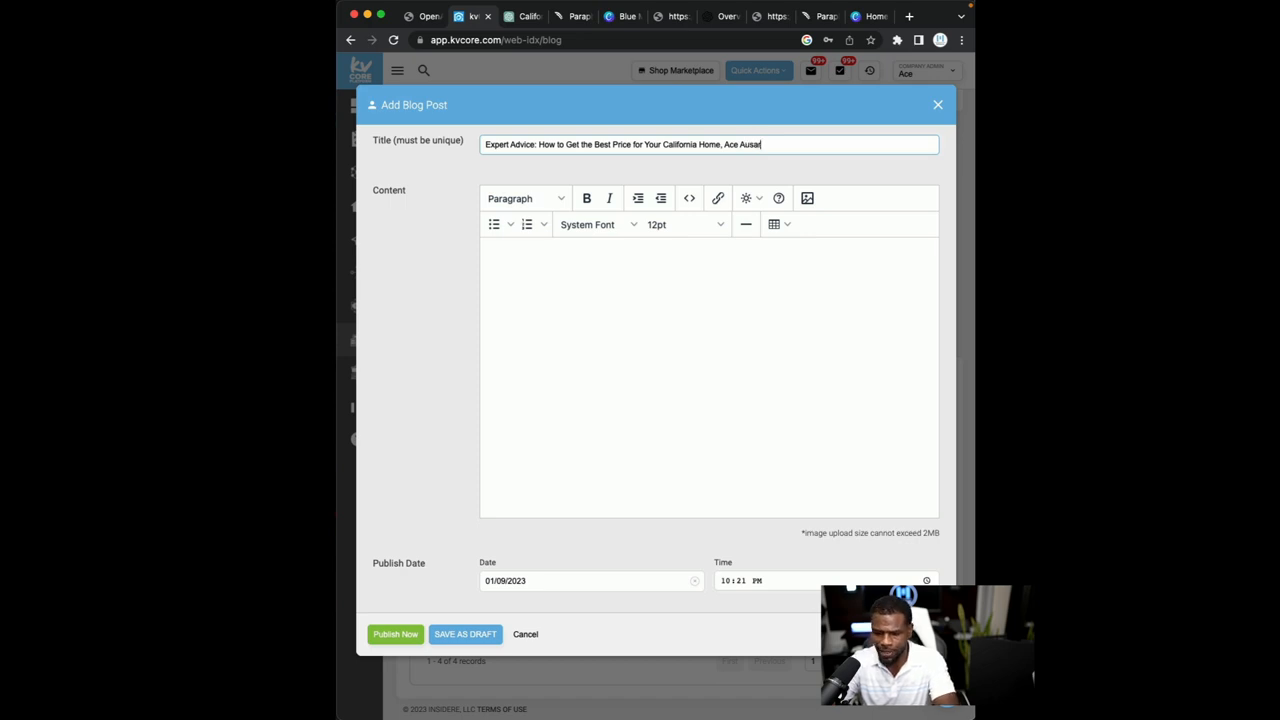
pyautogui.write(', The home advisory,')
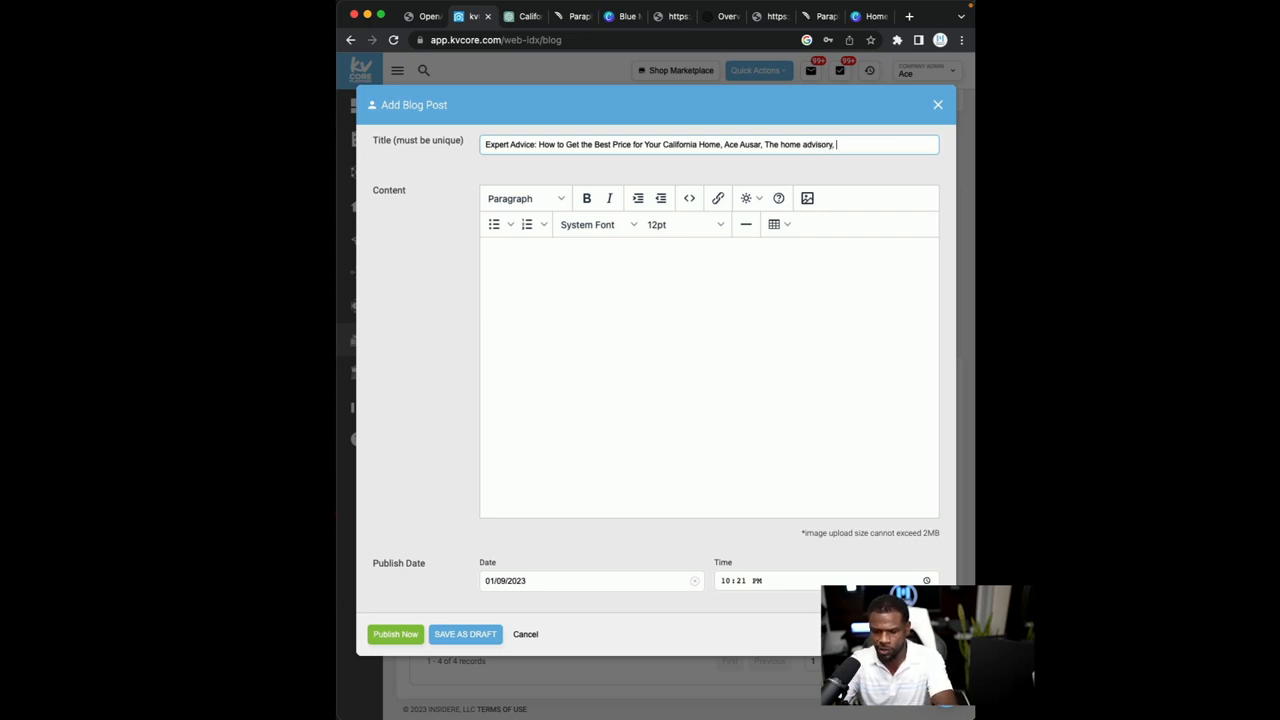
pyautogui.write('Orange County')
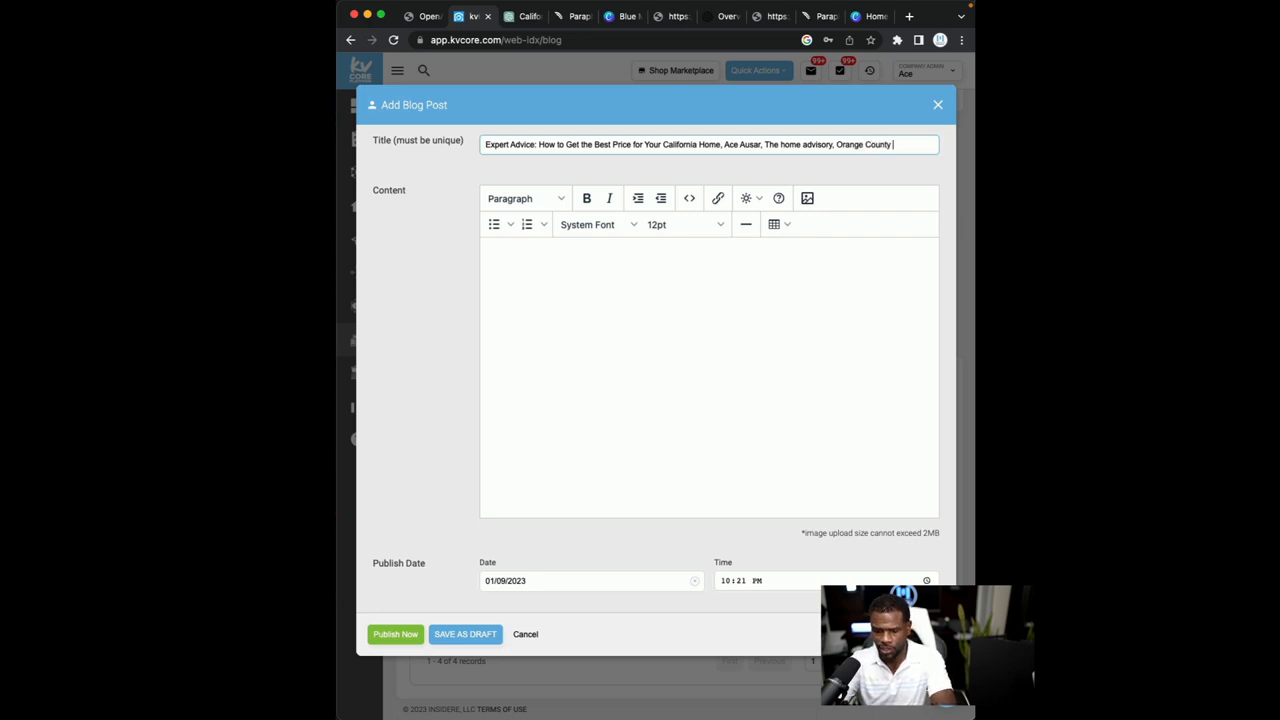
pyautogui.write('Market News')
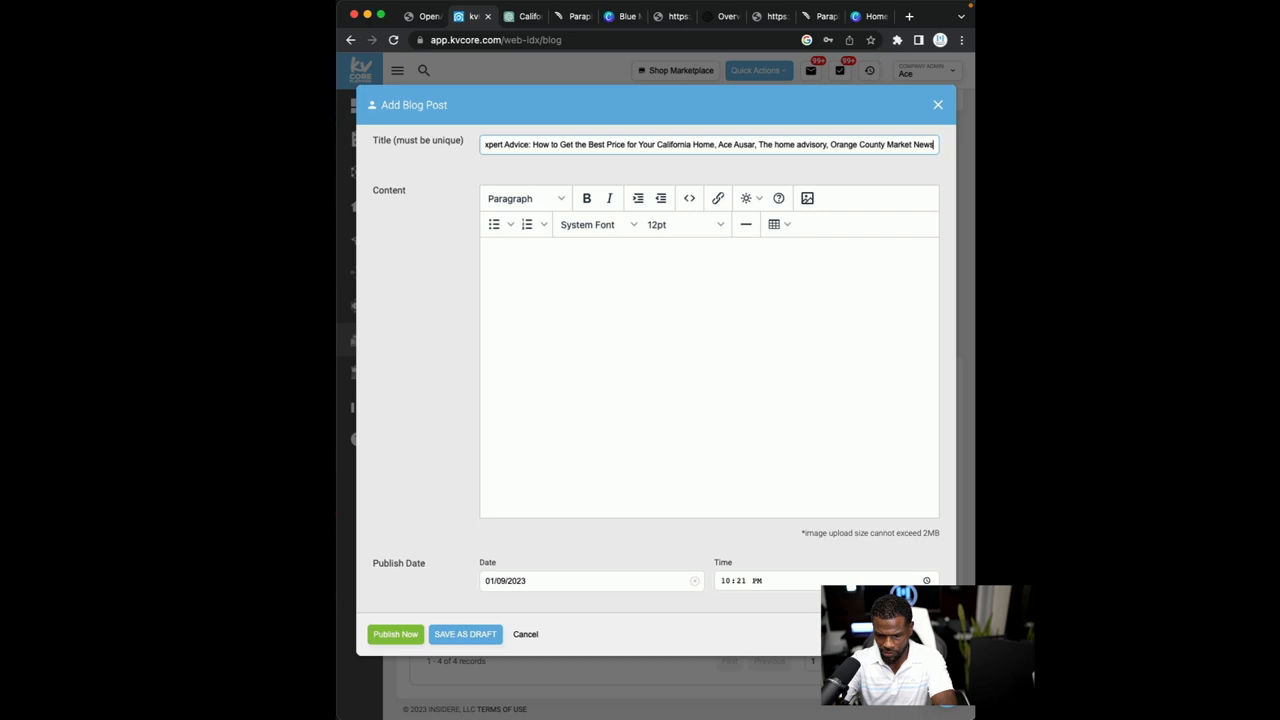
pyautogui.write('& Updates')
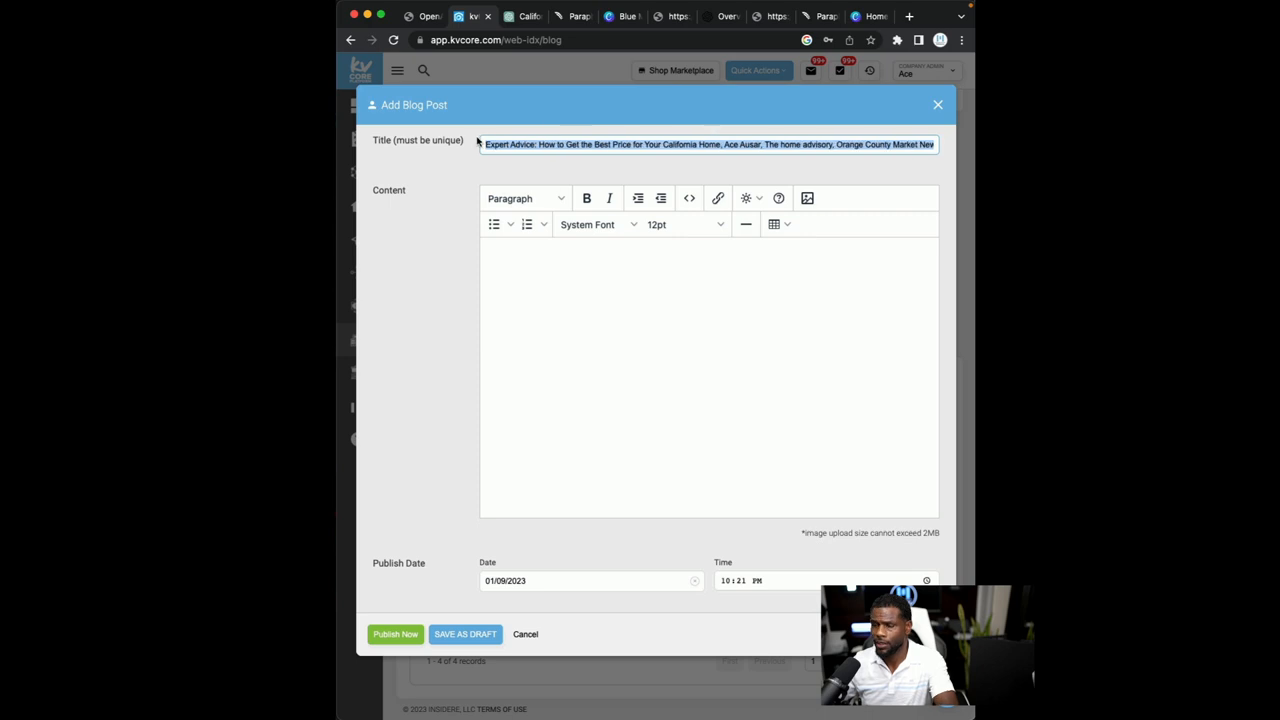
# Paste the headline into Content, remove the extra keywords and add an empty line above it
pyautogui.click(530, 284)
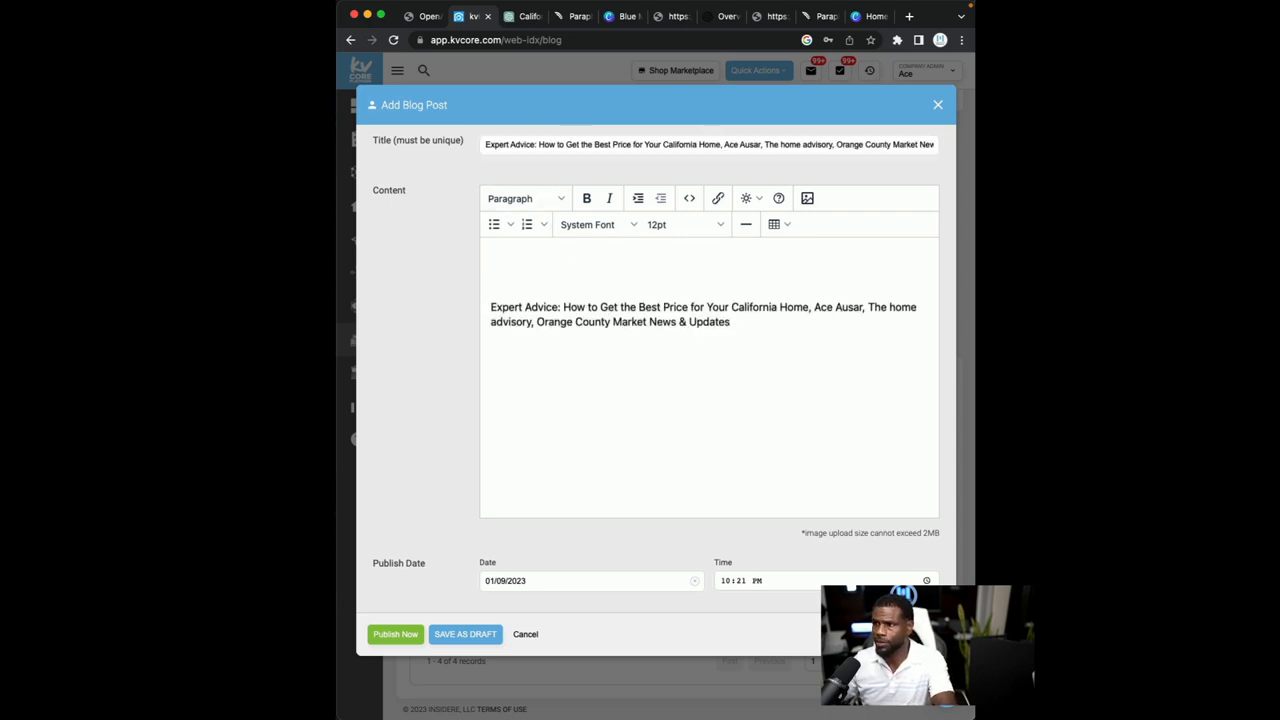
pyautogui.moveTo(804, 308); pyautogui.dragTo(732, 322)
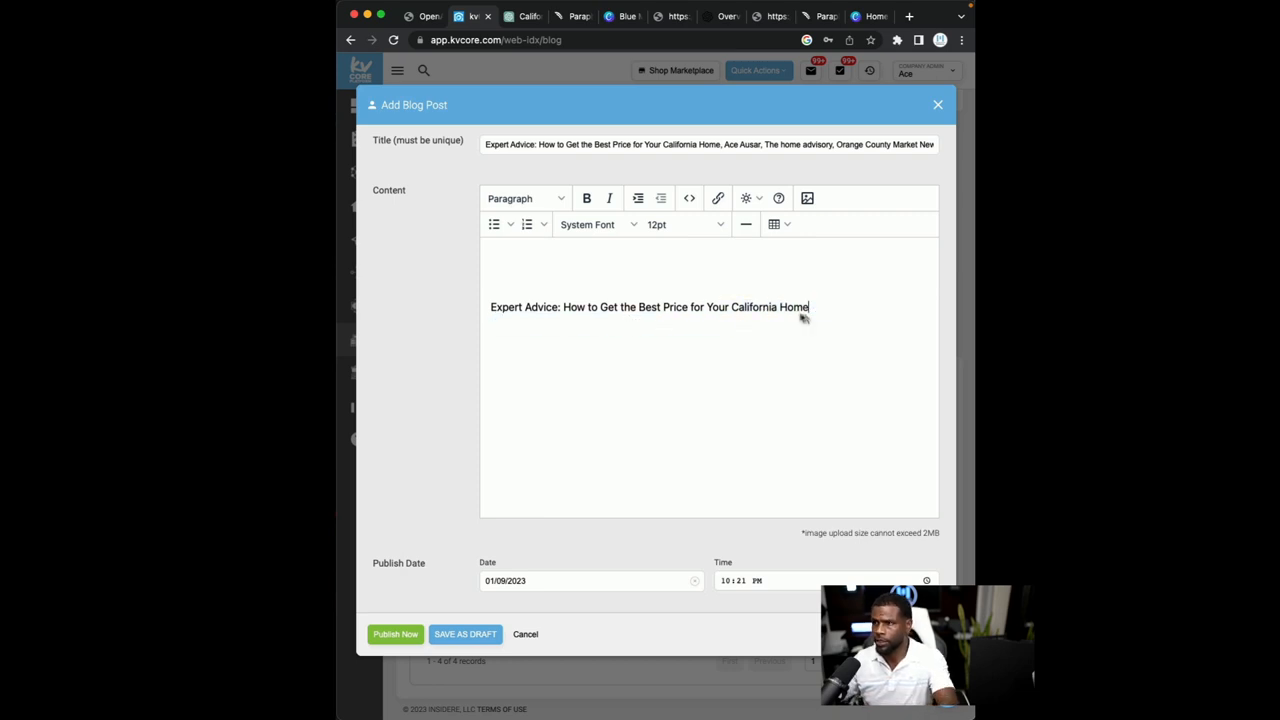
pyautogui.press('Enter')
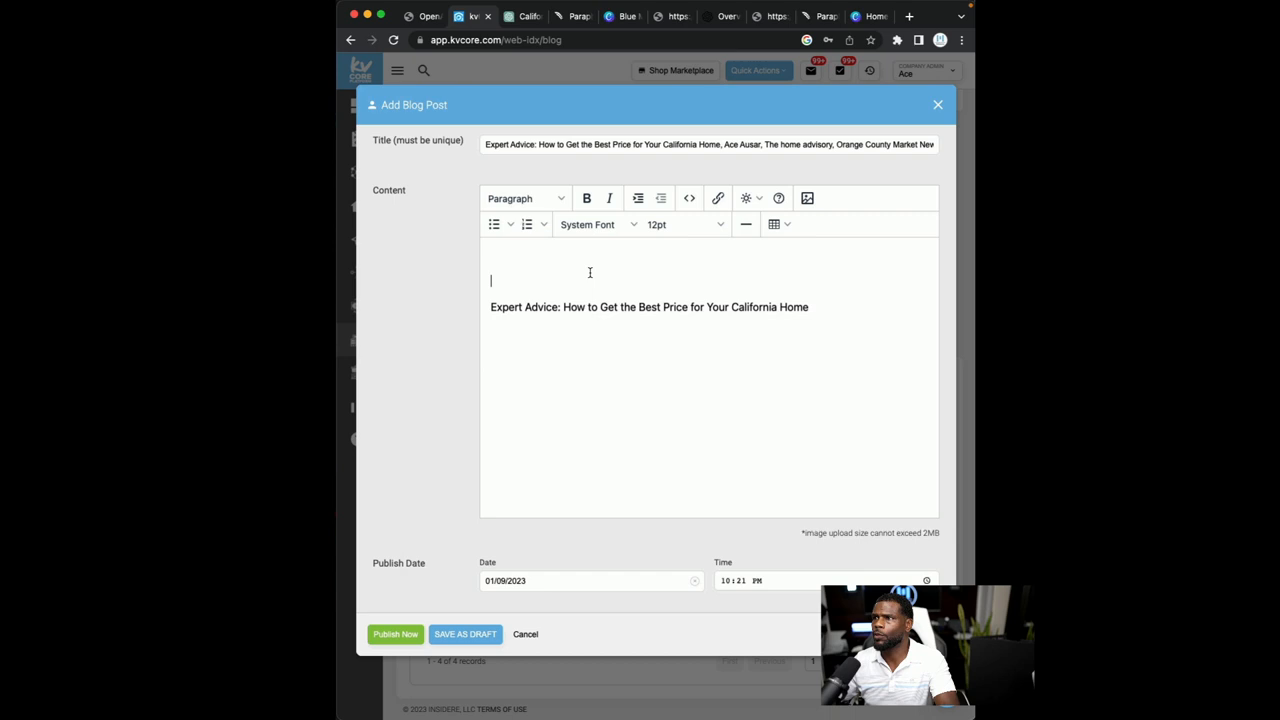
# Copy tip 1 'Understand the local market' from ChatGPT's home-pricing answer and move to QuillBot
pyautogui.click(524, 16)
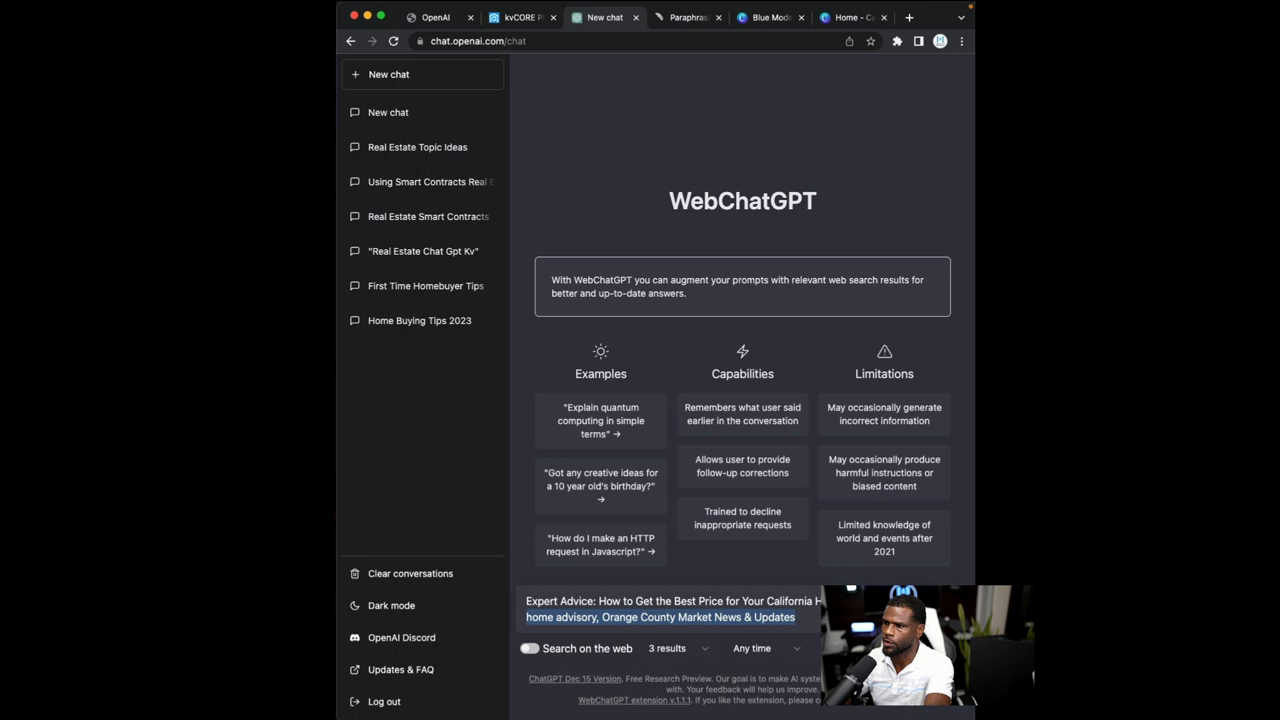
pyautogui.click(674, 608)
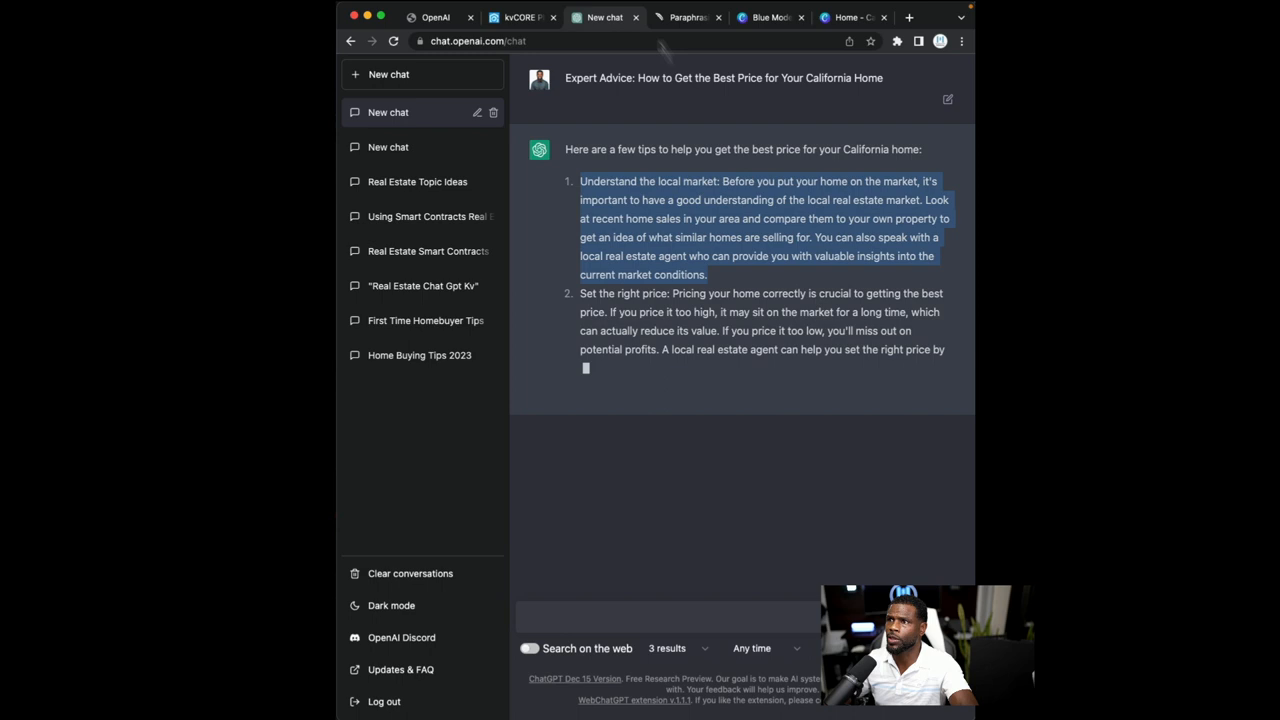
pyautogui.click(684, 16)
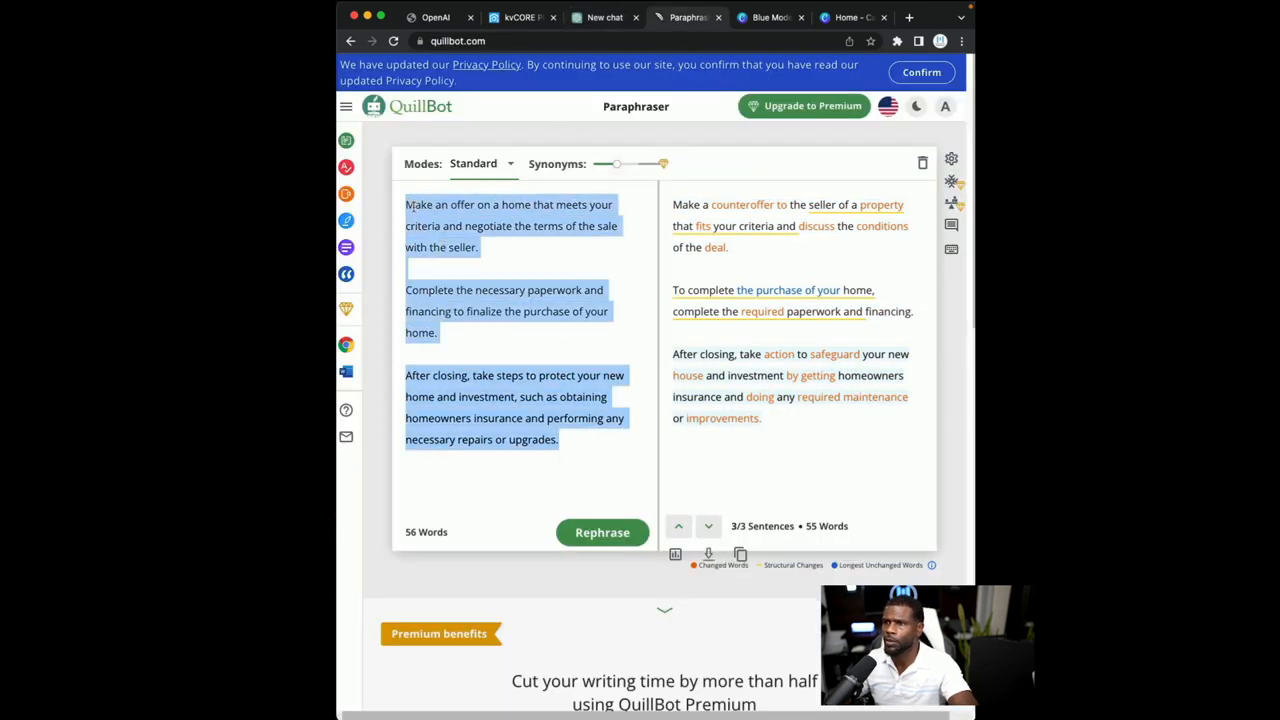
# Rephrase the local-market tip into the 'Recognize the neighborhood market' version, copy it and return to the draft
pyautogui.click(602, 532)
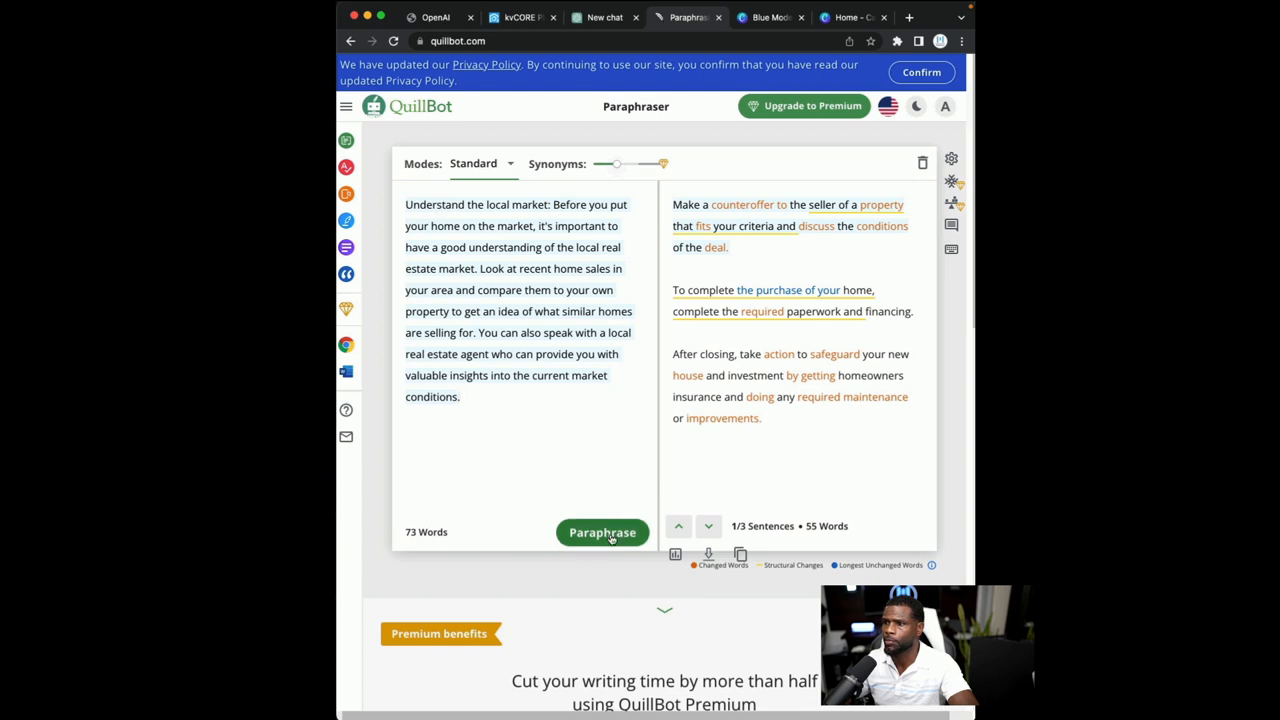
pyautogui.click(602, 532)
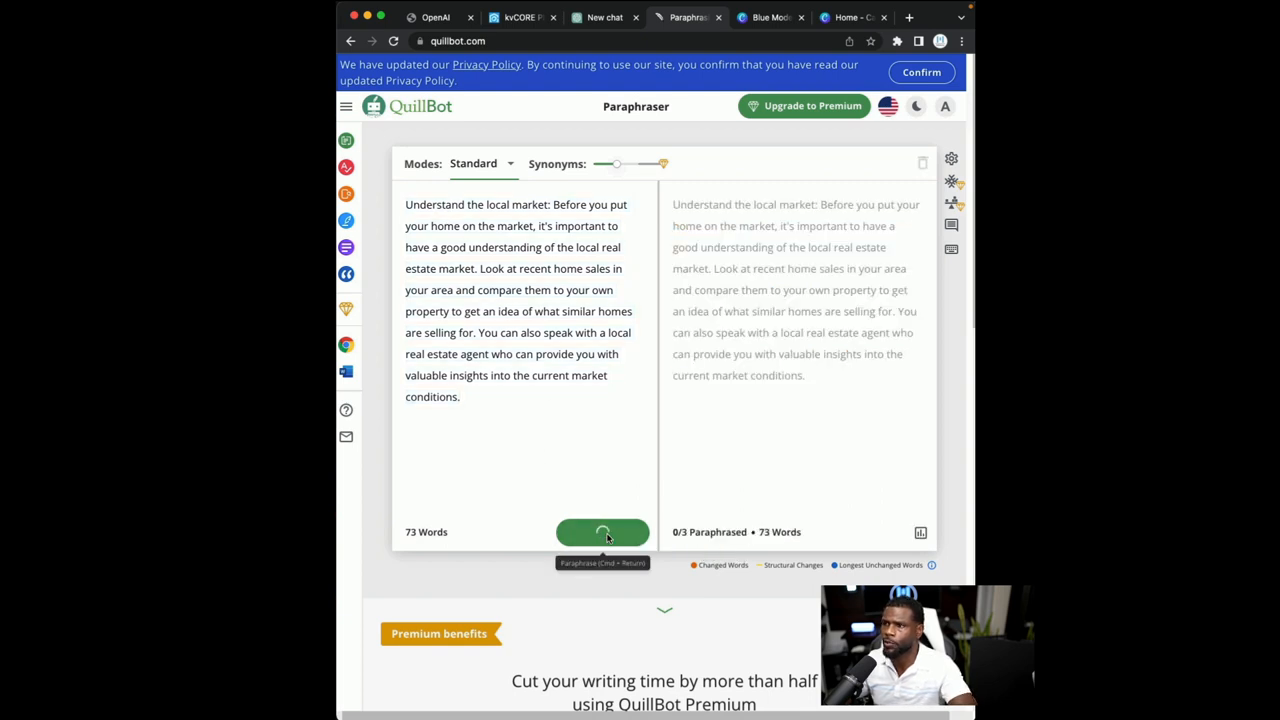
pyautogui.click(602, 532)
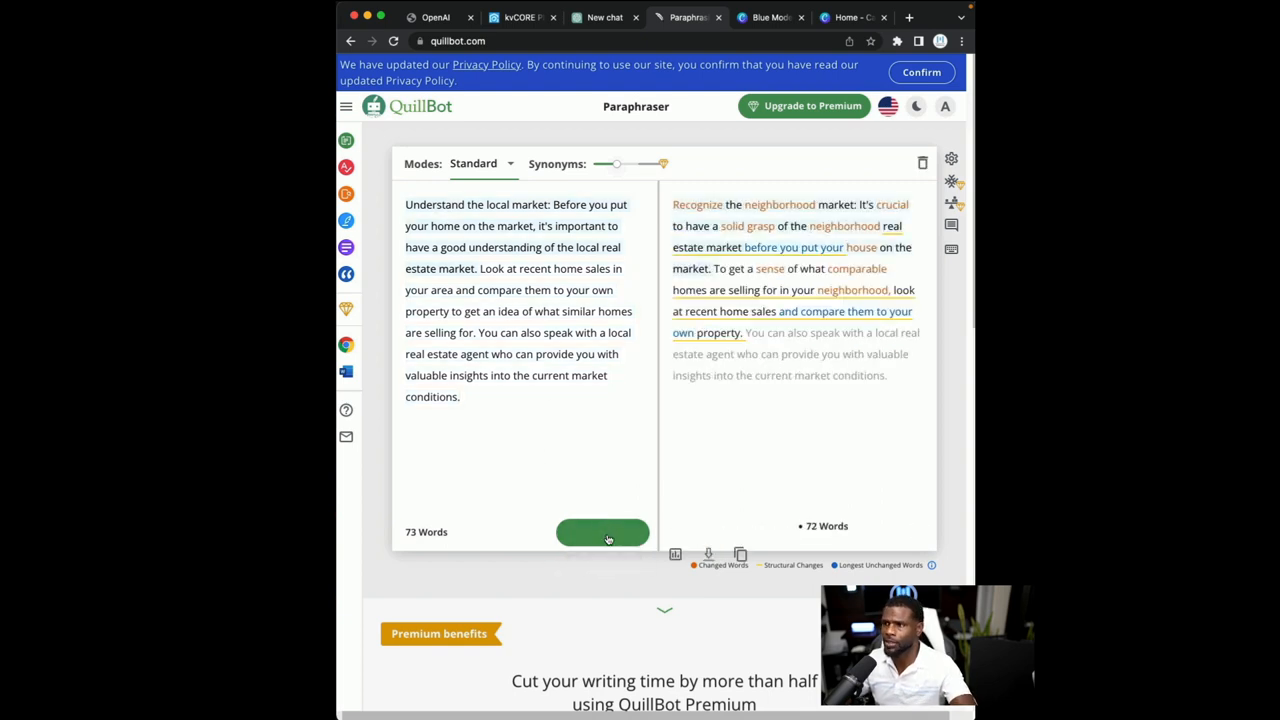
pyautogui.click(602, 532)
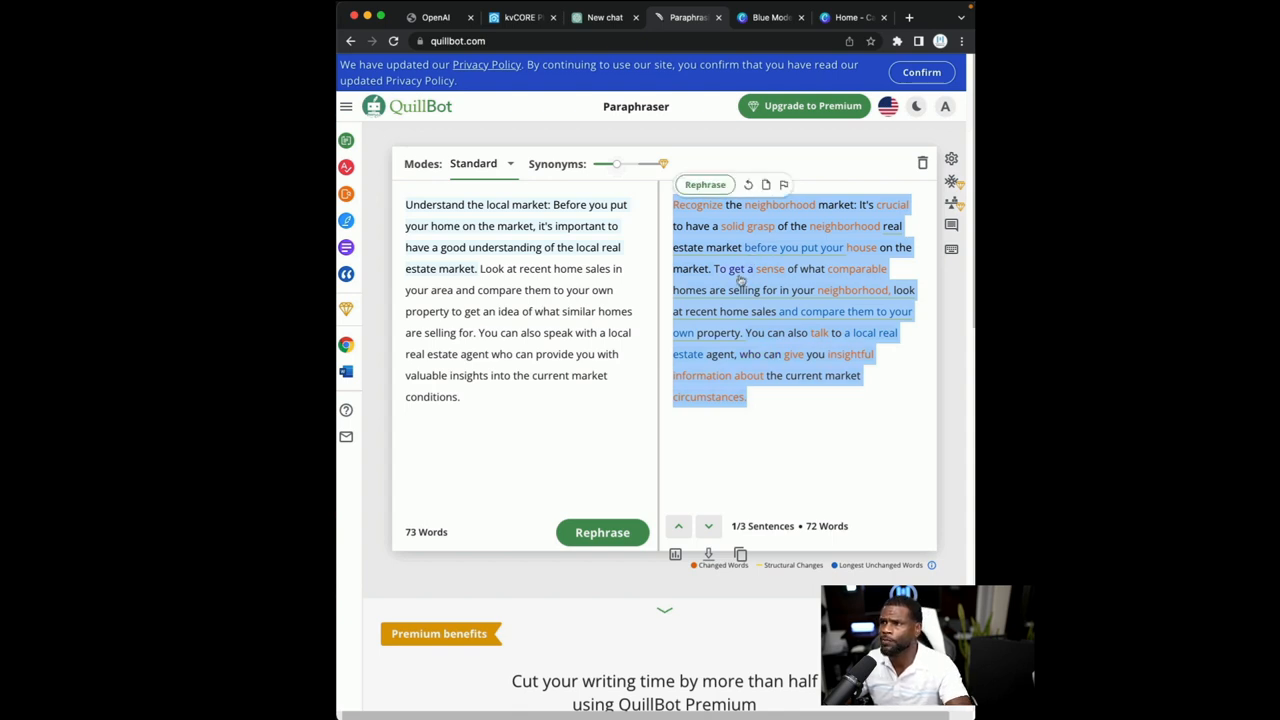
pyautogui.click(520, 16)
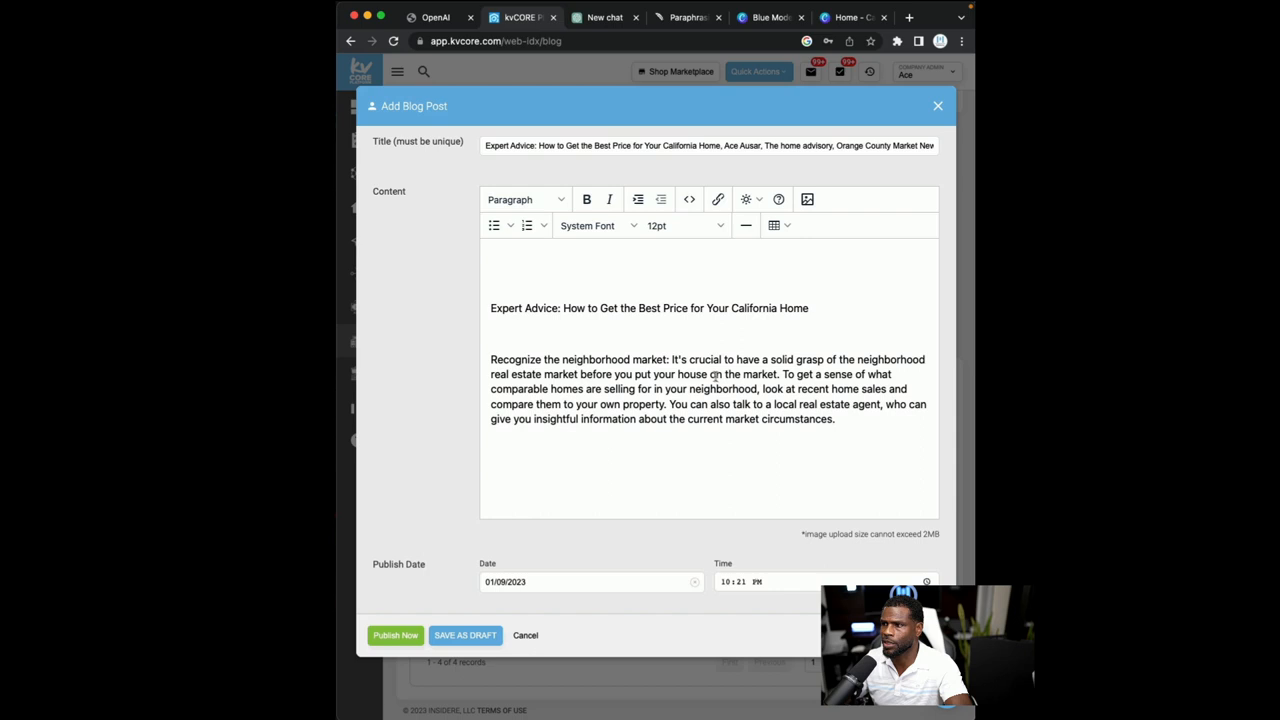
# Return to the ChatGPT conversation holding the remaining home-seller tips
pyautogui.click(604, 16)
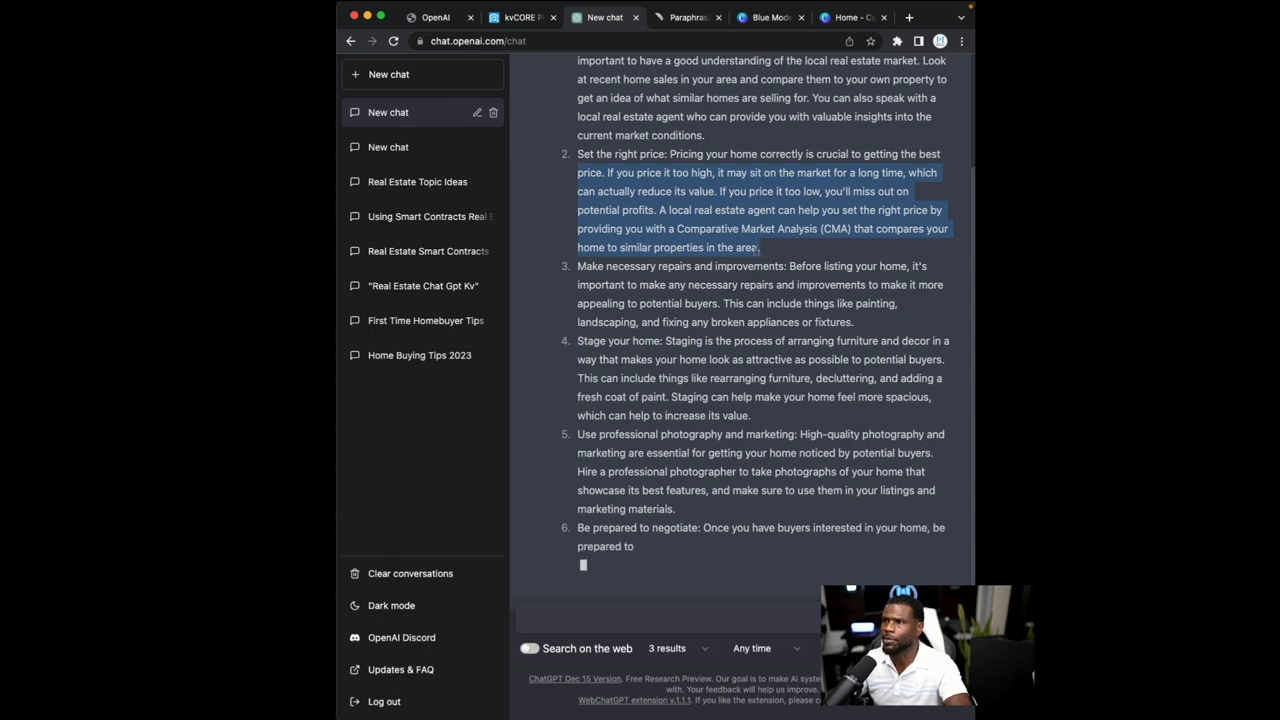
# Rephrase the set-the-right-price tip in QuillBot and bring it back to the blog draft
pyautogui.click(520, 16)
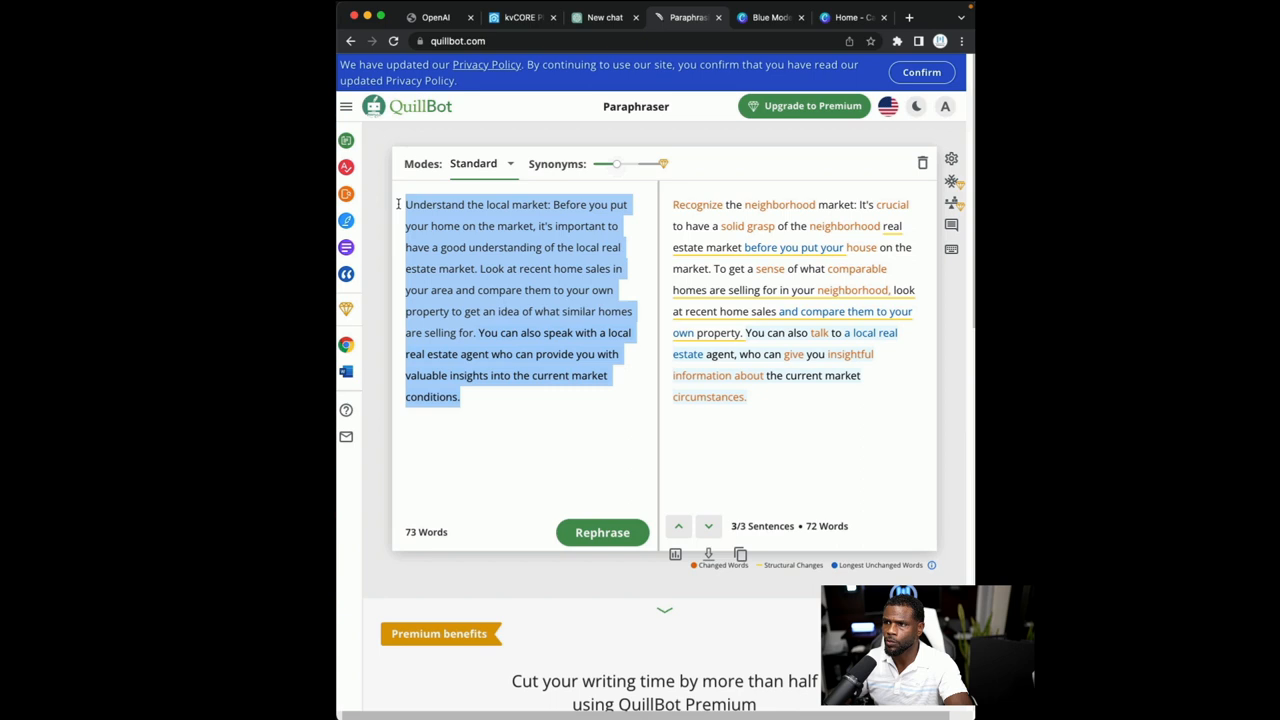
pyautogui.click(602, 532)
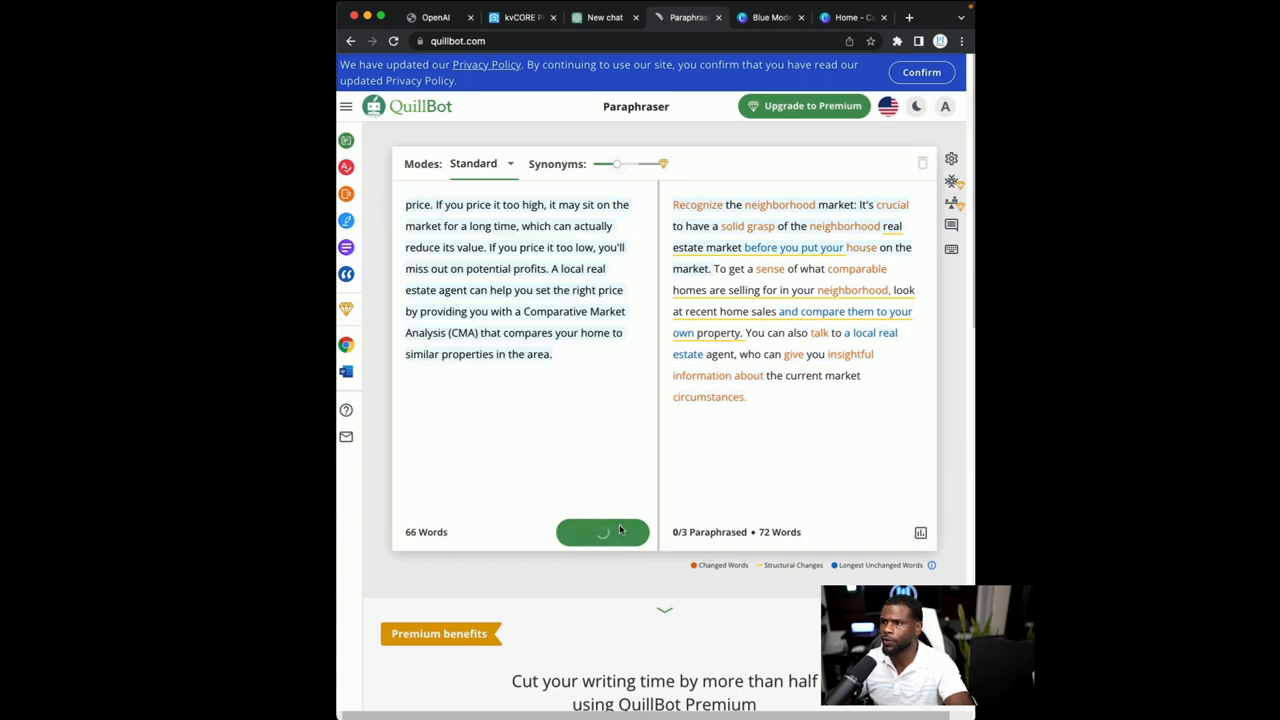
pyautogui.click(602, 532)
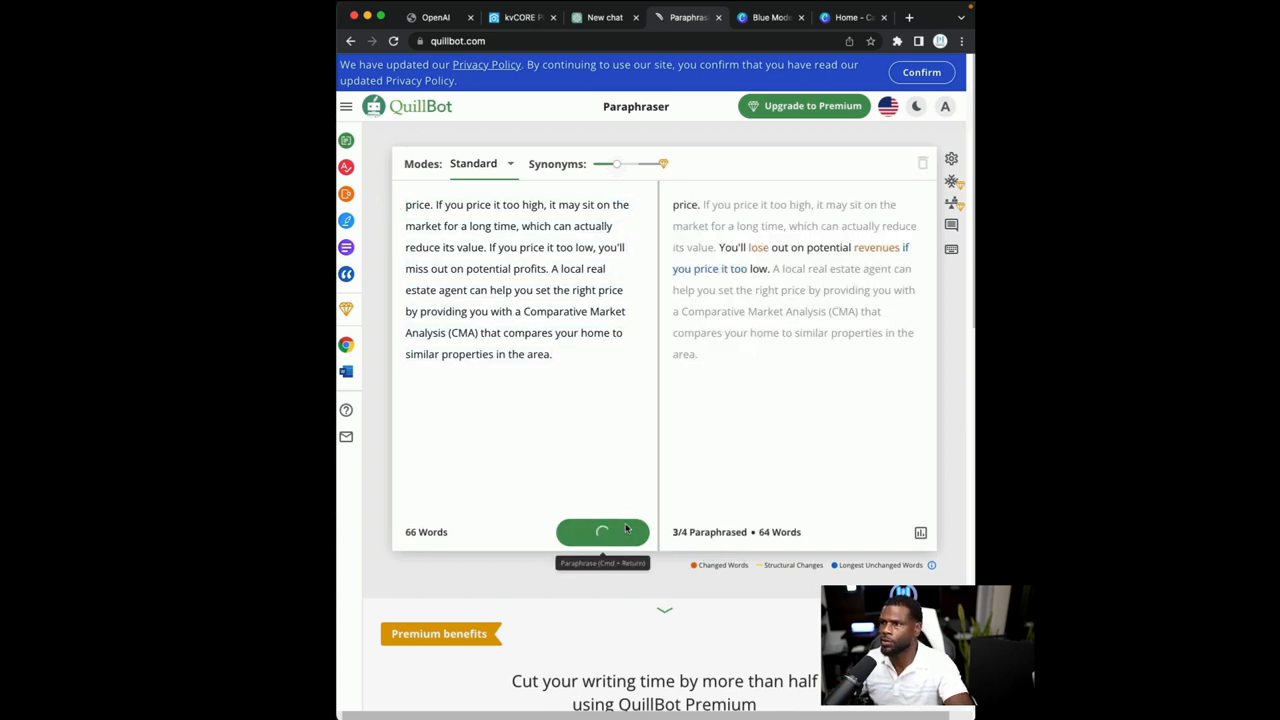
pyautogui.click(602, 532)
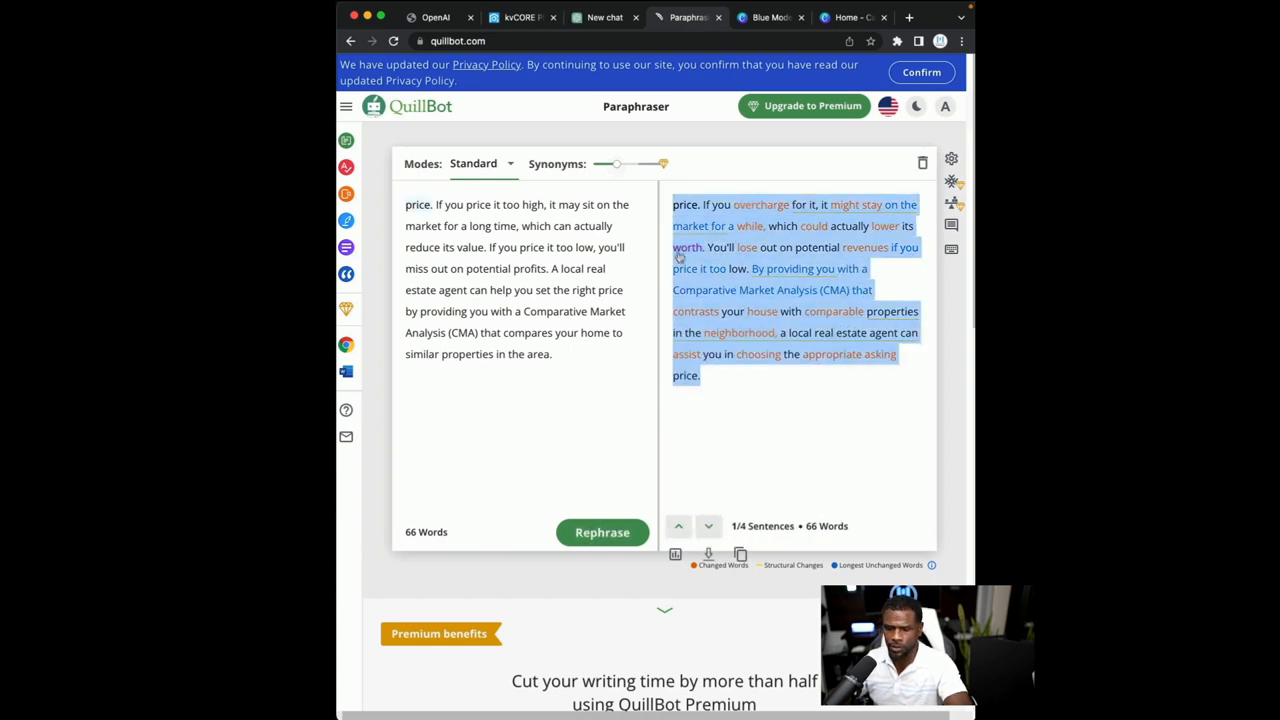
pyautogui.click(520, 20)
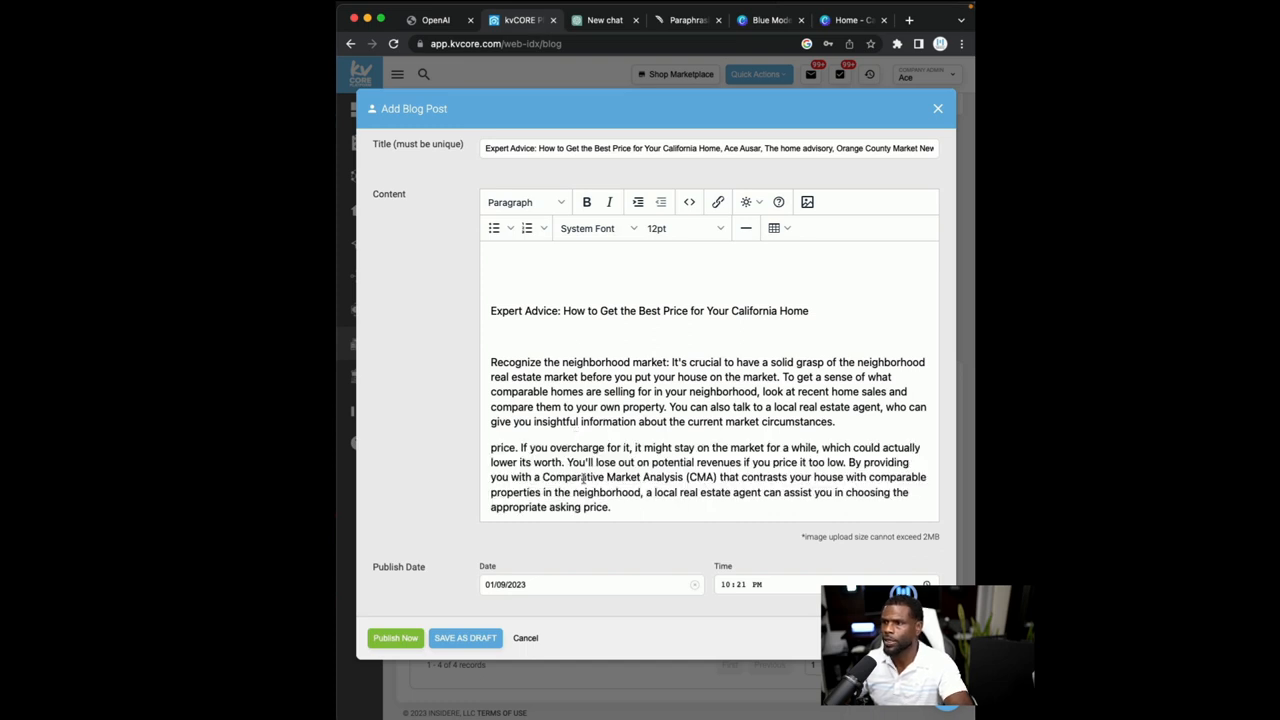
# Carry ChatGPT's repairs and staging tips over to the QuillBot paraphraser
pyautogui.click(604, 20)
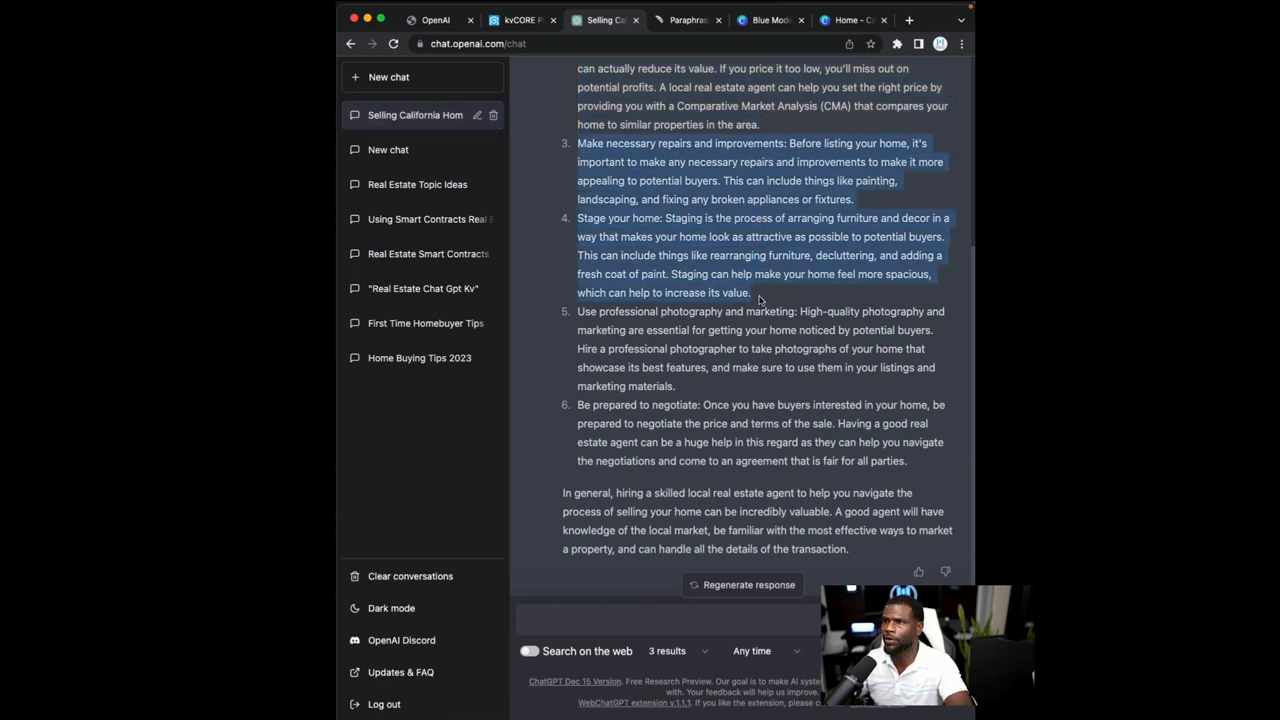
pyautogui.click(688, 20)
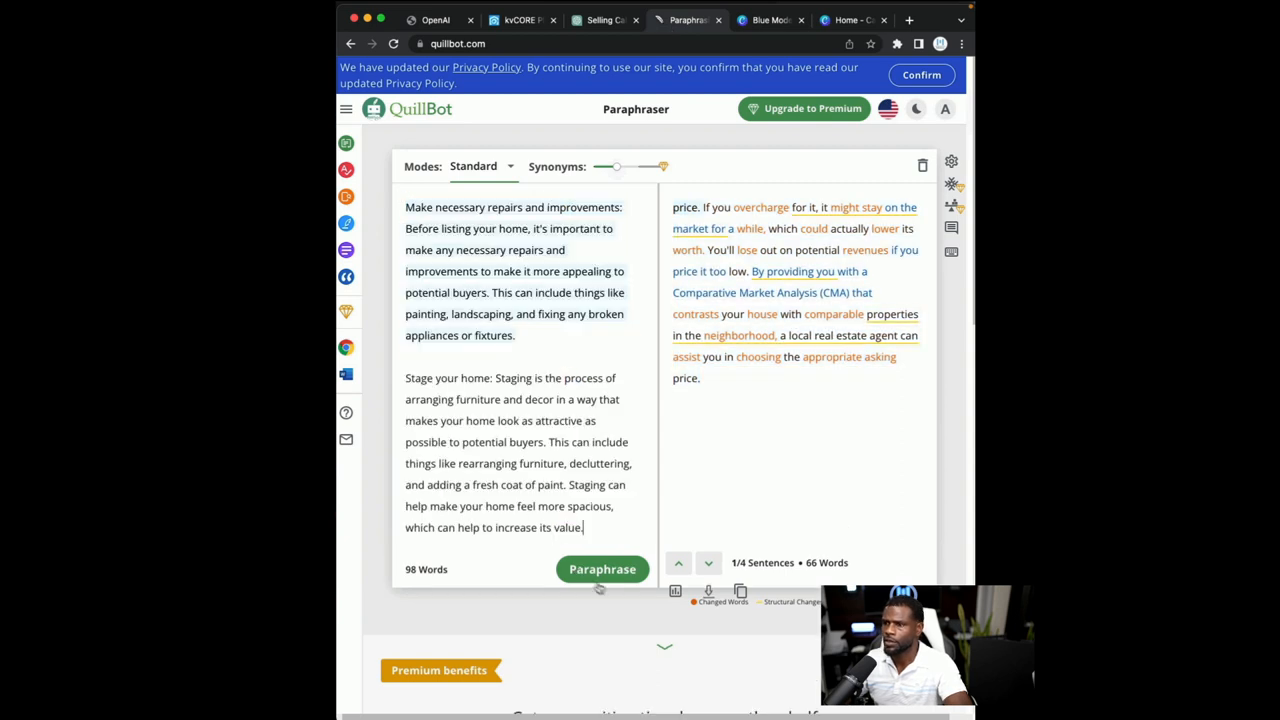
# Rephrase the repairs and staging tips, add them to the post, and return for tips 5–6
pyautogui.click(602, 568)
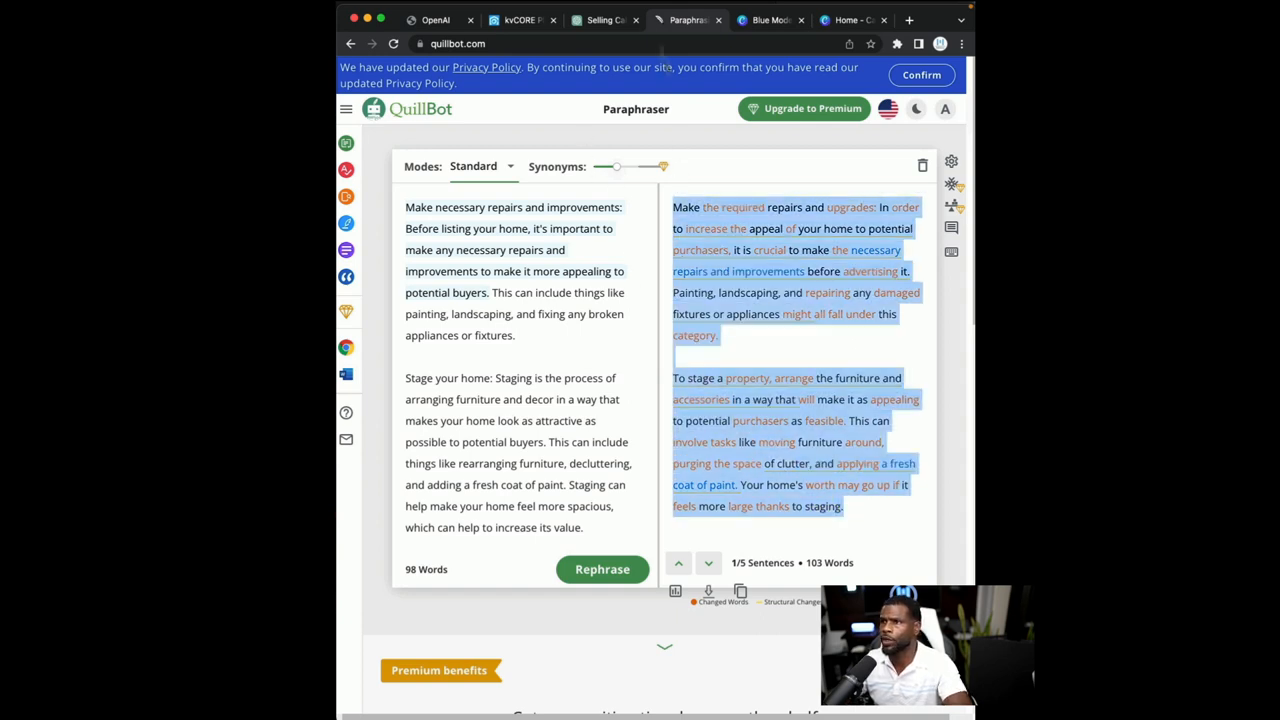
pyautogui.click(520, 20)
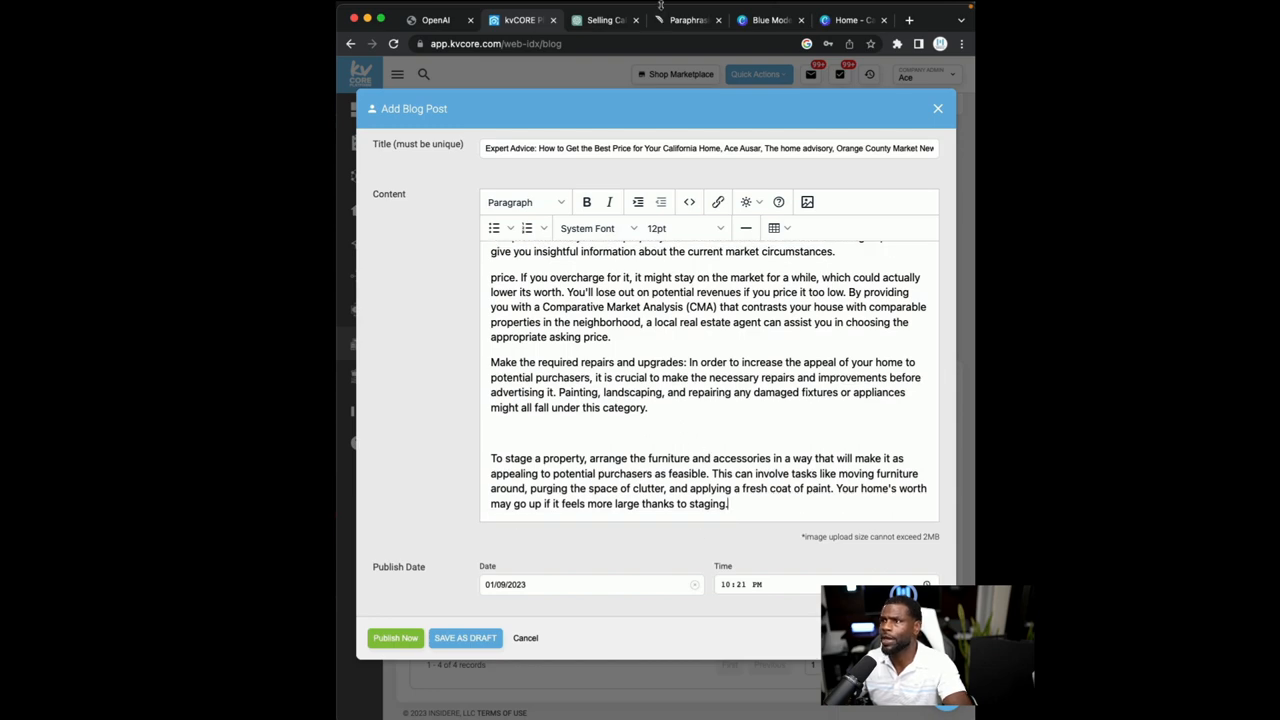
pyautogui.click(600, 20)
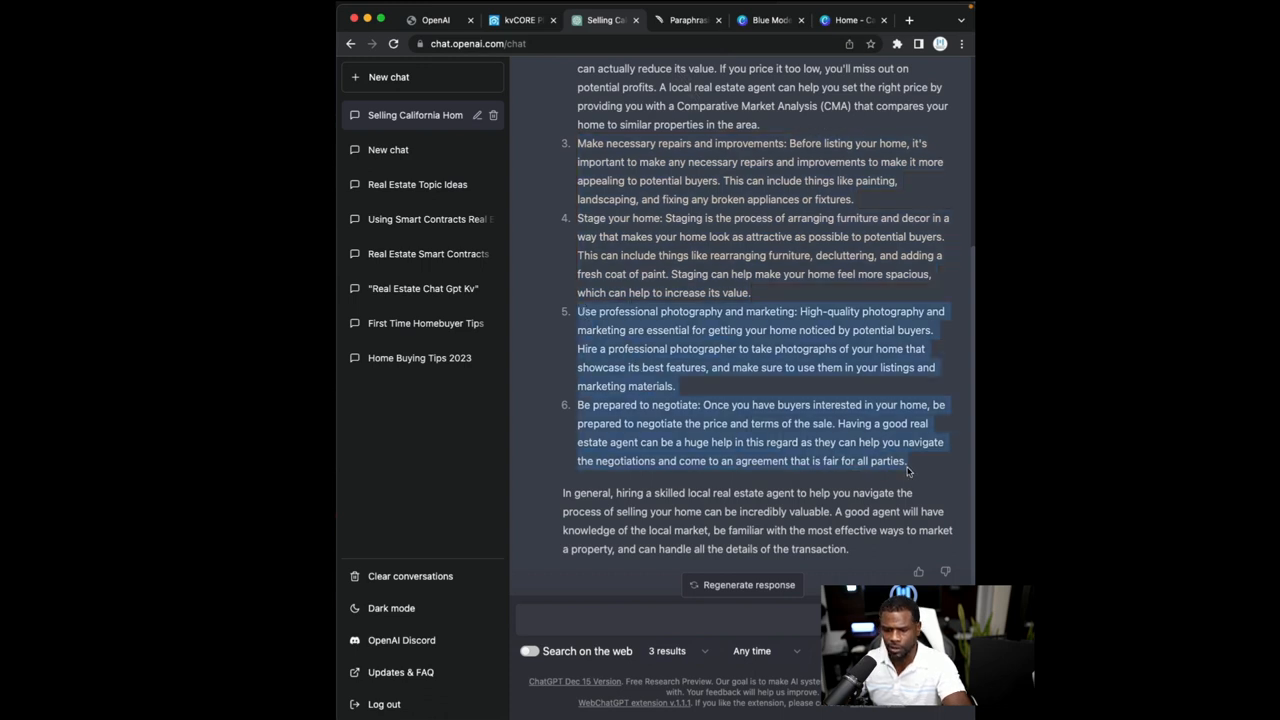
# Rephrase the photography and negotiation tips and add them to the blog post body
pyautogui.click(688, 20)
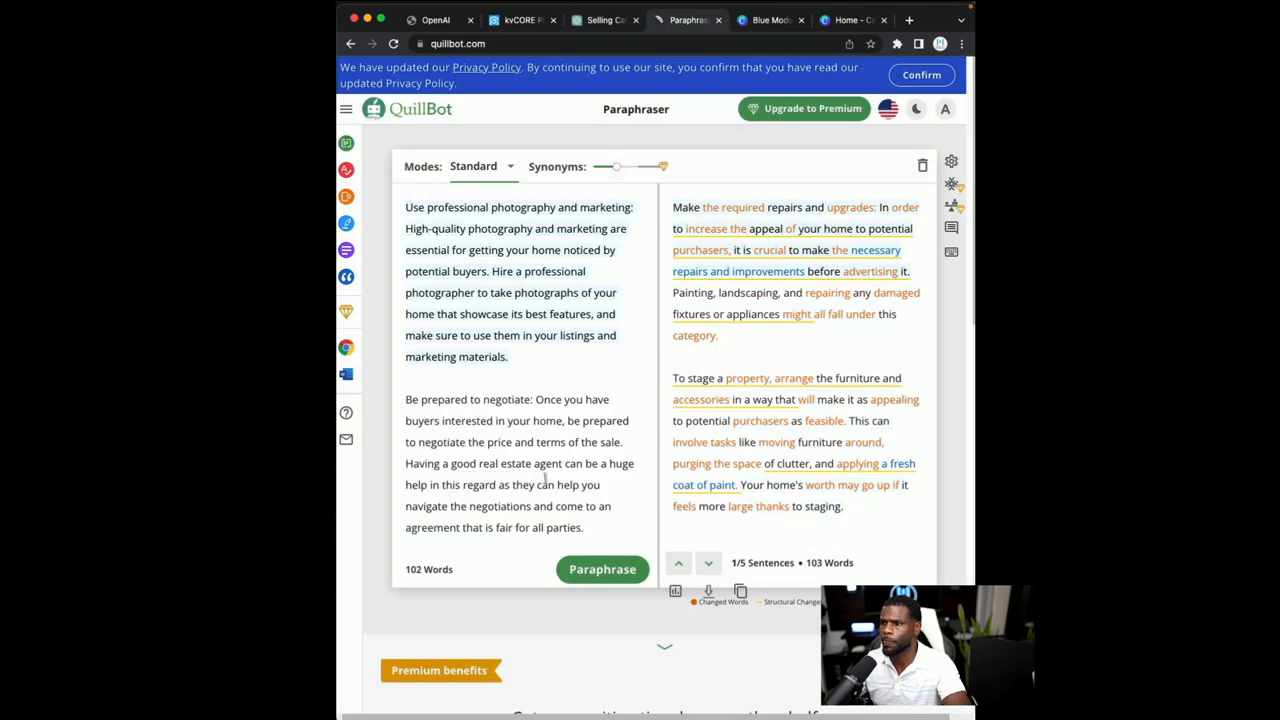
pyautogui.click(602, 568)
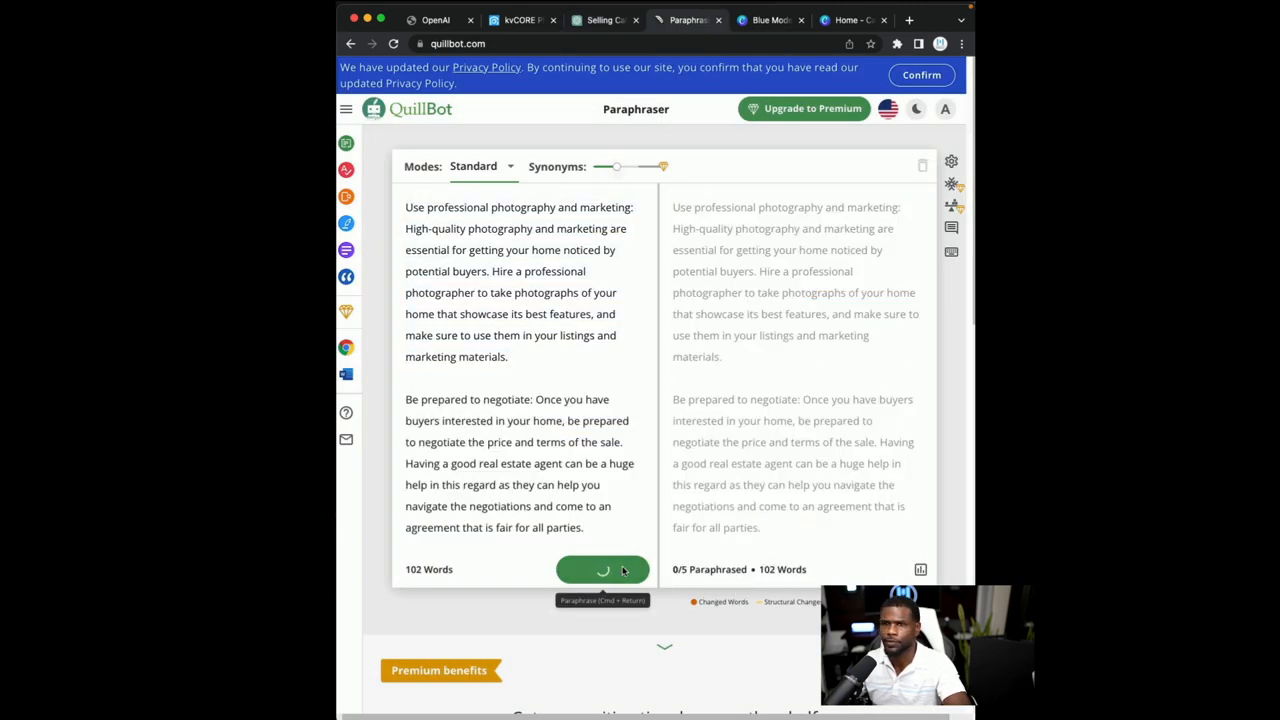
pyautogui.click(602, 568)
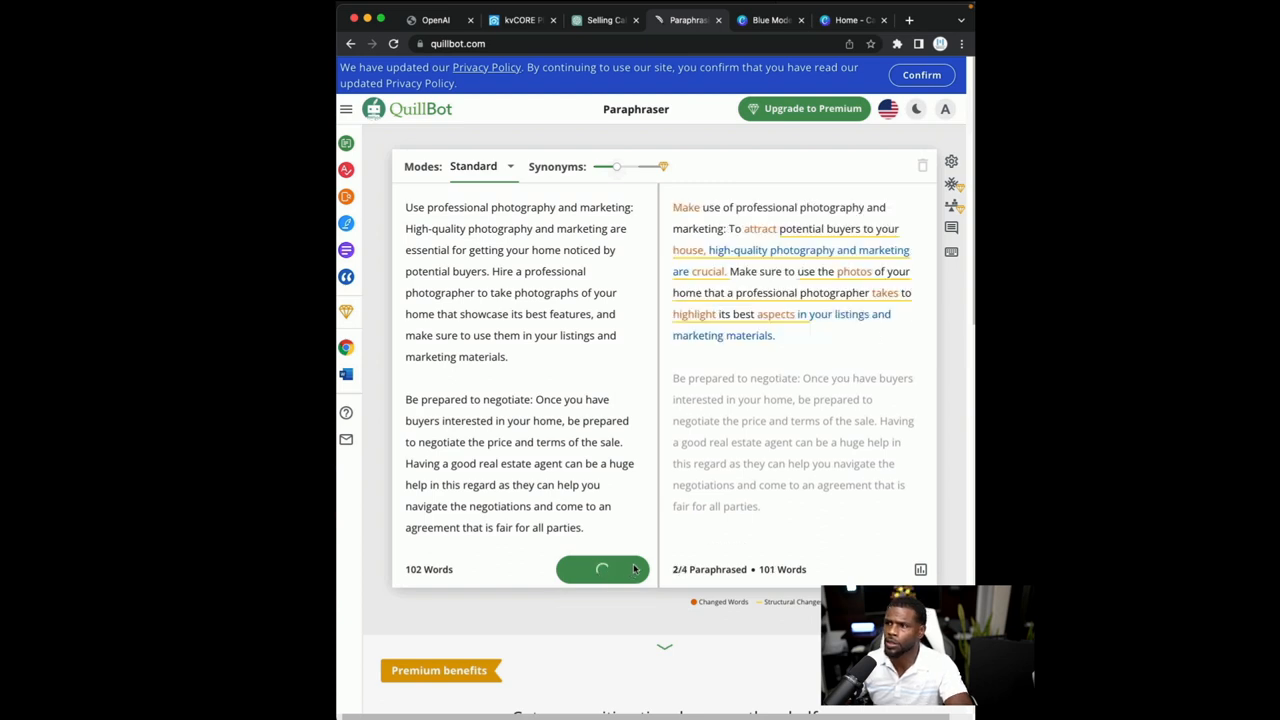
pyautogui.click(600, 568)
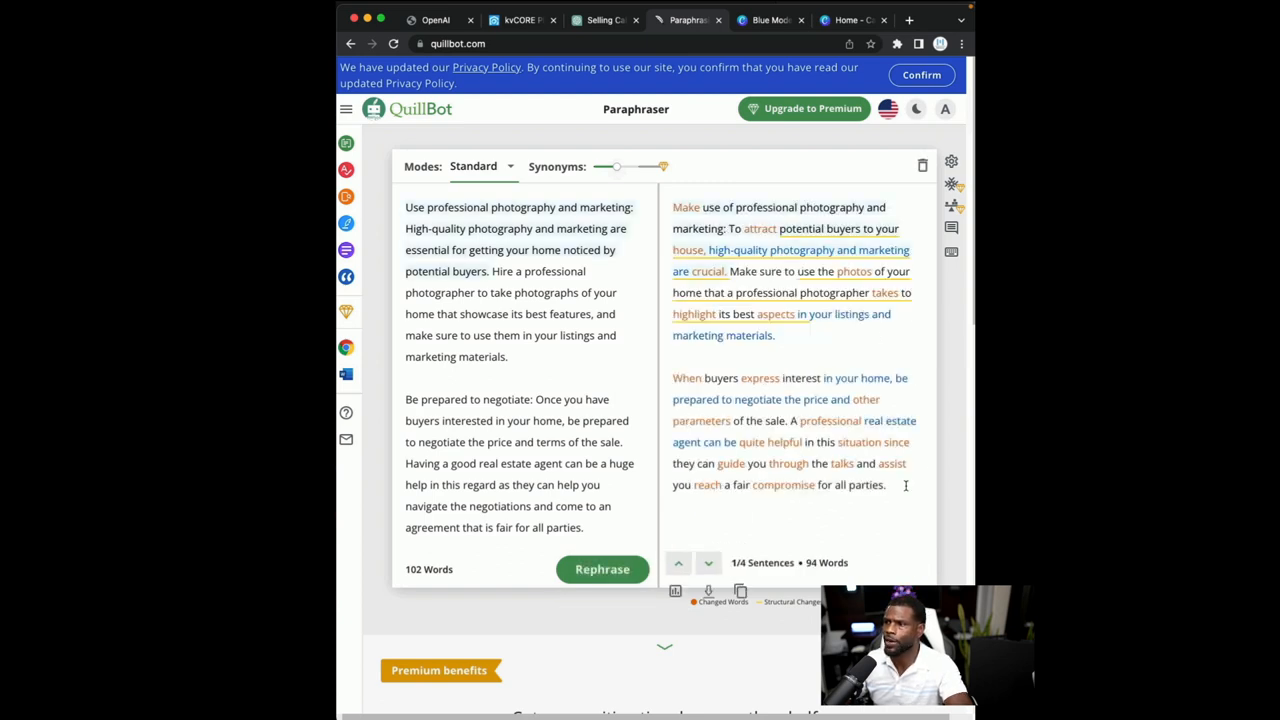
pyautogui.moveTo(672, 206); pyautogui.dragTo(884, 486)
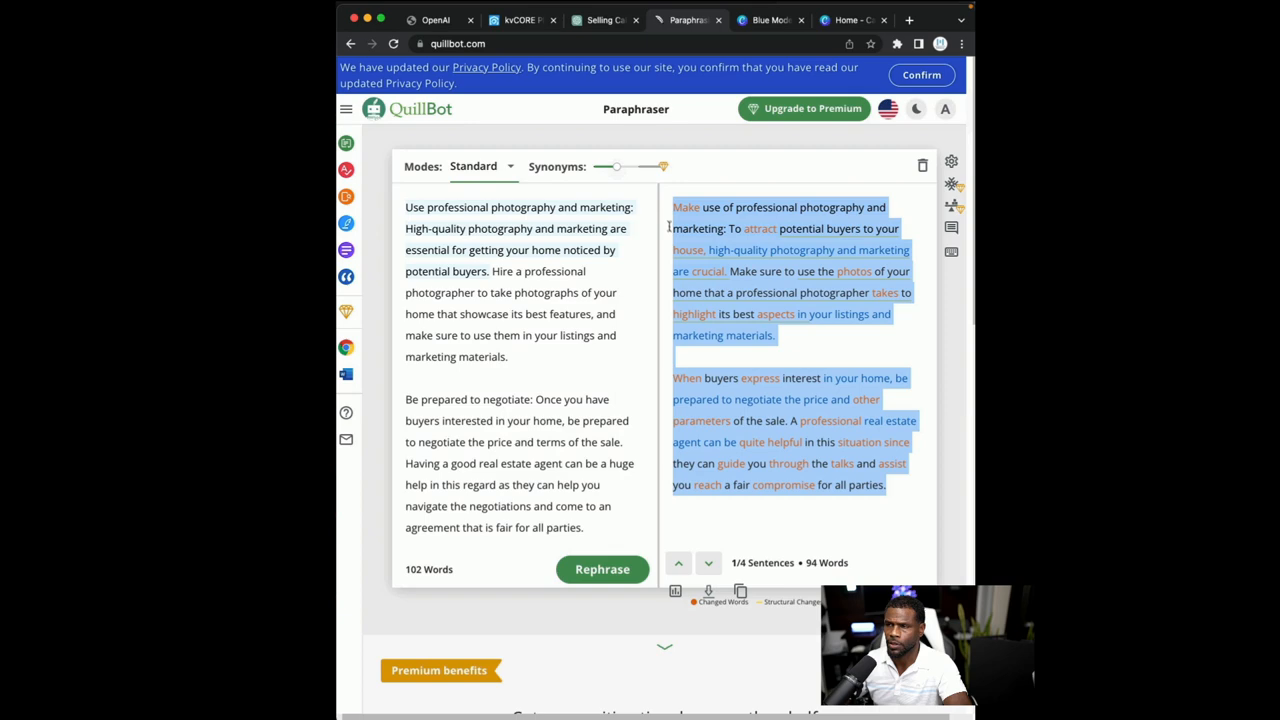
pyautogui.click(520, 20)
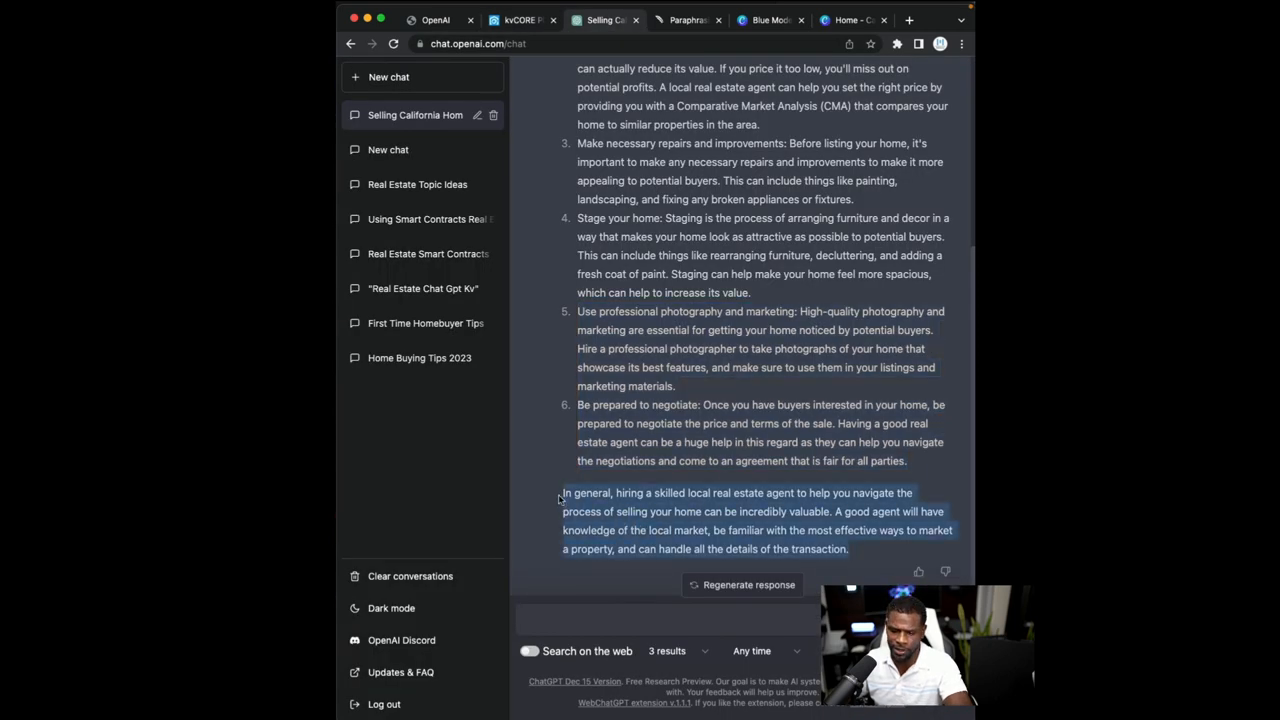
# Rephrase ChatGPT's closing agent-hiring paragraph and bring it to the blog draft
pyautogui.click(688, 20)
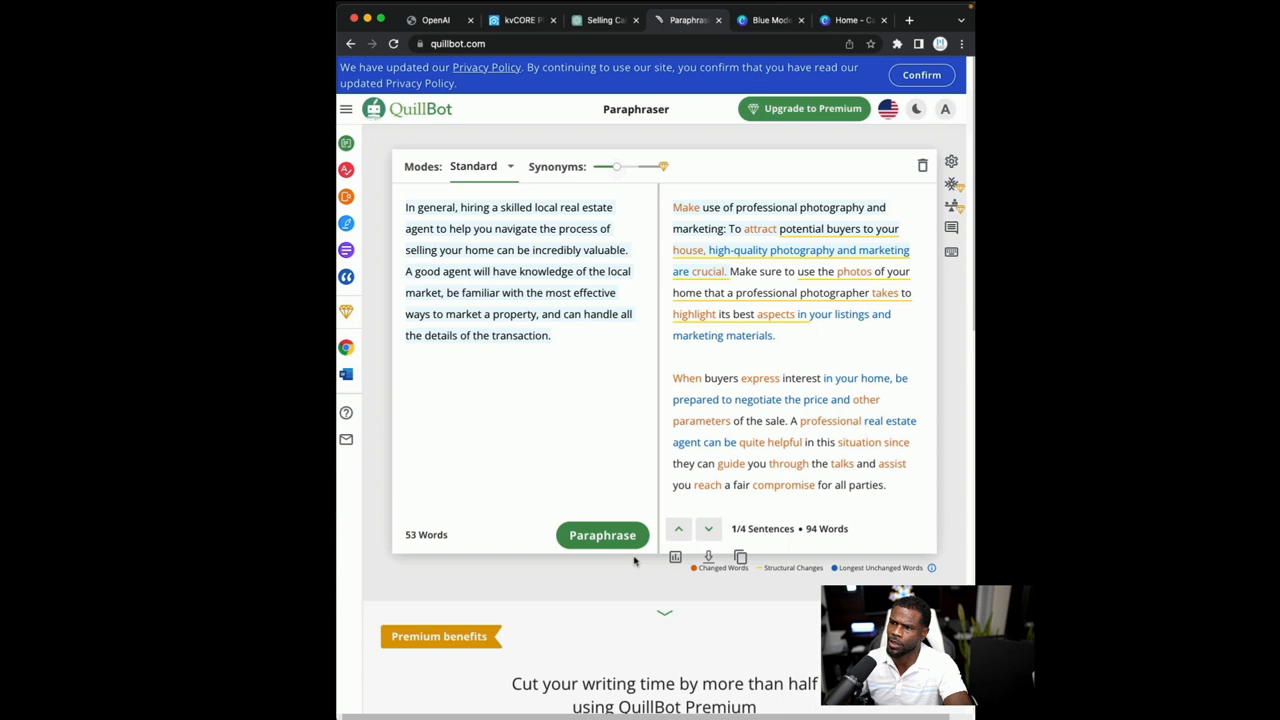
pyautogui.click(602, 536)
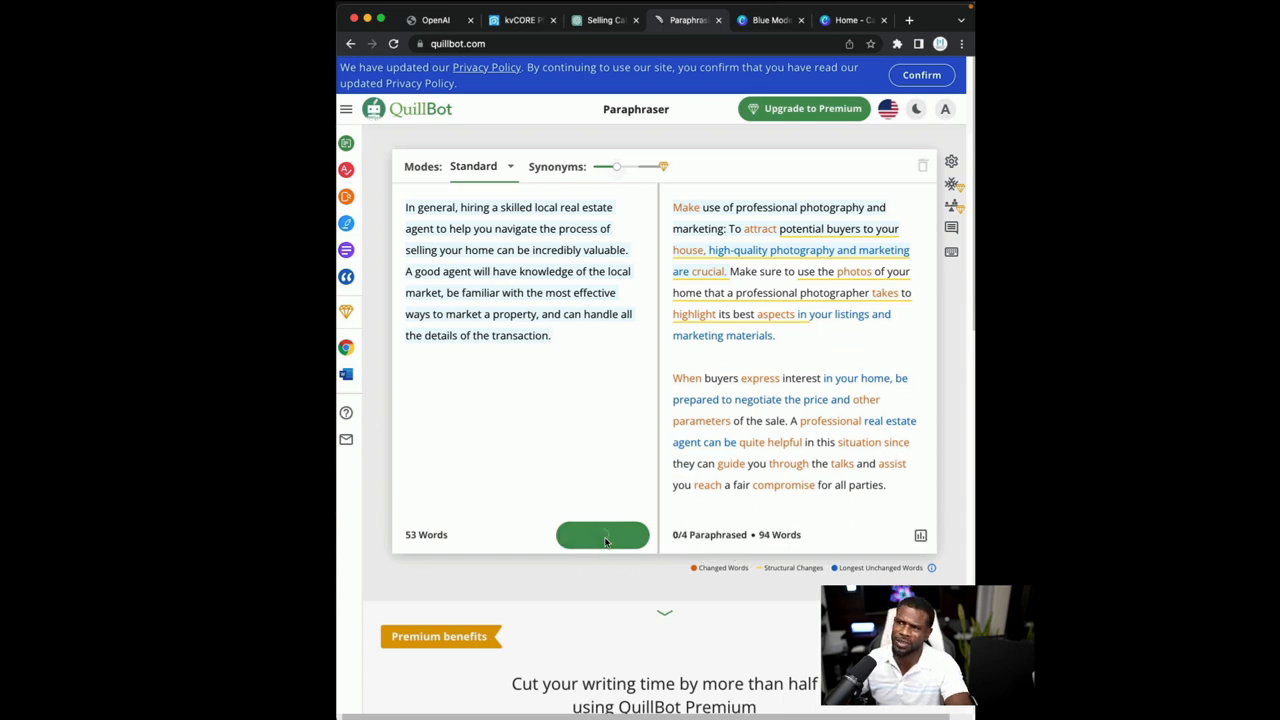
pyautogui.click(602, 536)
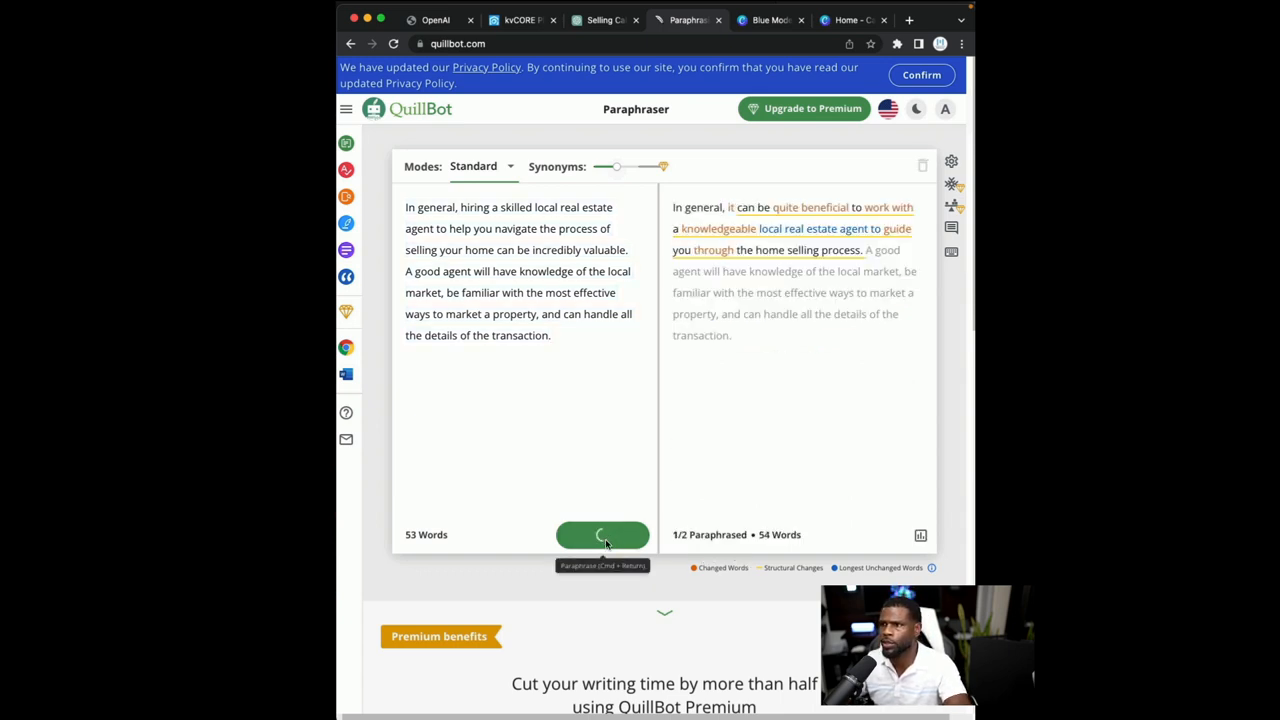
pyautogui.click(602, 536)
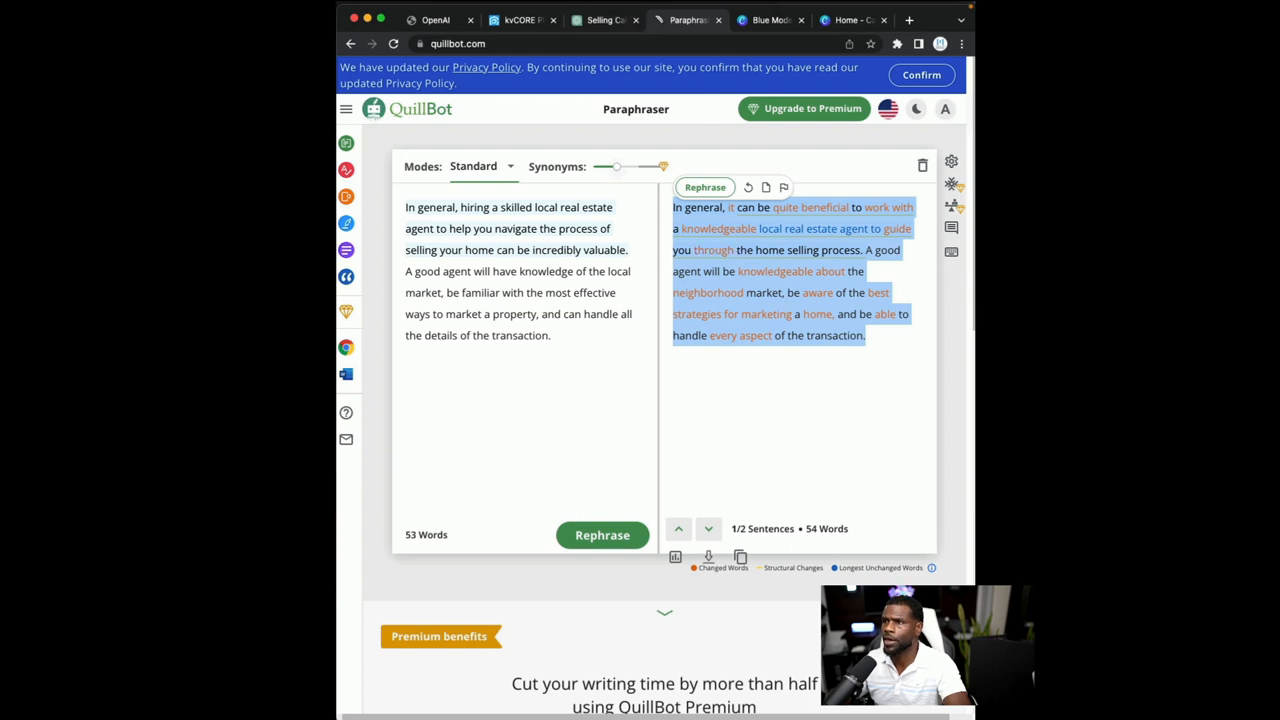
pyautogui.click(520, 20)
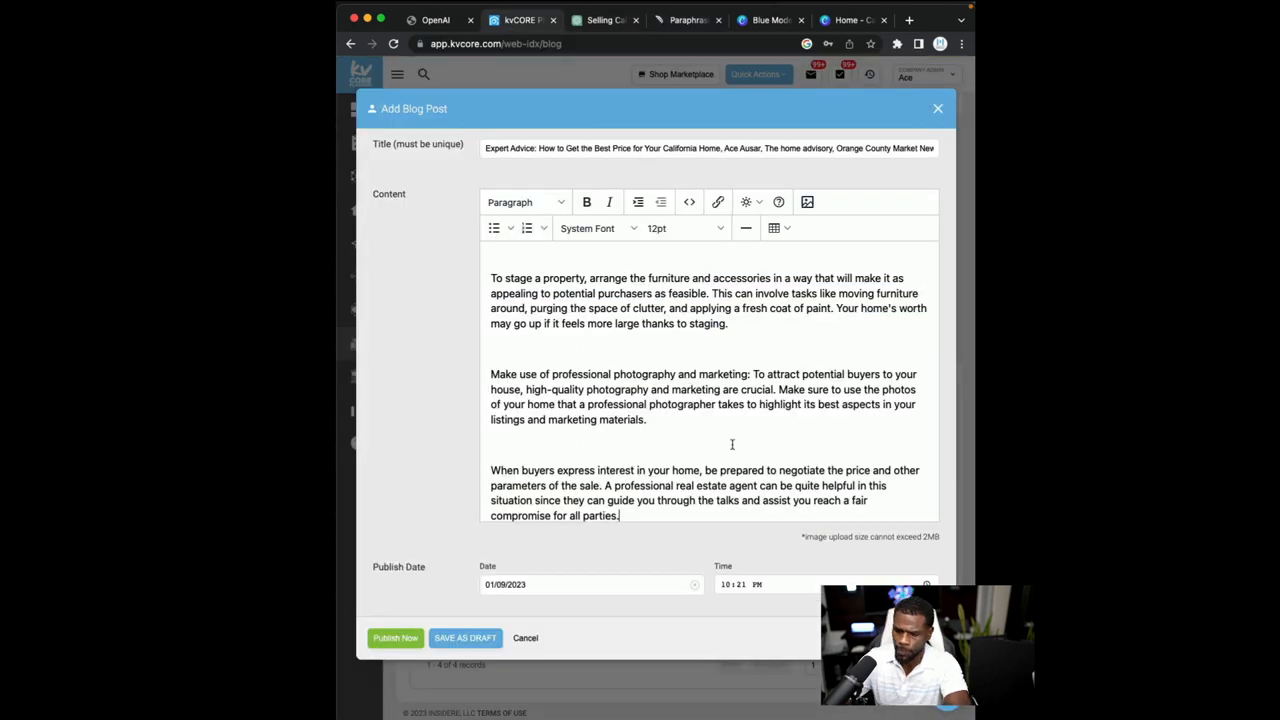
# Bold the phrase 'be prepared to negotiate' and the post heading in the editor
pyautogui.scroll(-3)
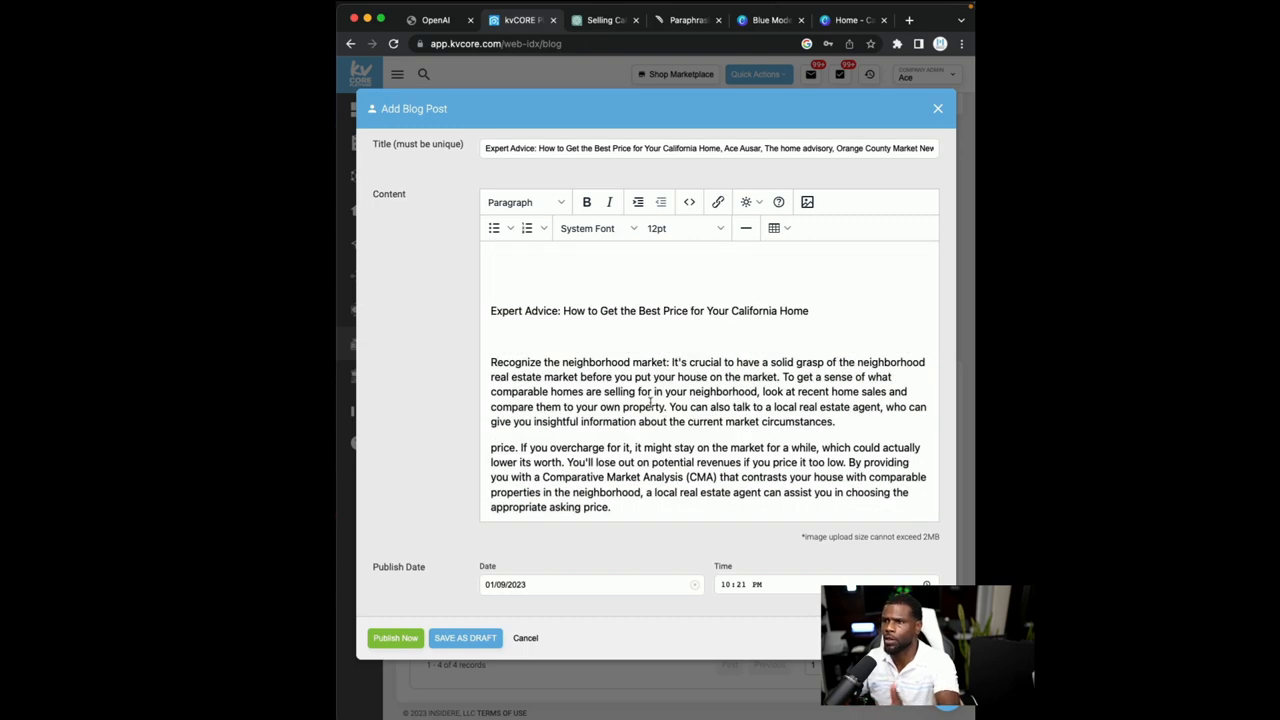
pyautogui.scroll(-3)
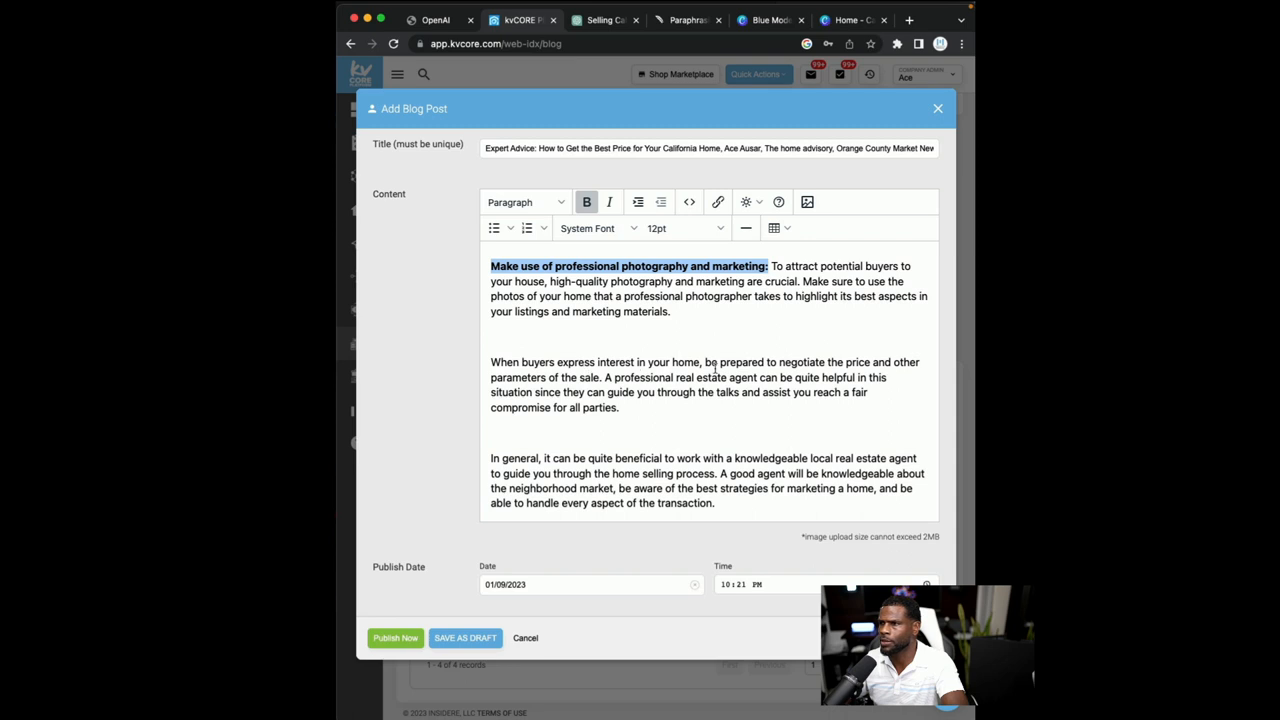
pyautogui.moveTo(704, 362); pyautogui.dragTo(810, 362)
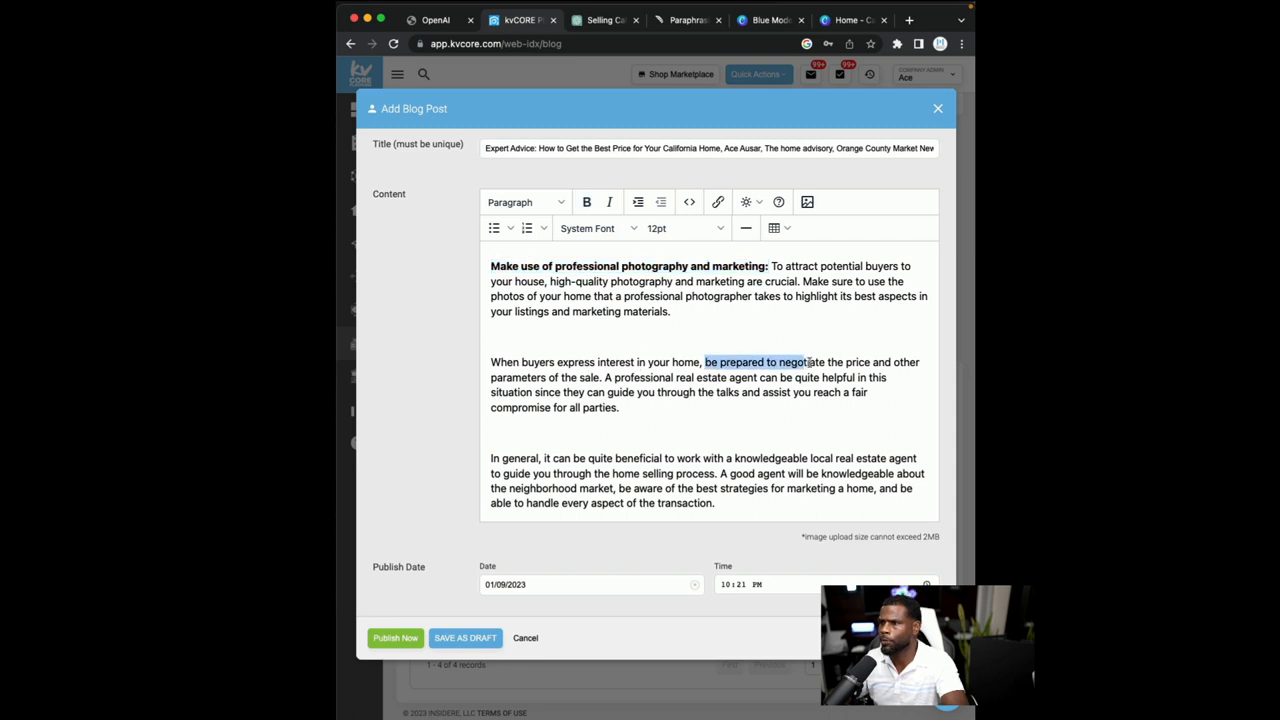
pyautogui.click(588, 202)
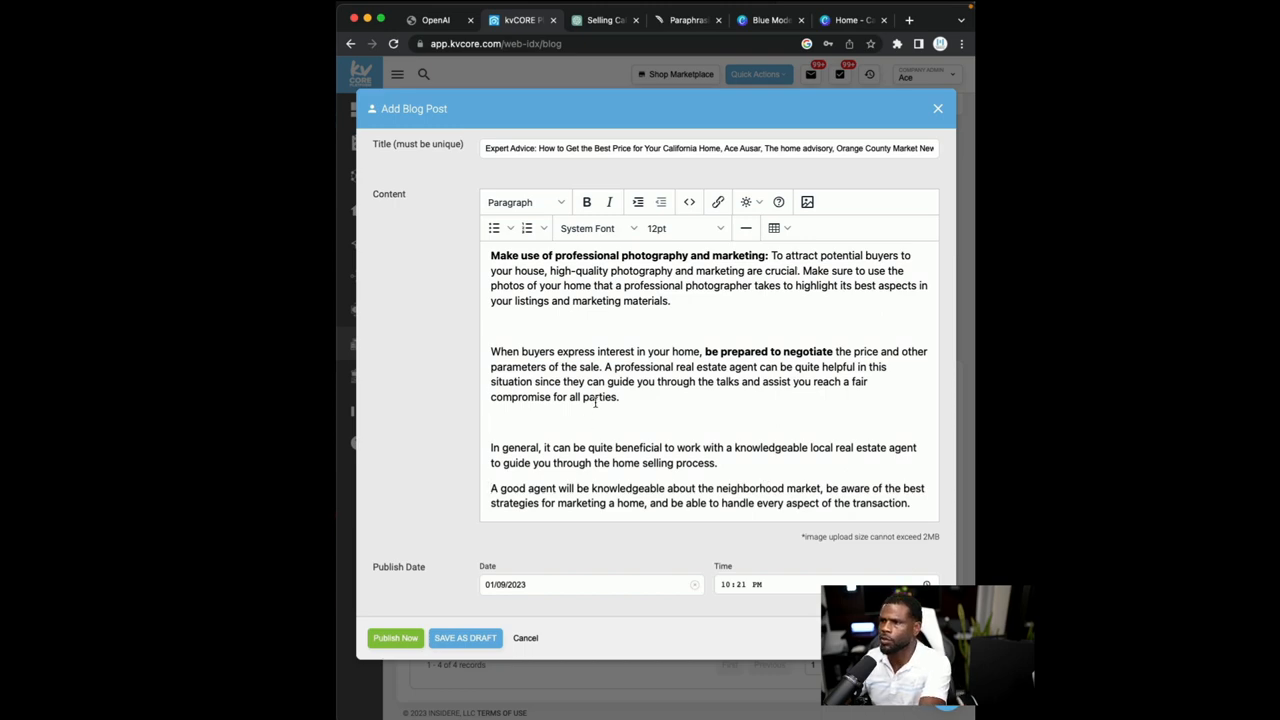
pyautogui.scroll(3)
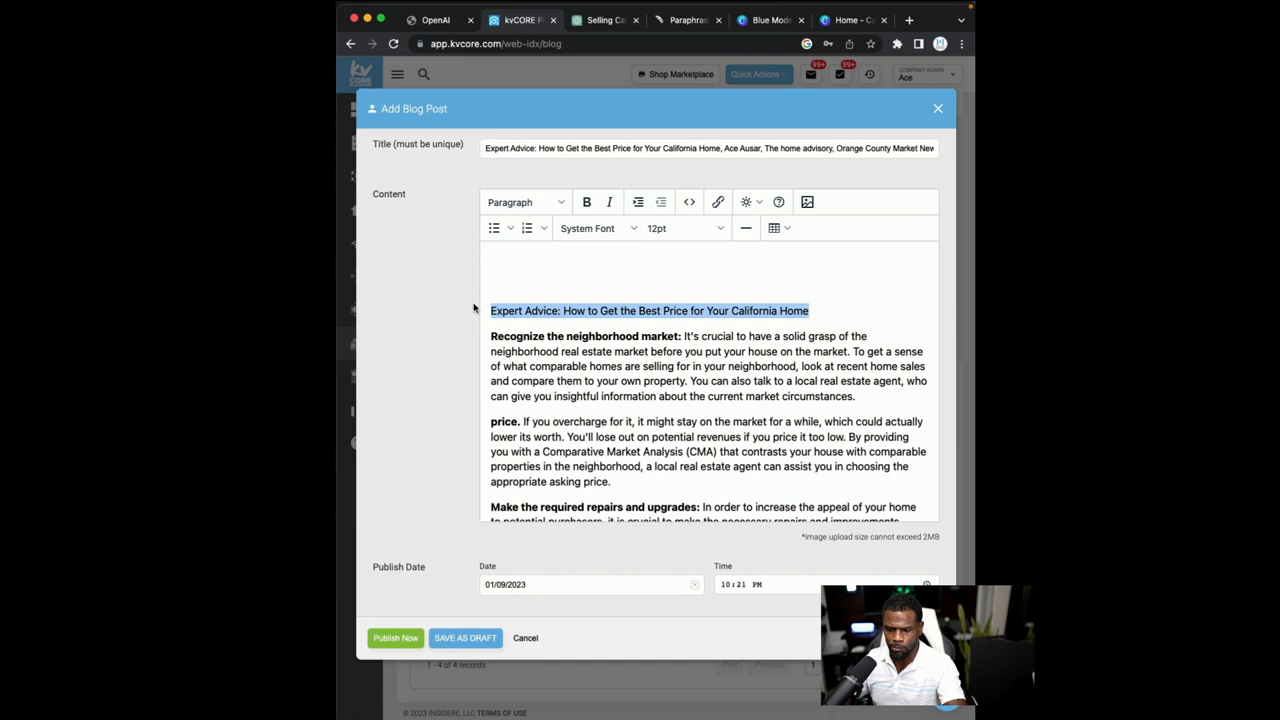
pyautogui.click(588, 202)
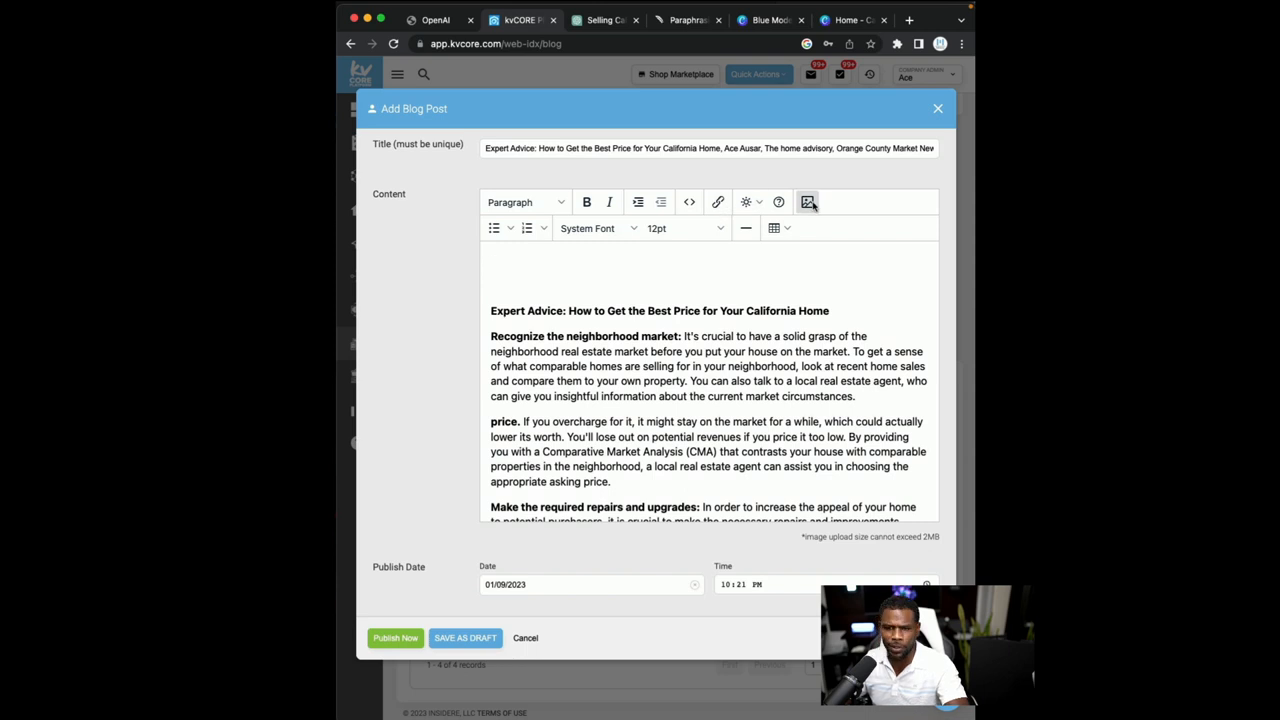
pyautogui.moveTo(808, 202)
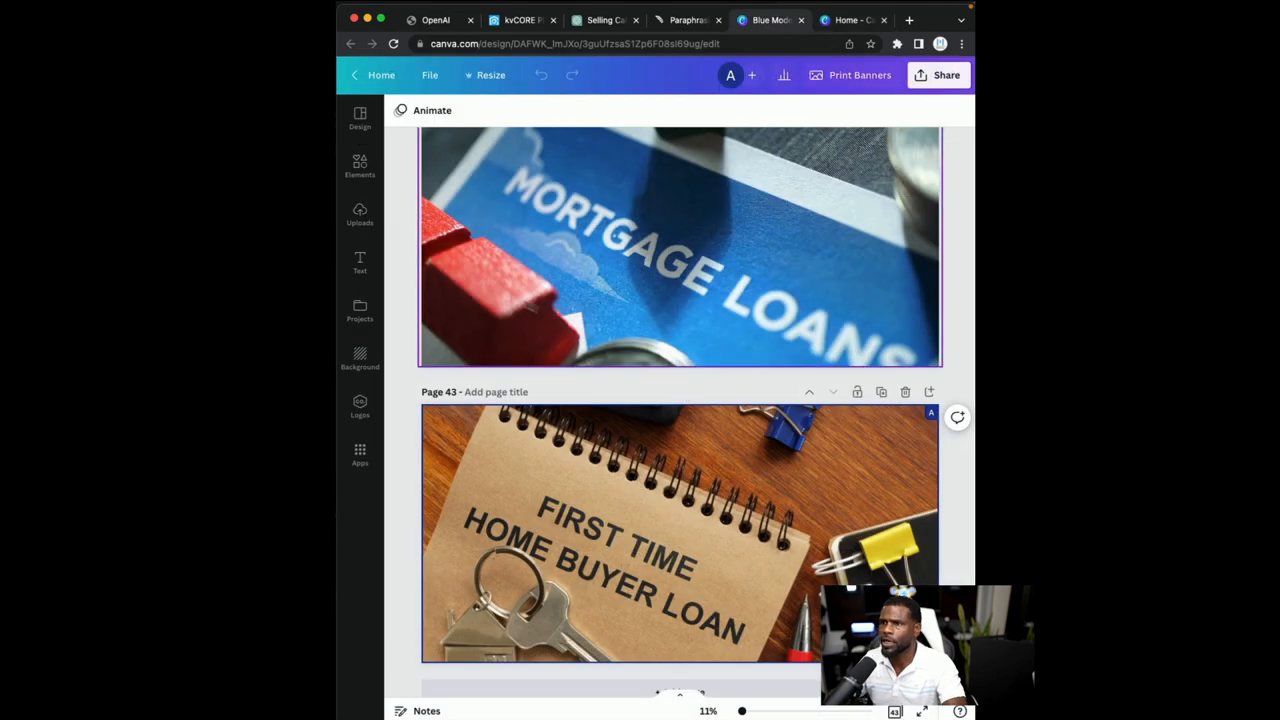
# Search Canva Elements for 'home seller' photos and browse to the For Sale By Owner house image
pyautogui.click(360, 164)
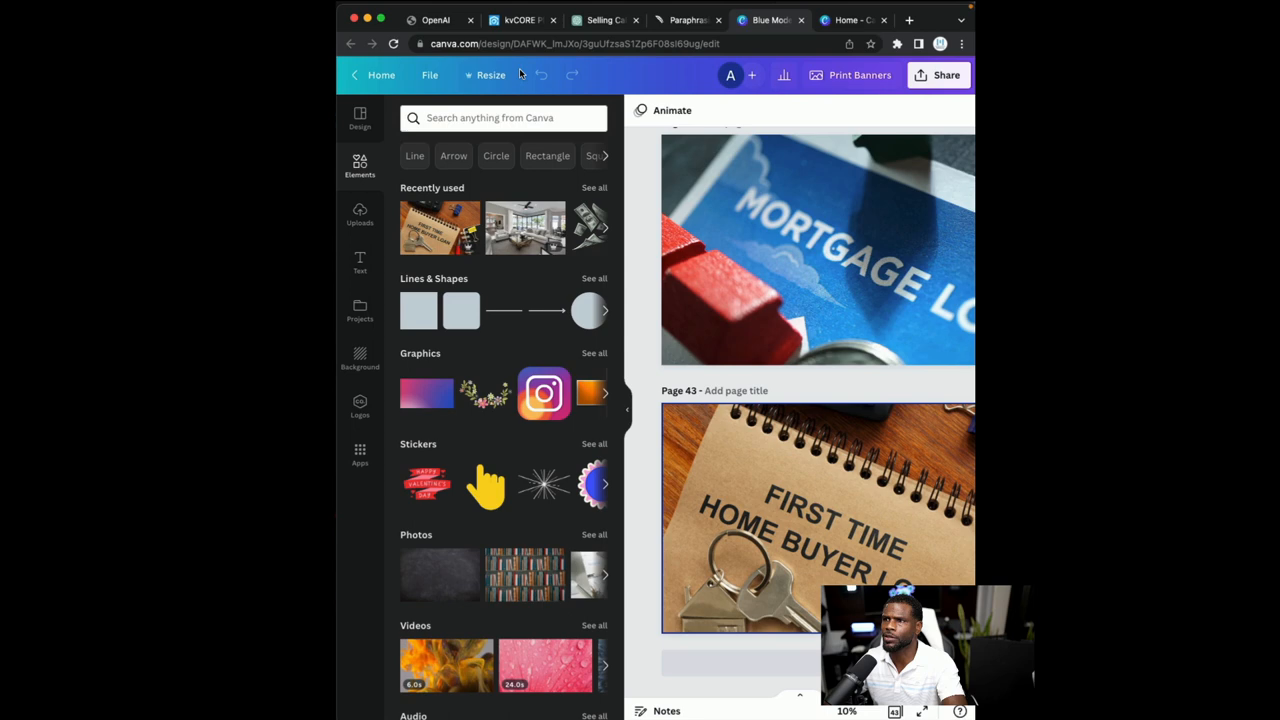
pyautogui.write('h')
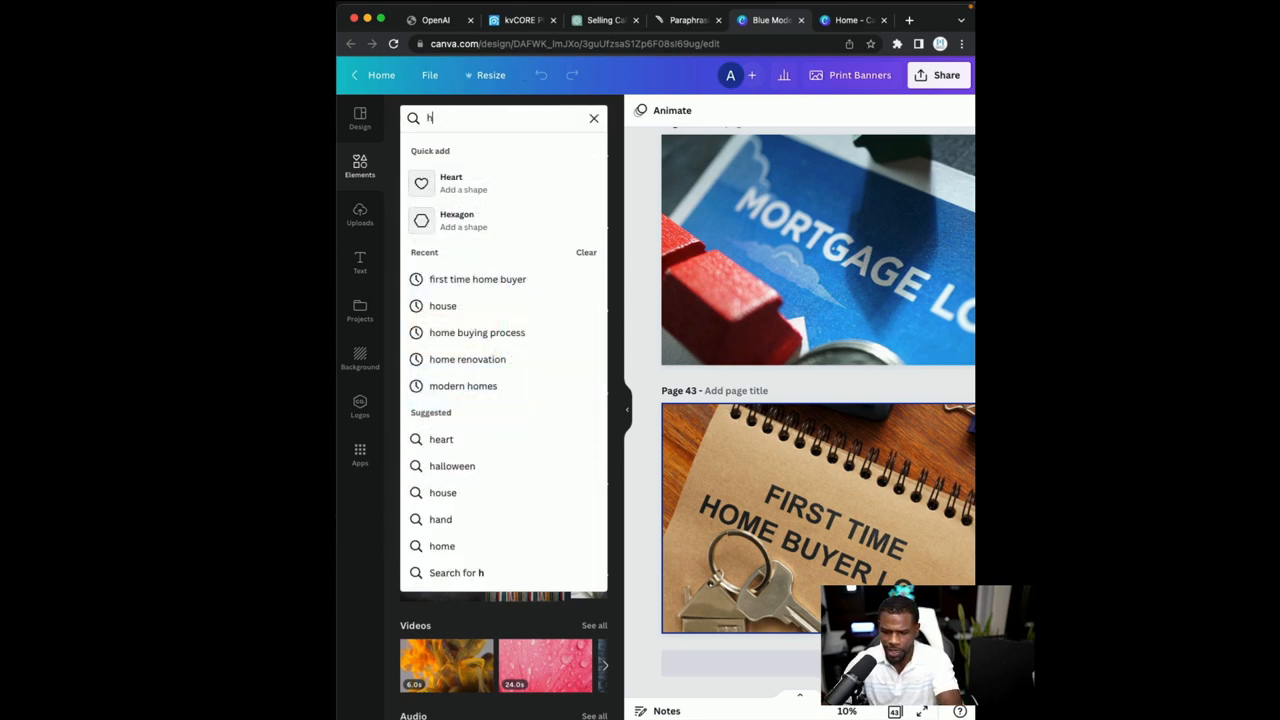
pyautogui.write('ome seller')
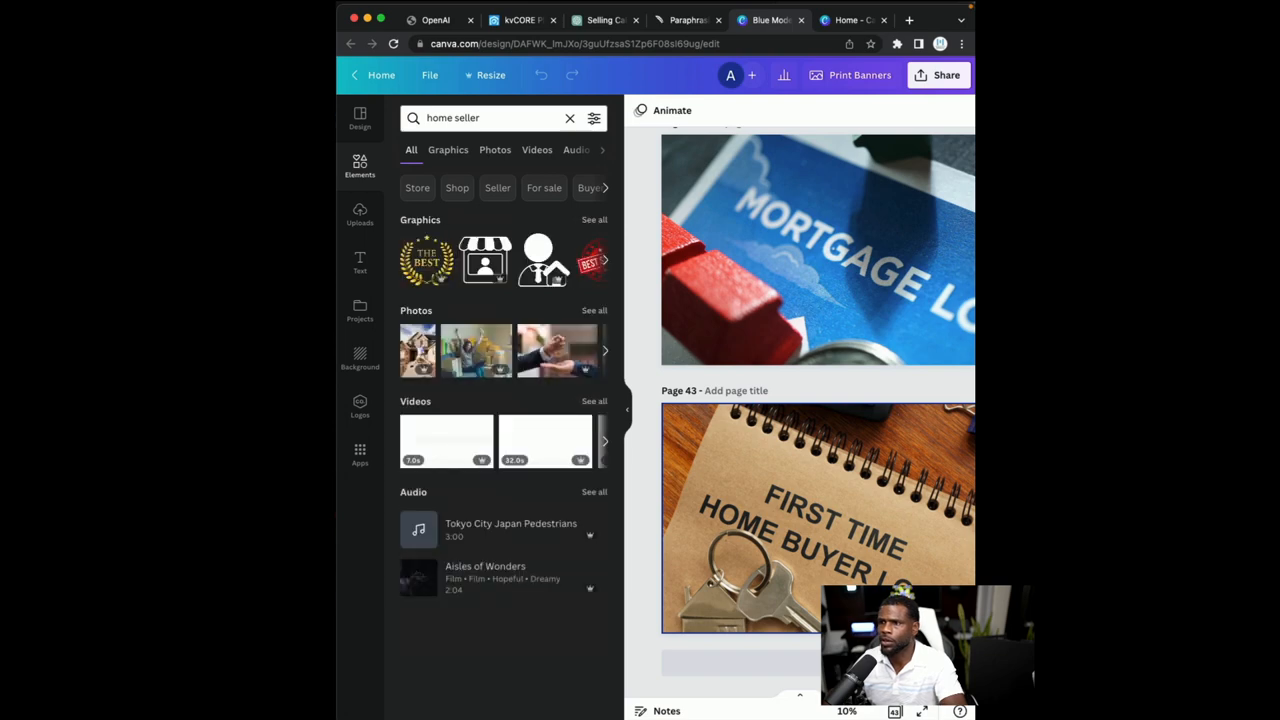
pyautogui.click(494, 148)
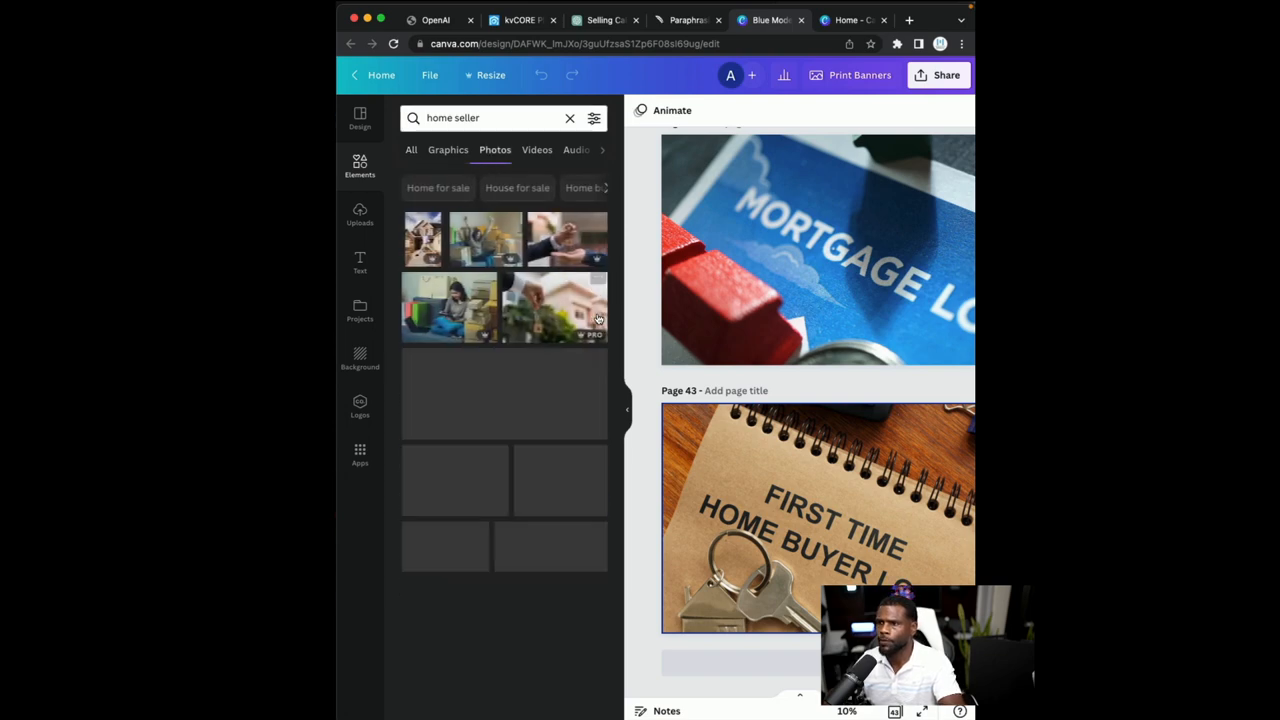
pyautogui.scroll(-3)
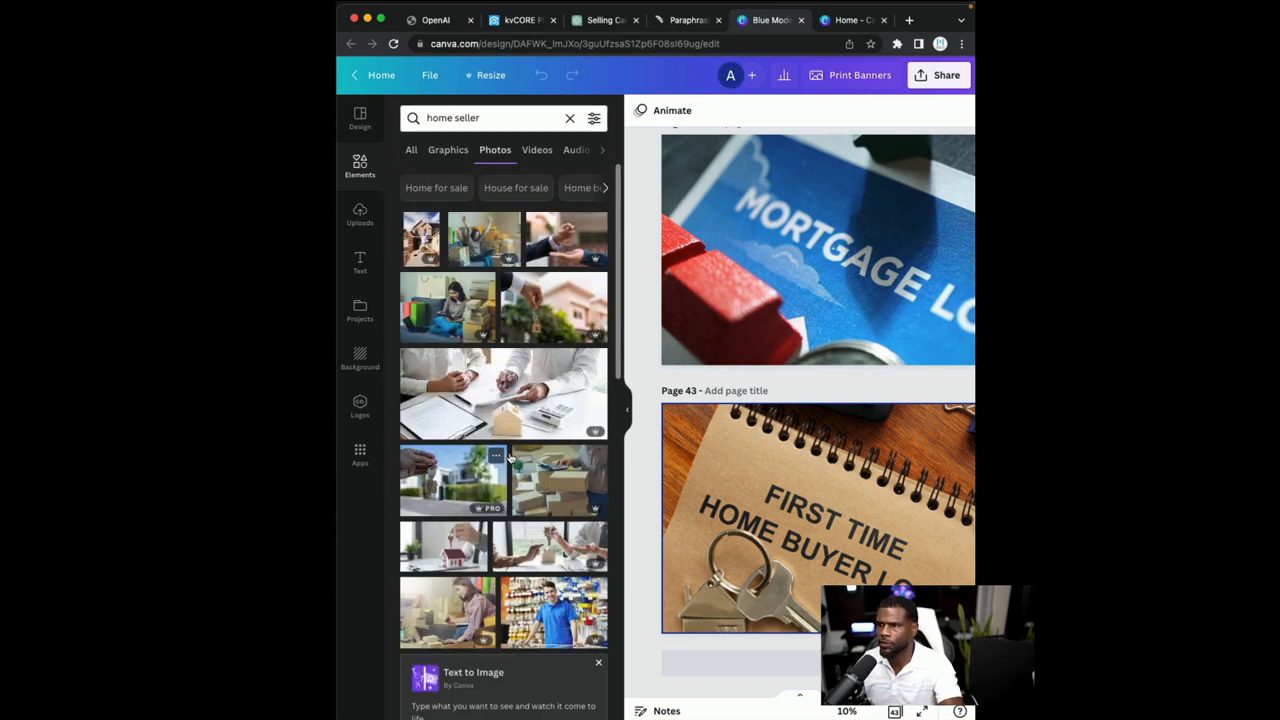
pyautogui.scroll(-3)
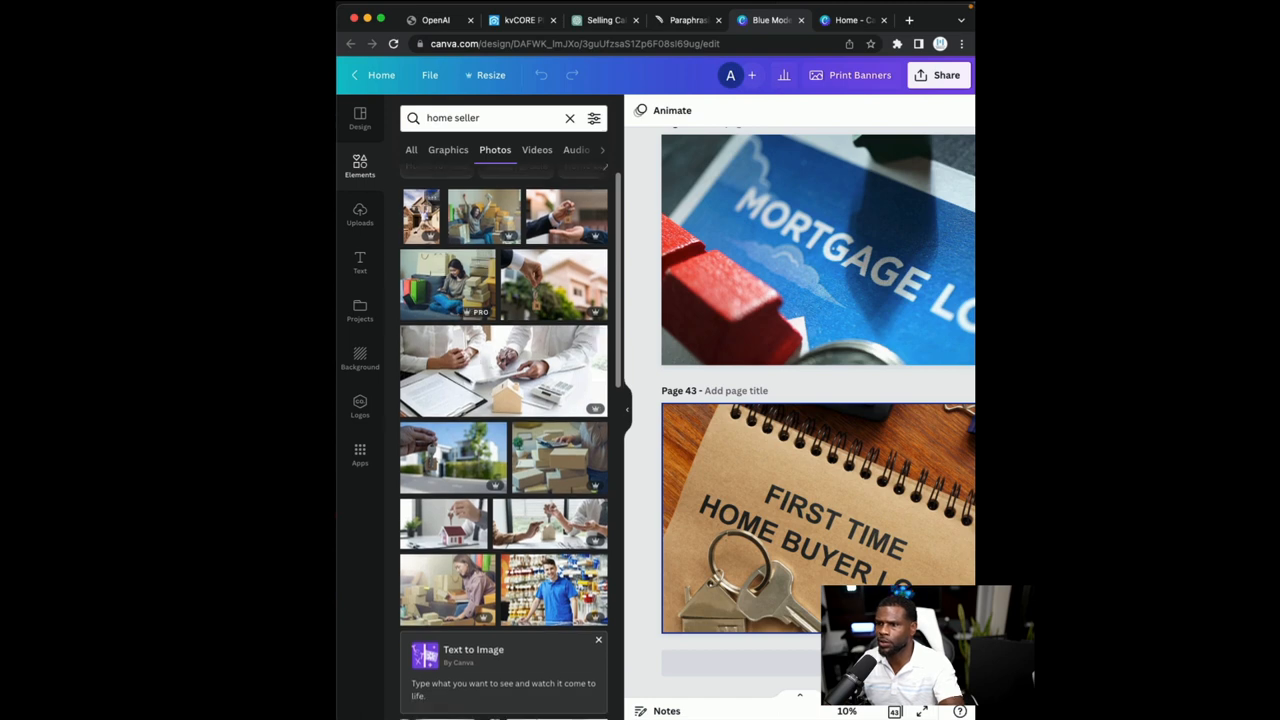
pyautogui.scroll(-3)
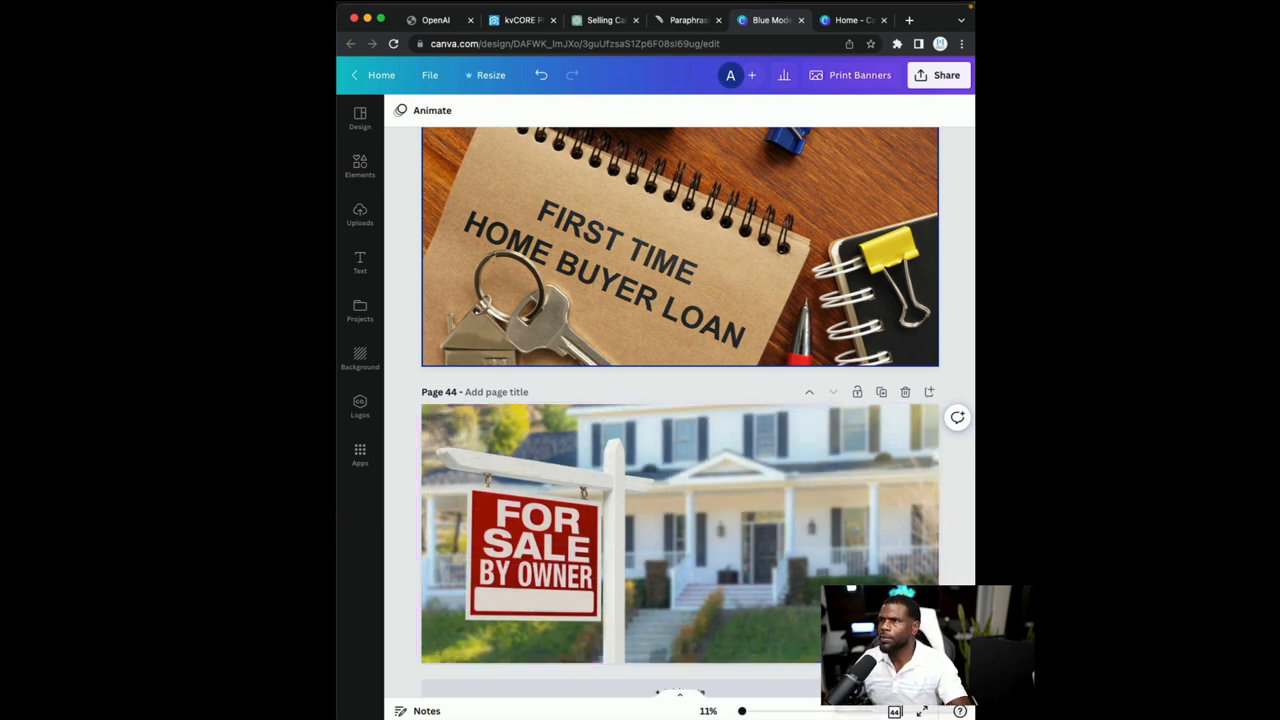
# Insert the uploaded for-sale house screenshot at the top of the post content
pyautogui.click(520, 20)
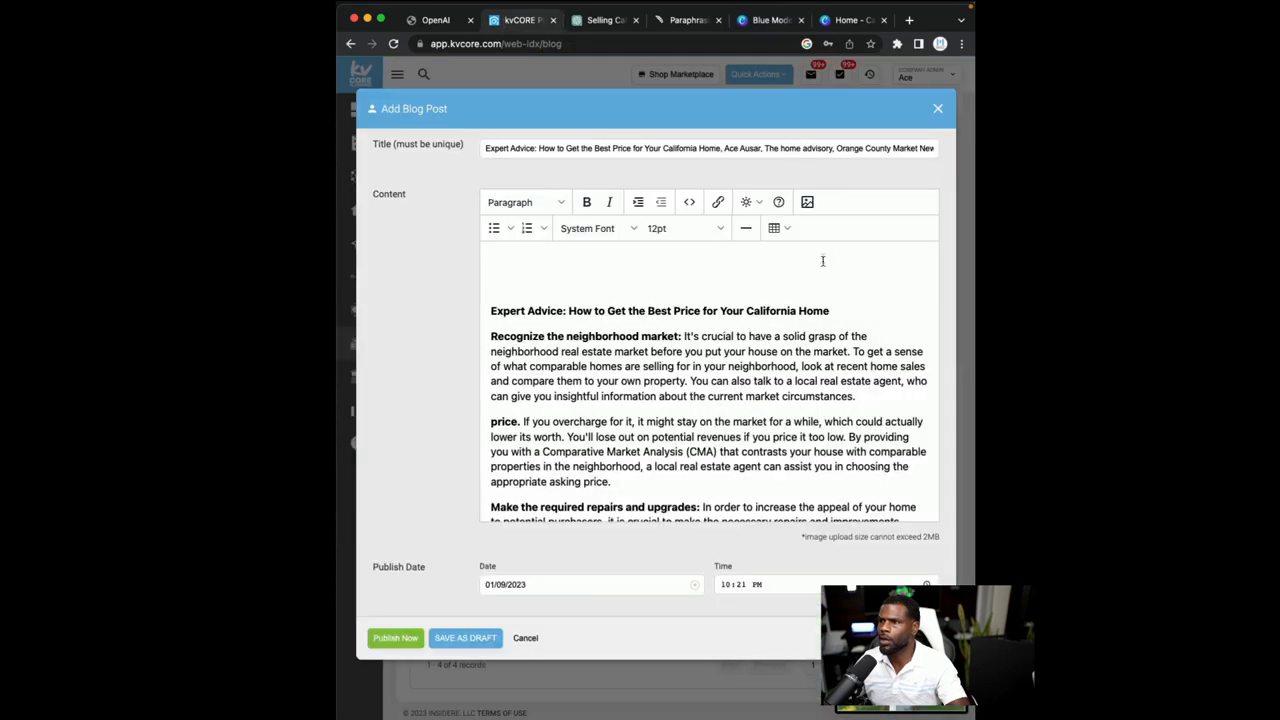
pyautogui.click(808, 202)
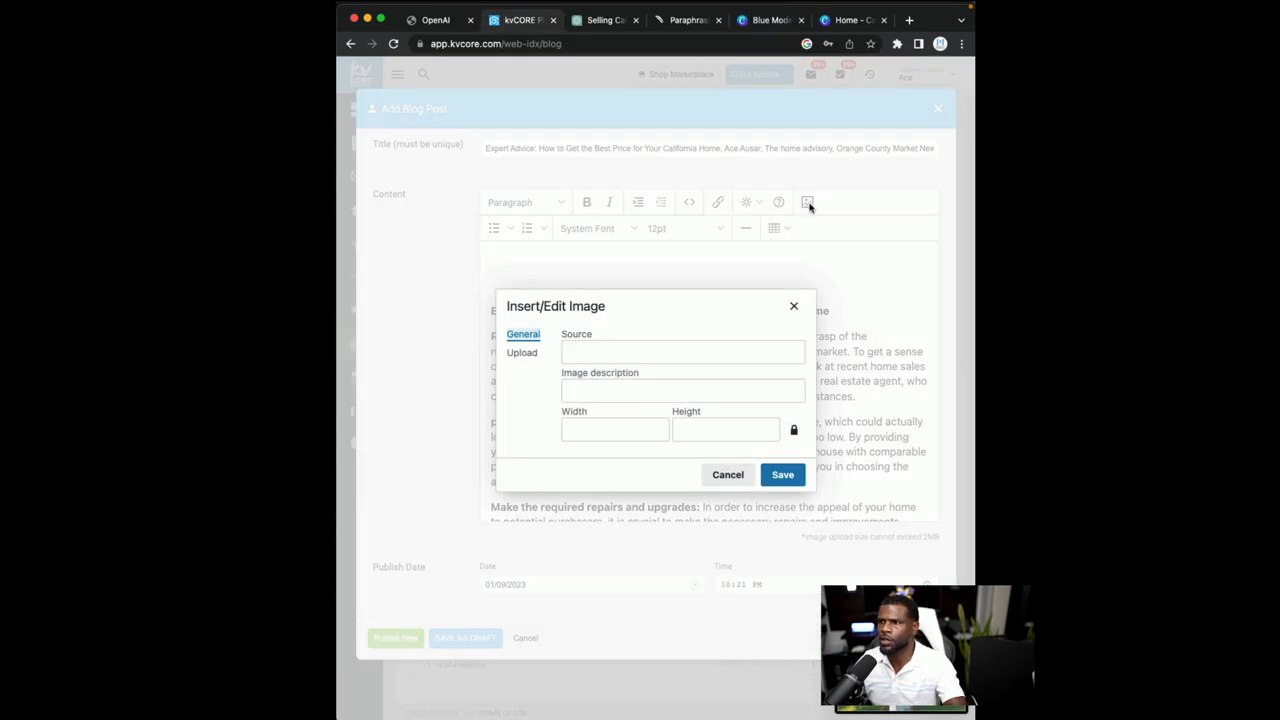
pyautogui.click(520, 352)
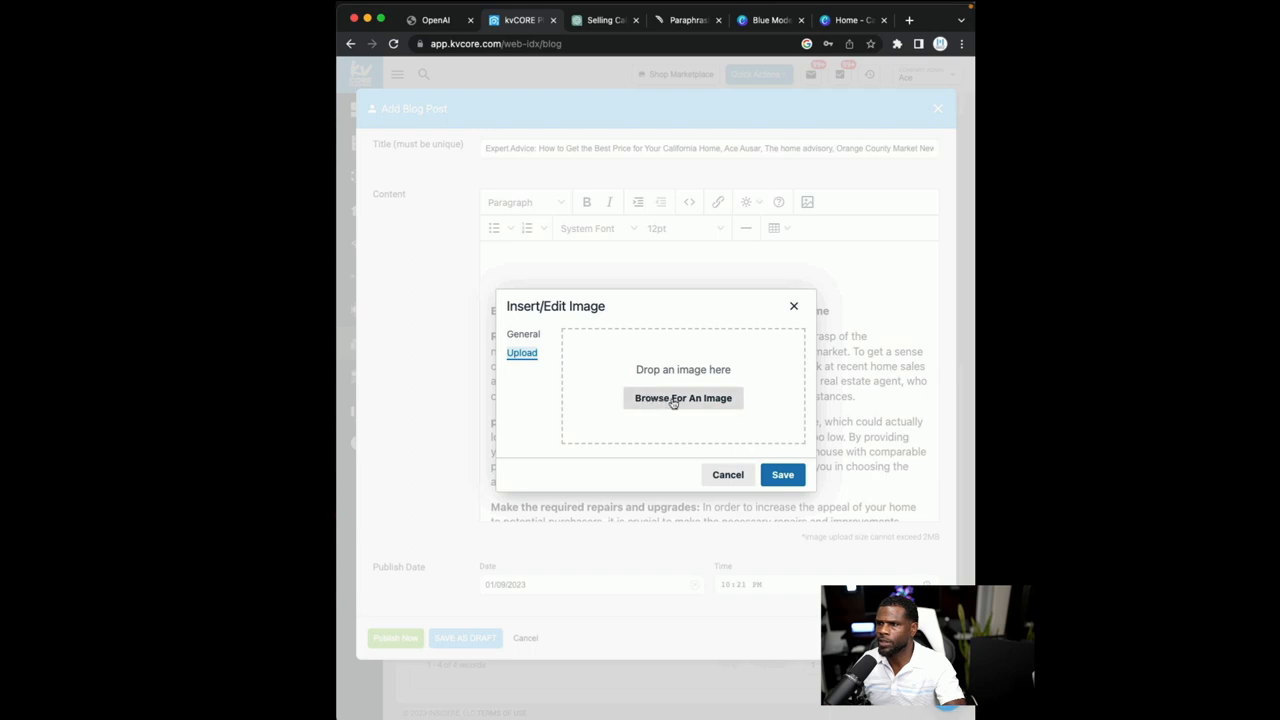
pyautogui.click(684, 398)
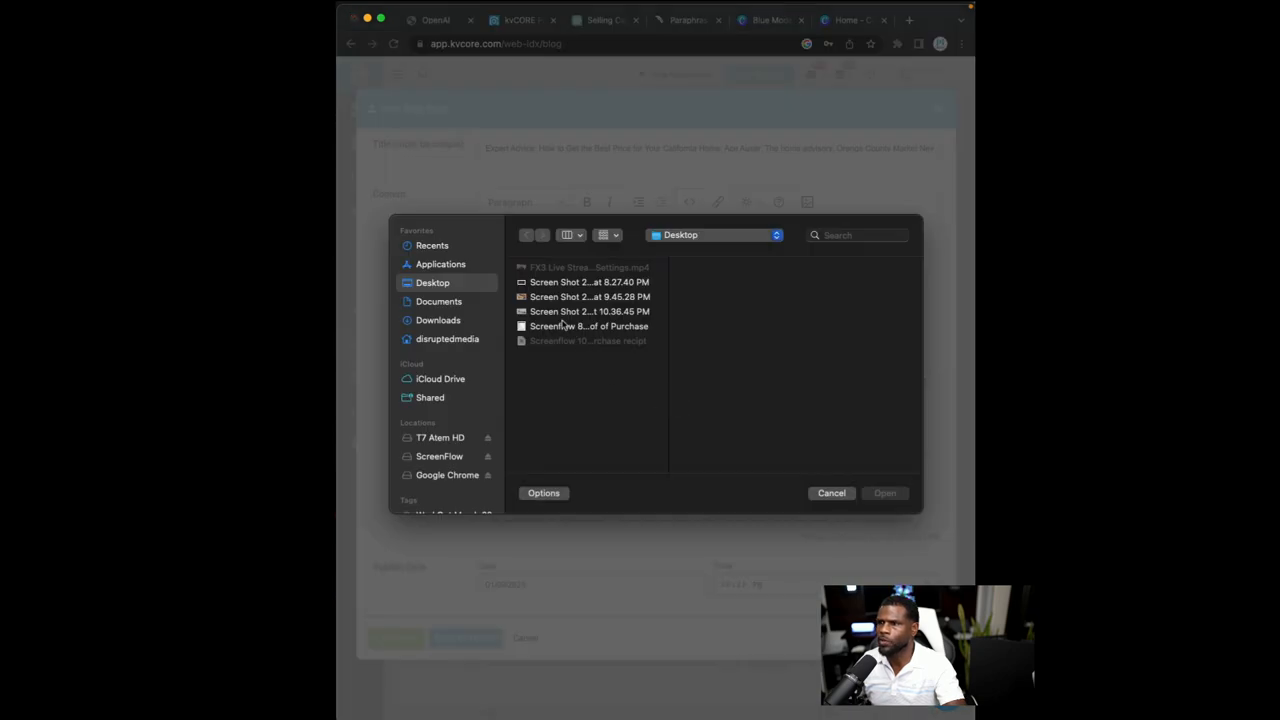
pyautogui.click(588, 312)
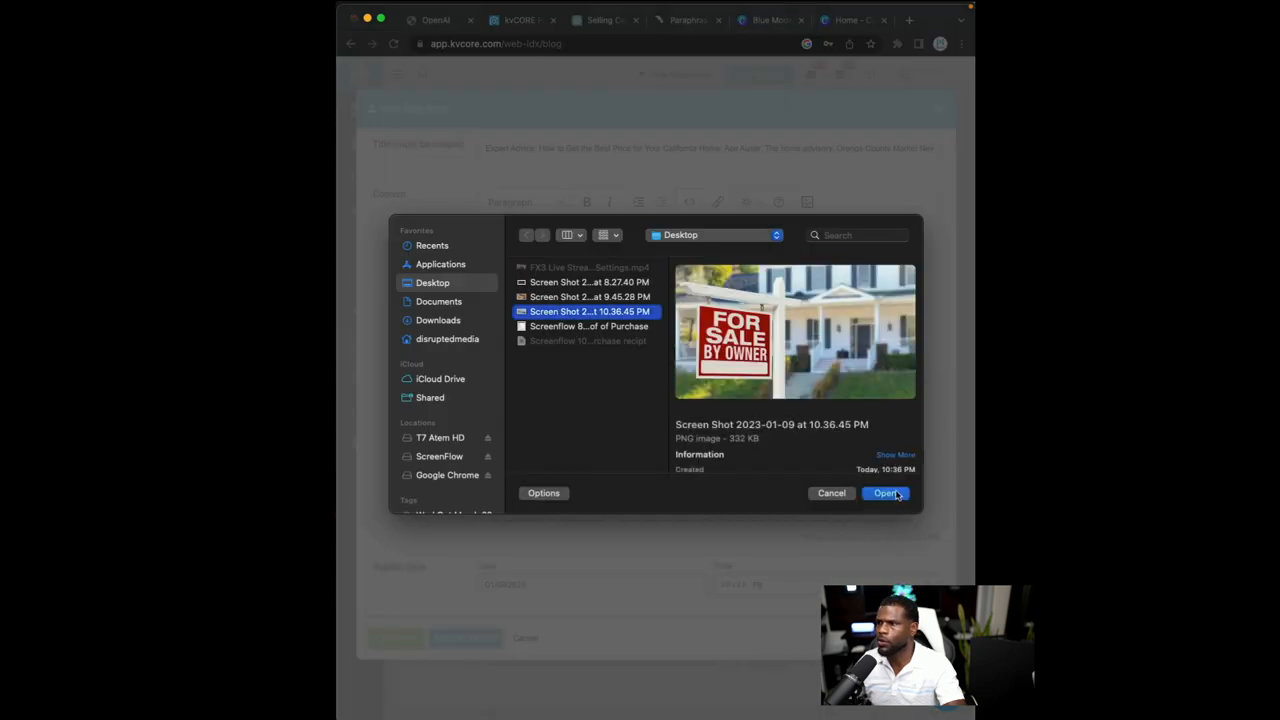
pyautogui.click(884, 492)
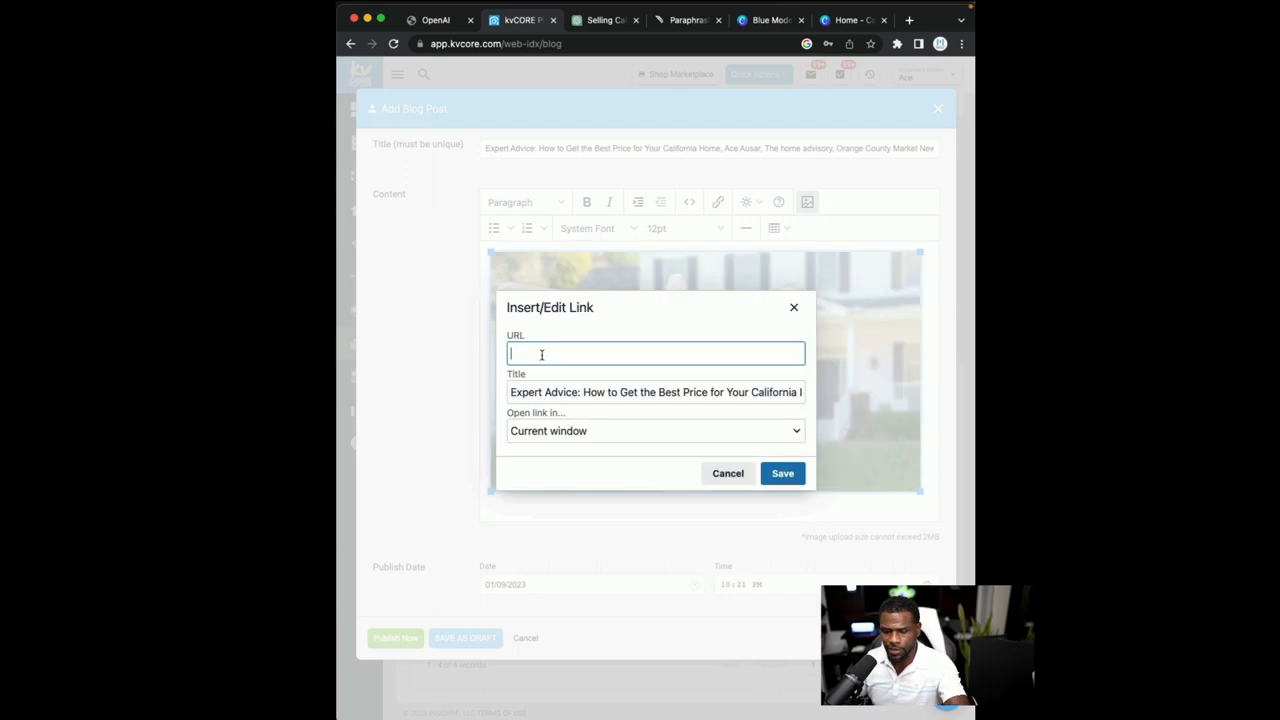
pyautogui.moveTo(536, 356)
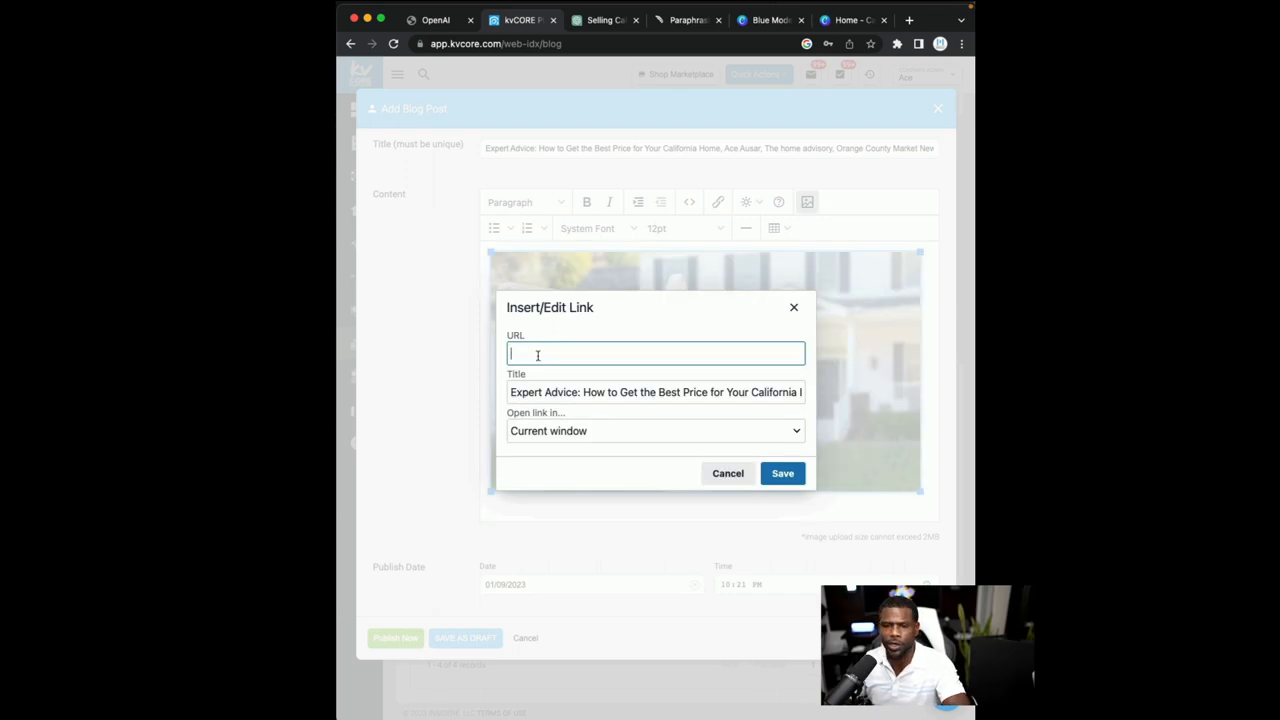
pyautogui.write('https://www.thehomeadvisory.com/seller/valuation/')
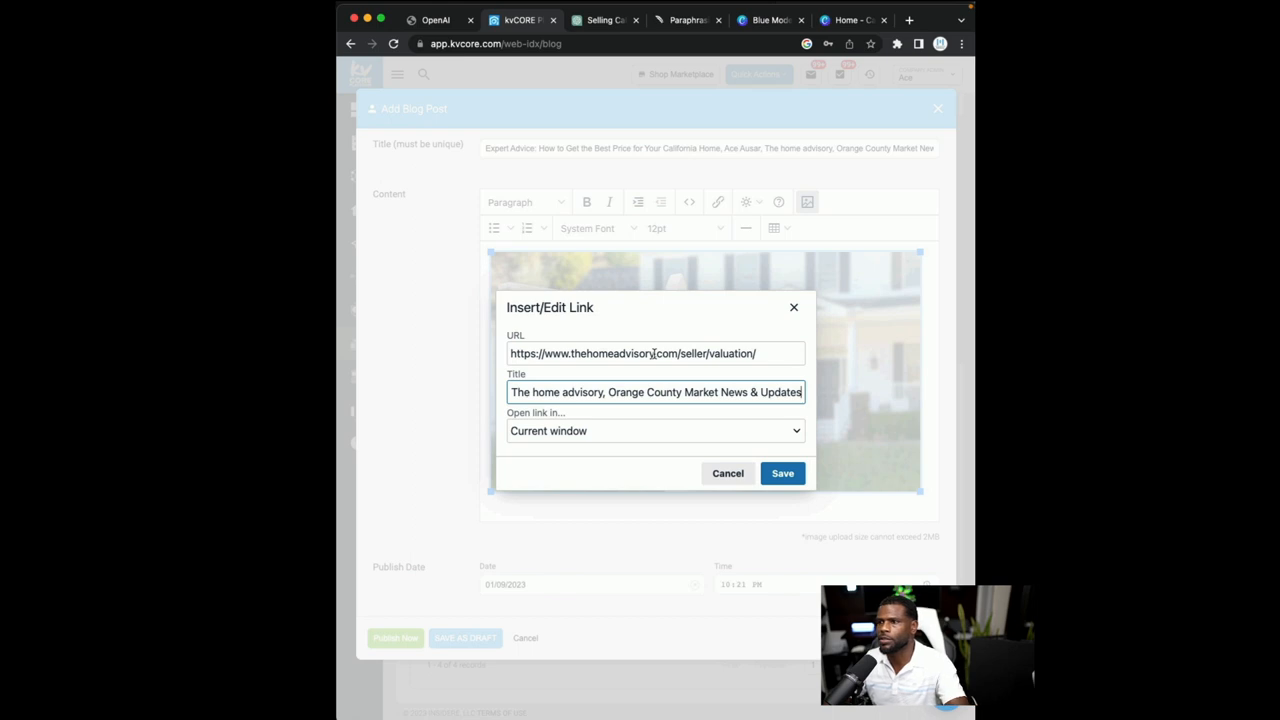
pyautogui.click(654, 430)
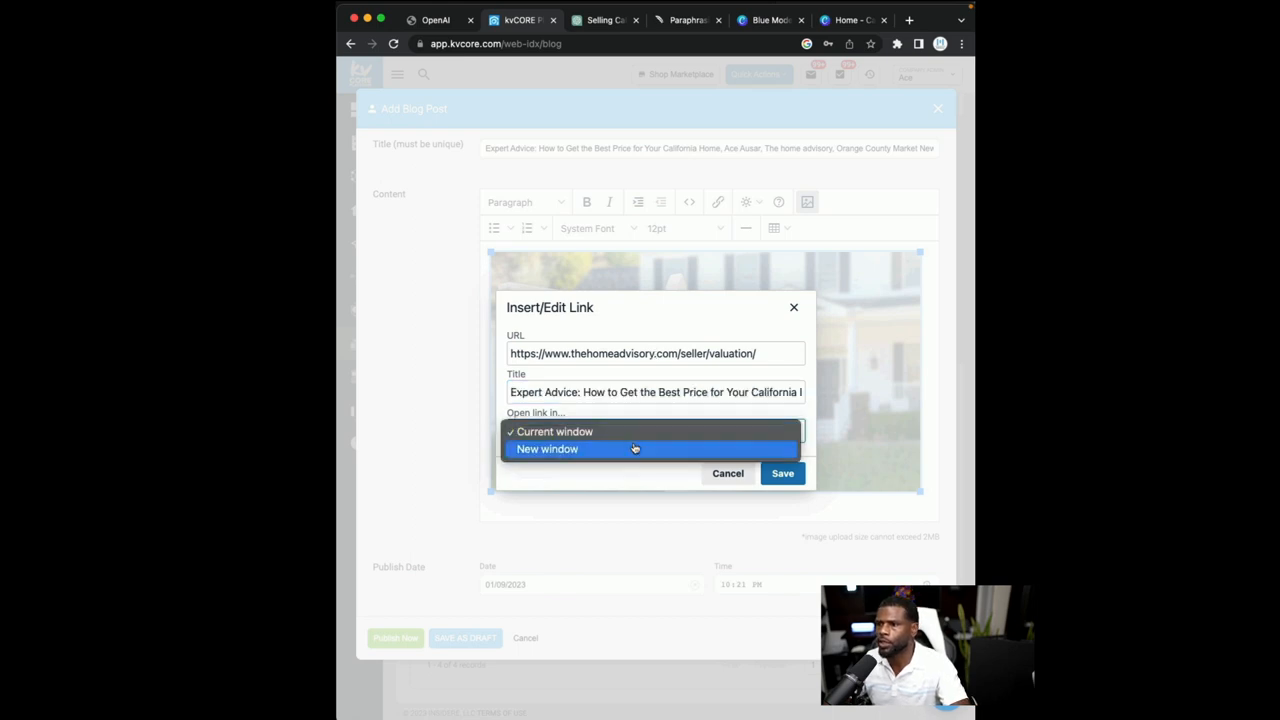
pyautogui.click(548, 448)
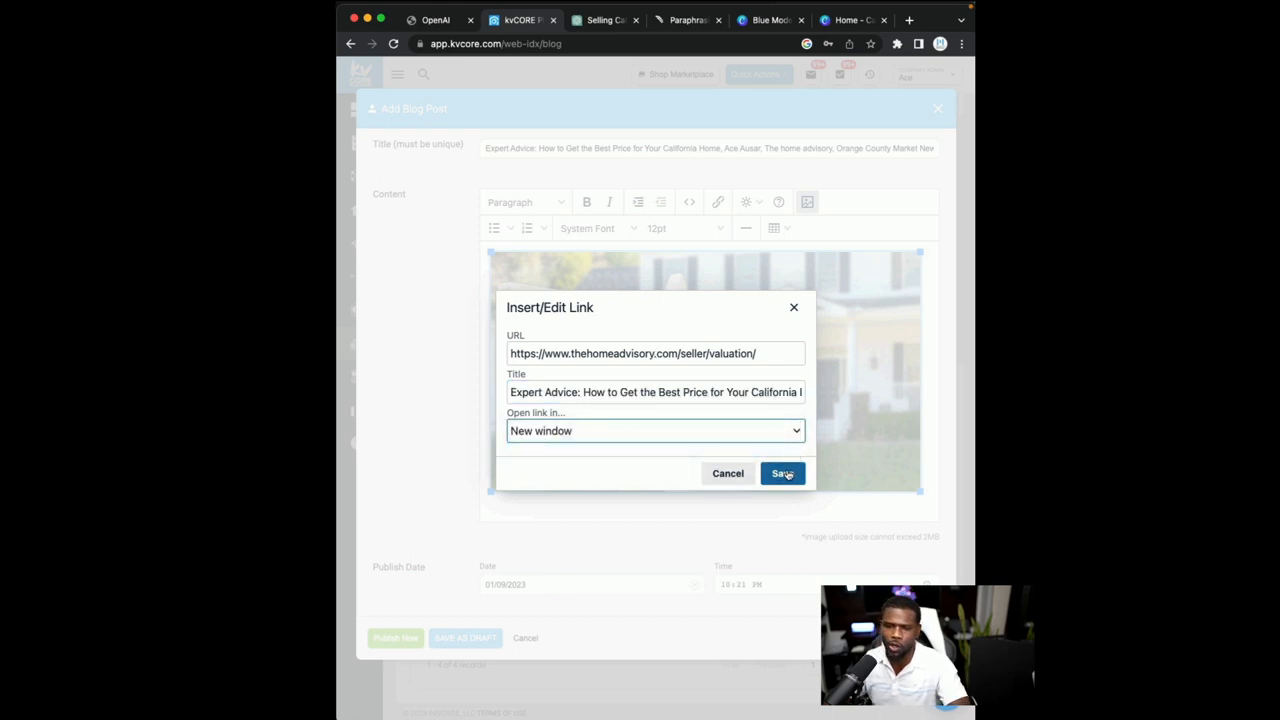
pyautogui.click(782, 472)
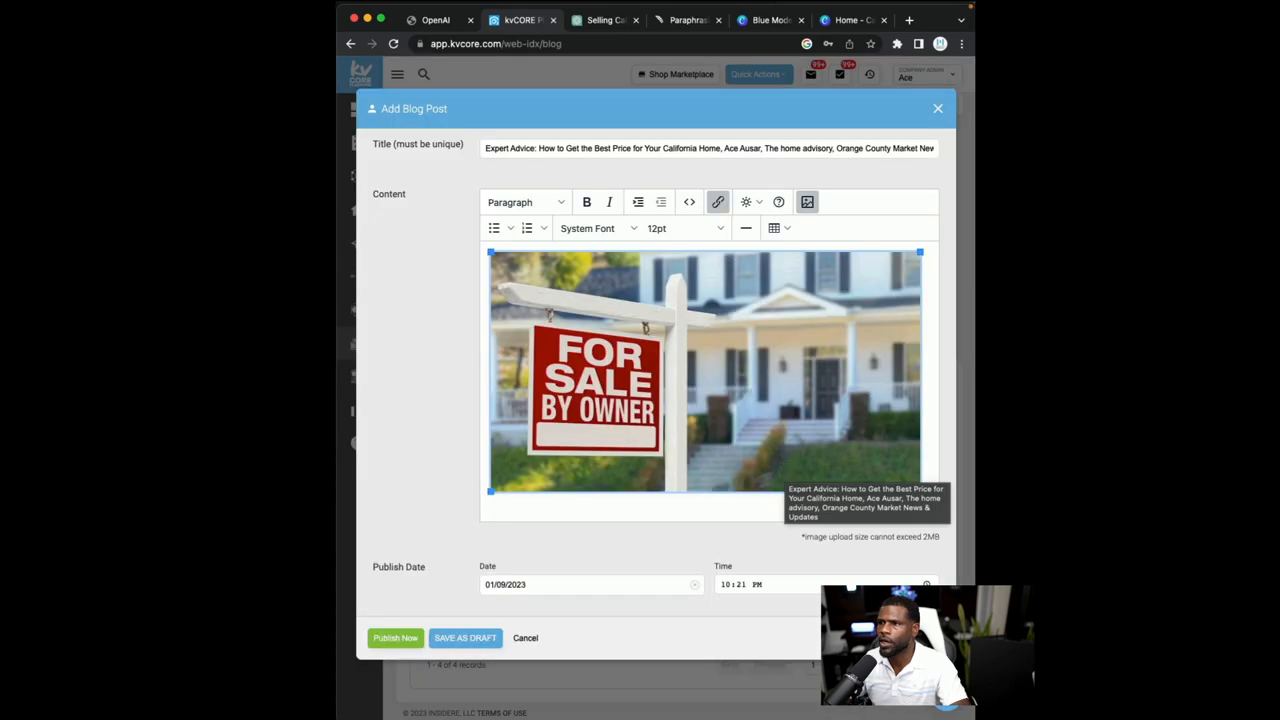
pyautogui.scroll(-3)
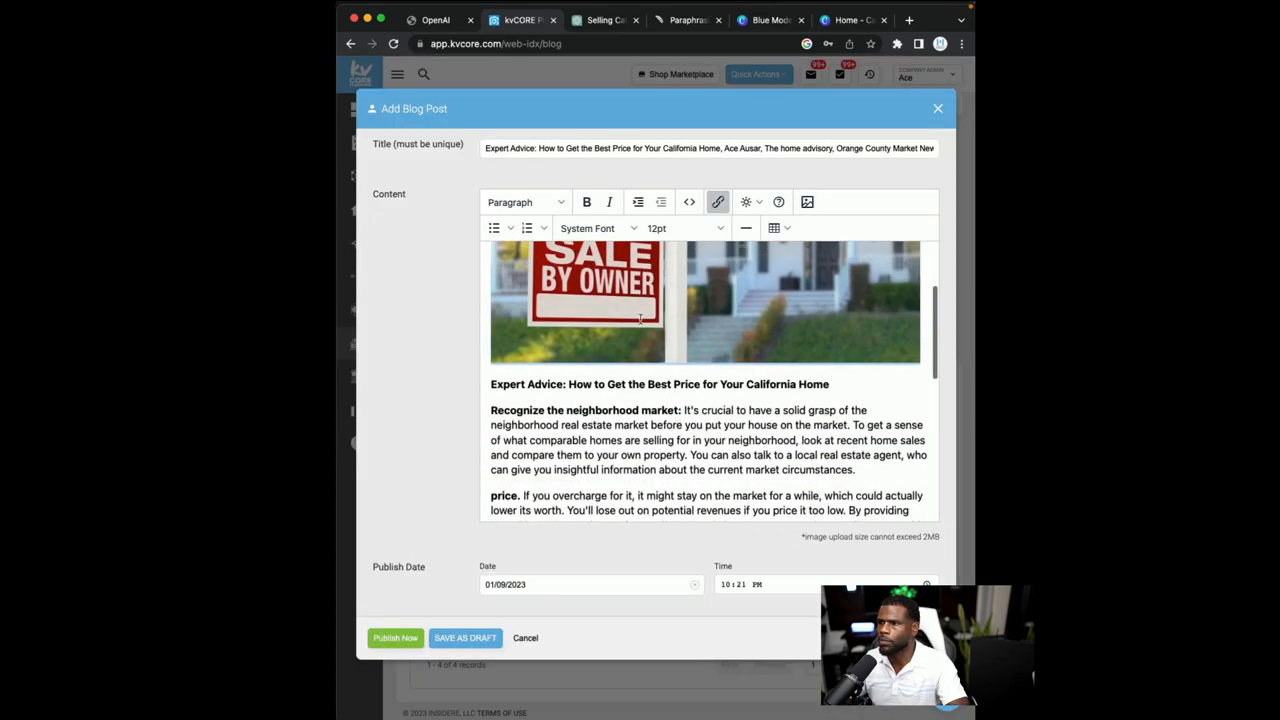
pyautogui.scroll(-3)
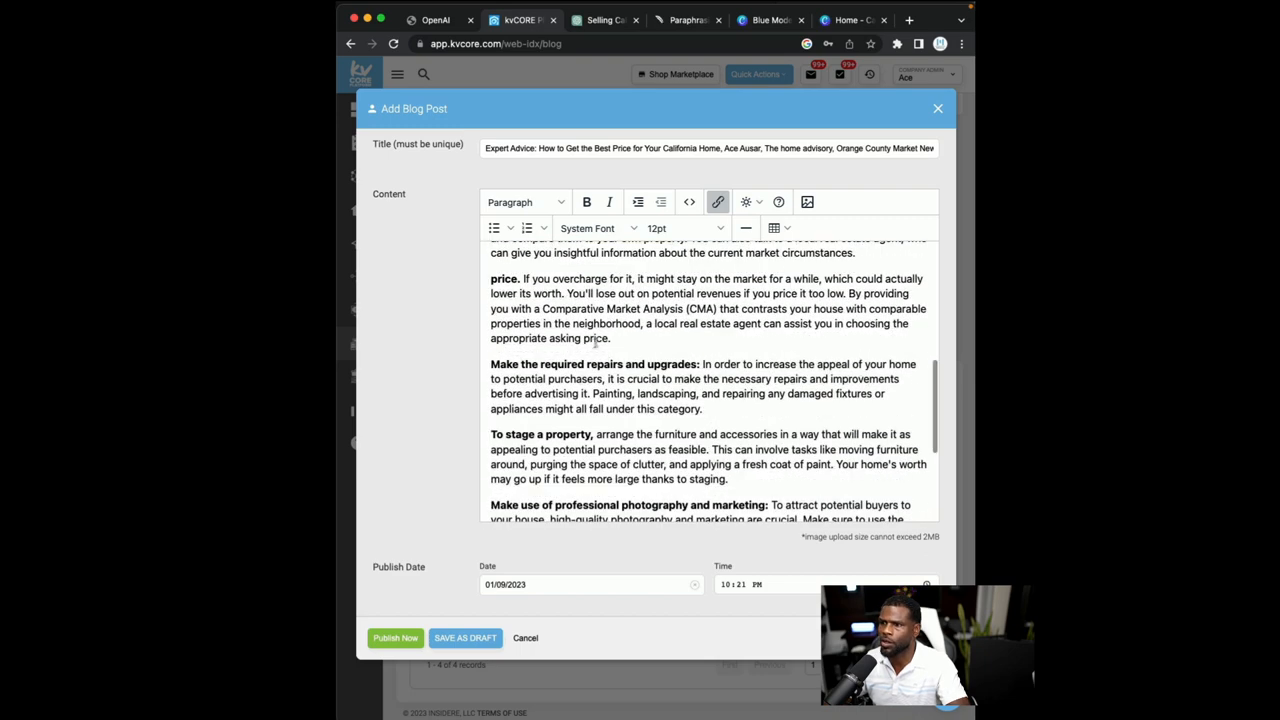
pyautogui.scroll(-3)
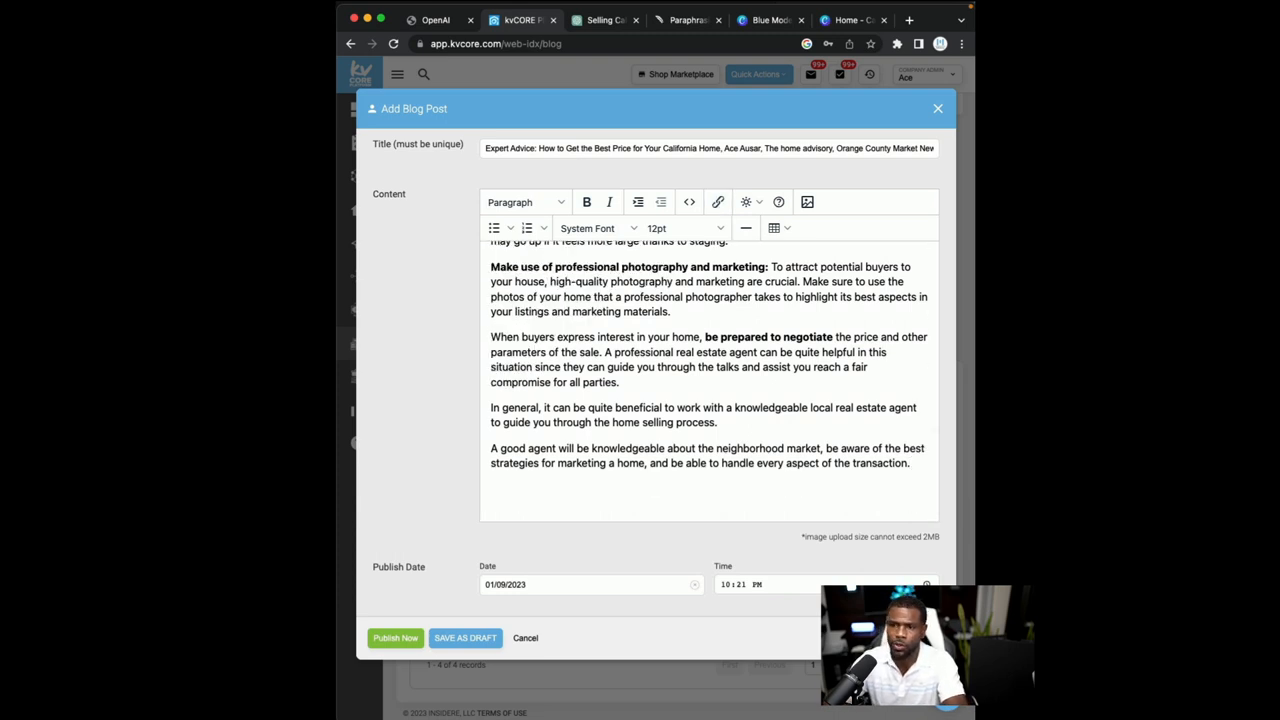
pyautogui.scroll(-3)
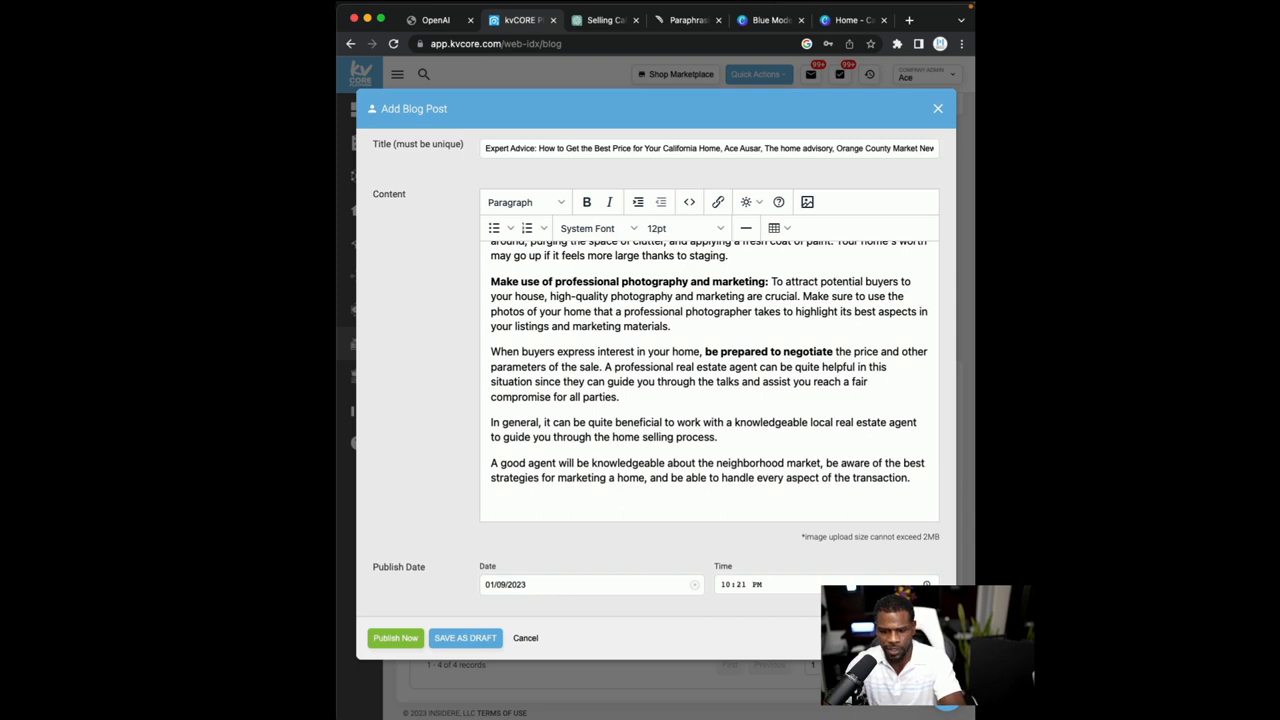
# Write the closing line 'Click here to see what your home is worth in todays Market.' and select 'Click here'
pyautogui.write('See wh')
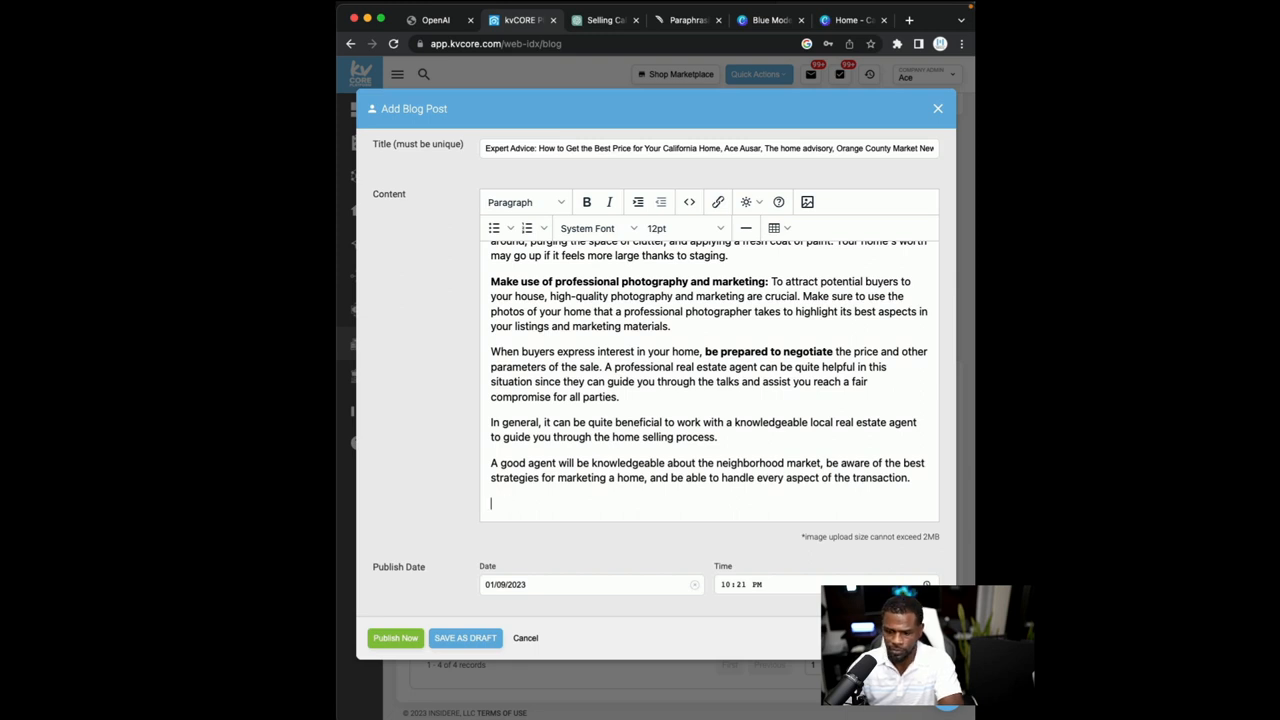
pyautogui.write('Click here to see what your home is worth in T')
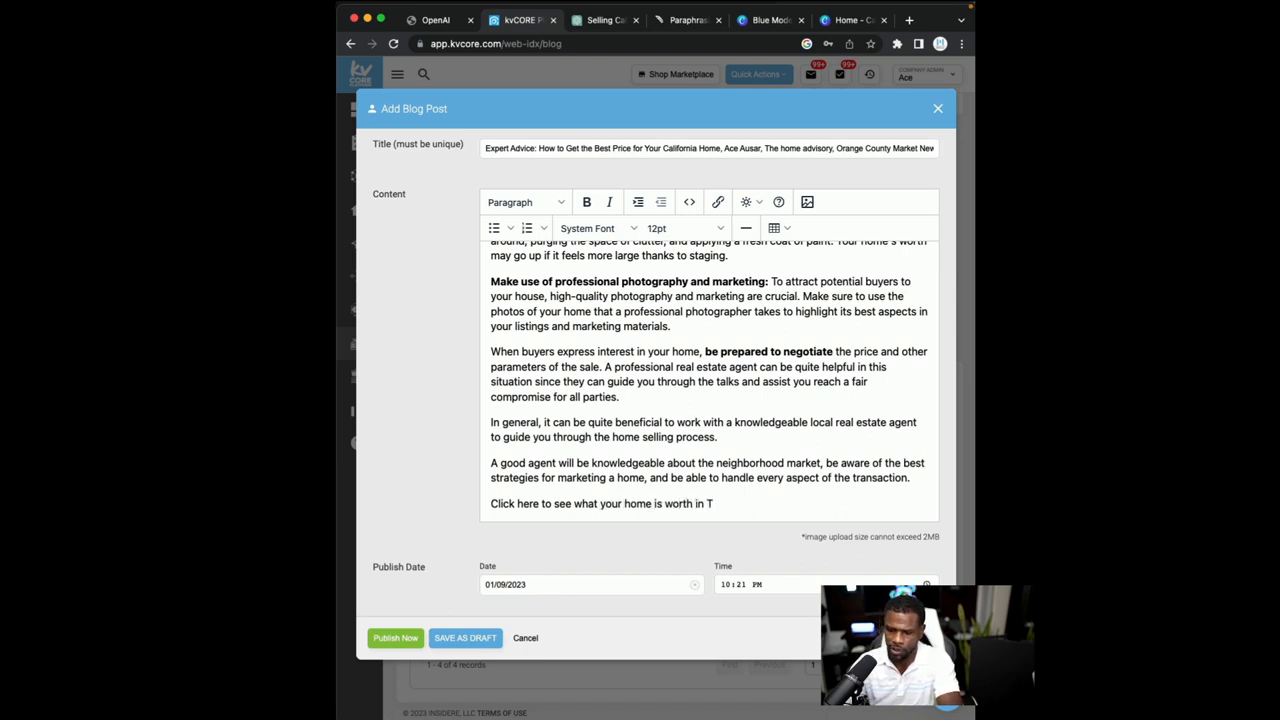
pyautogui.write('odays')
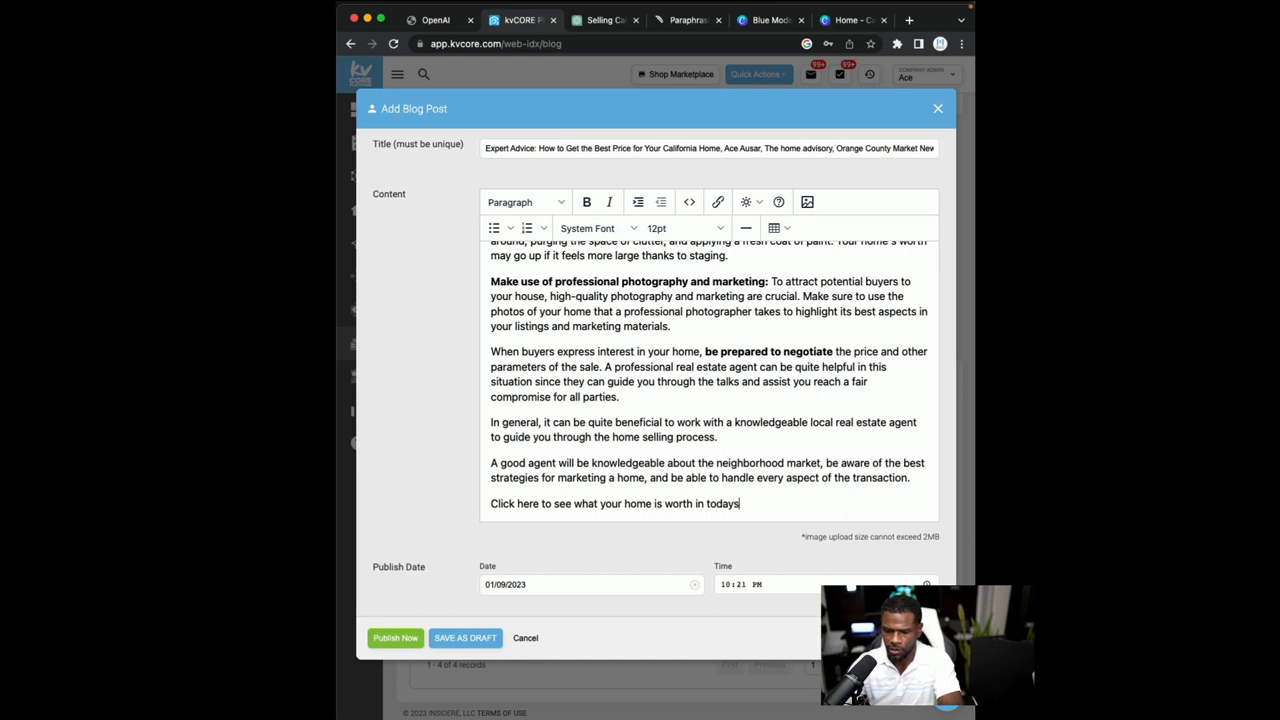
pyautogui.write('Market.')
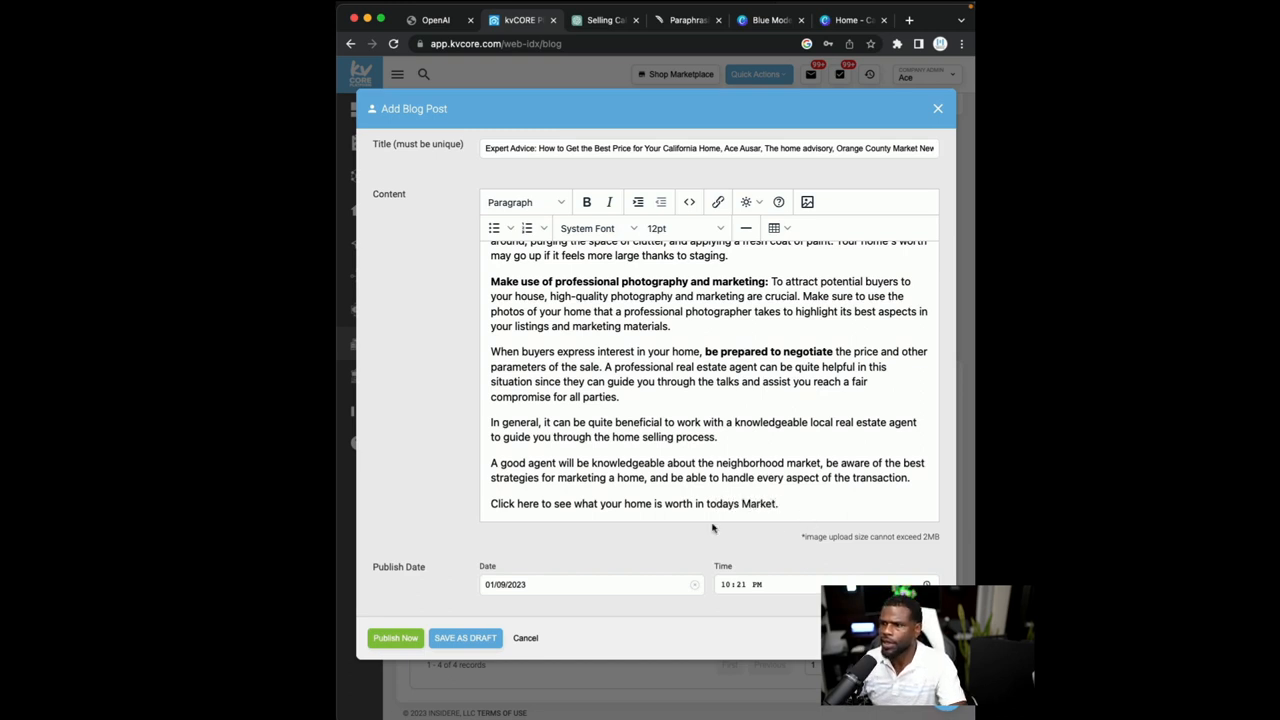
pyautogui.doubleClick(512, 504)
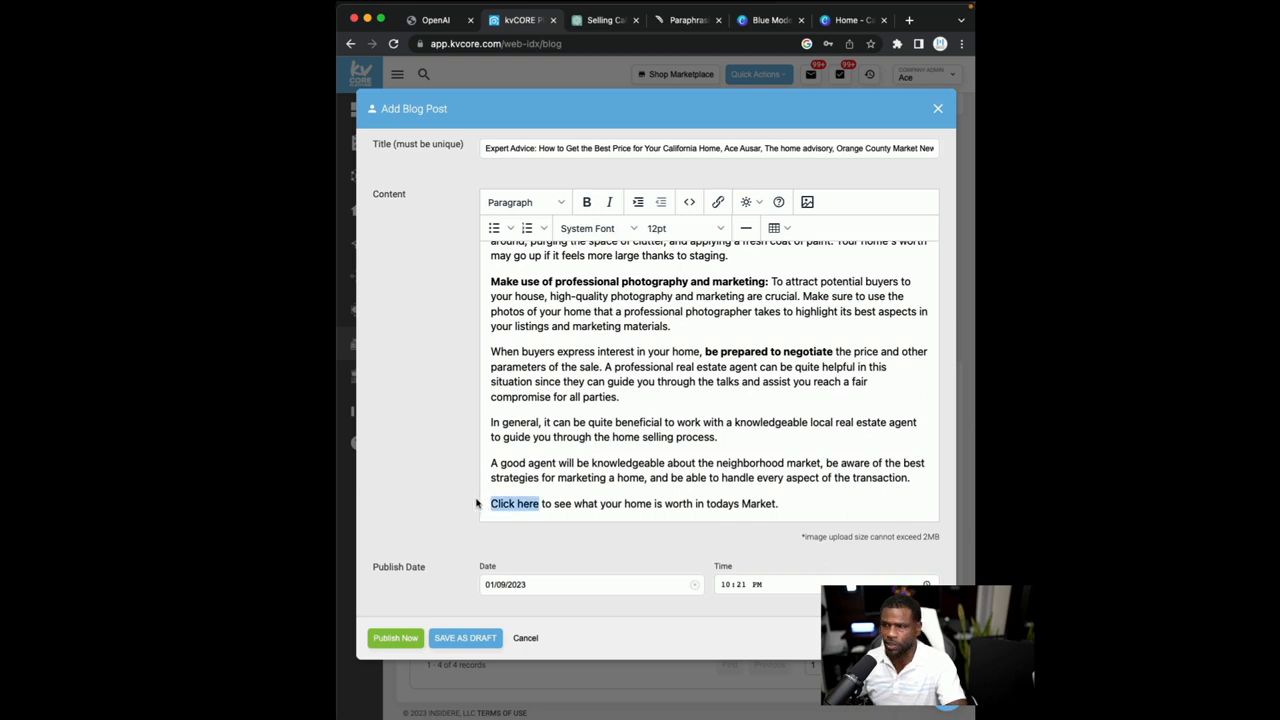
pyautogui.click(716, 202)
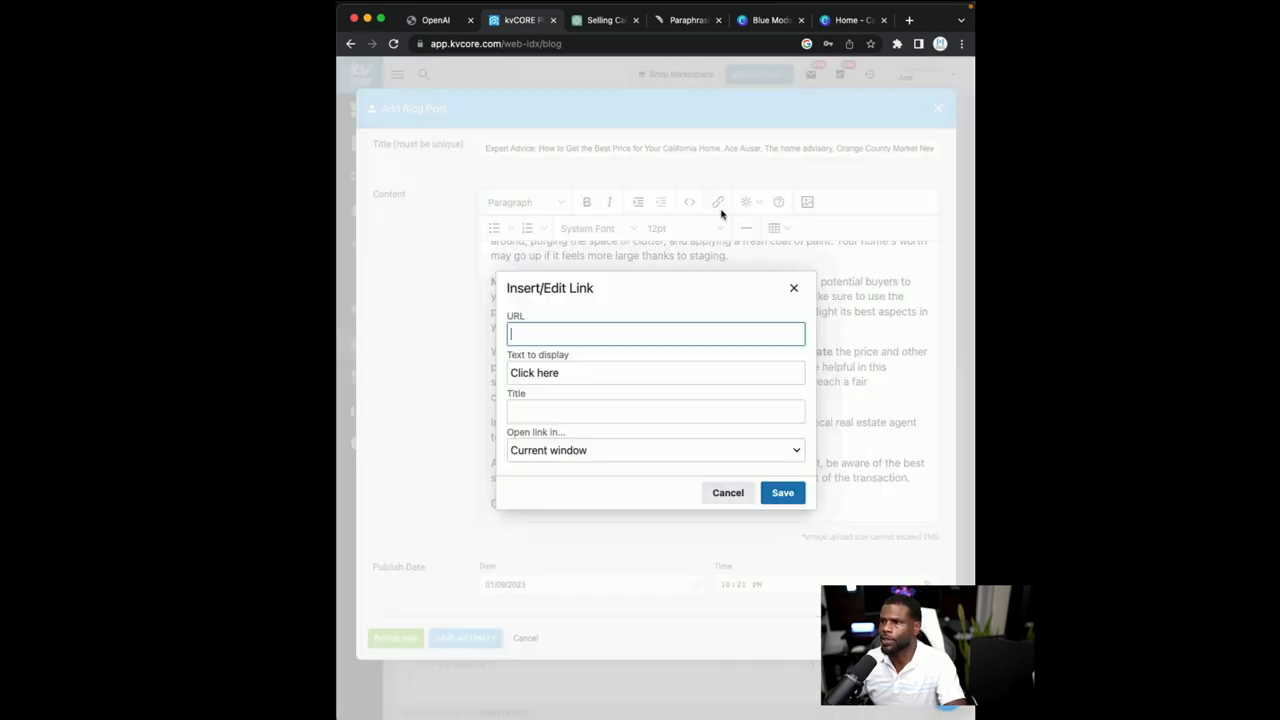
pyautogui.write('https://www.thehomeadvisory.com/seller/valuation/')
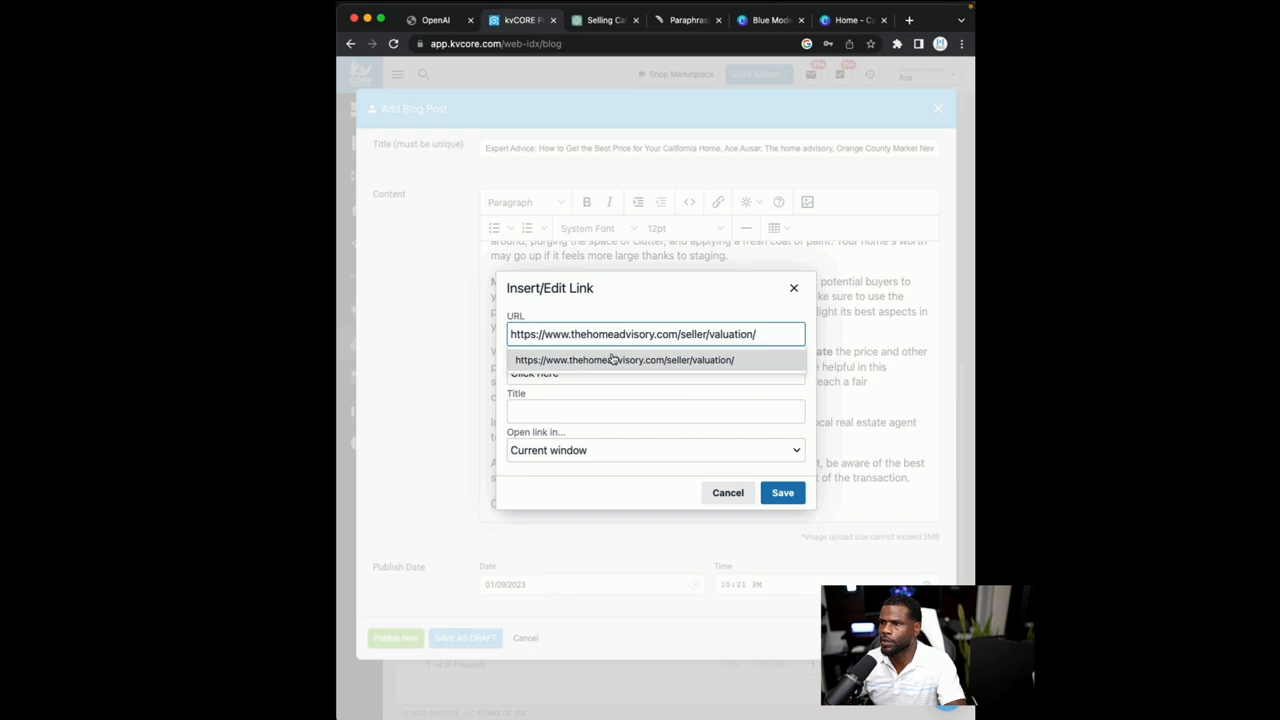
pyautogui.click(656, 450)
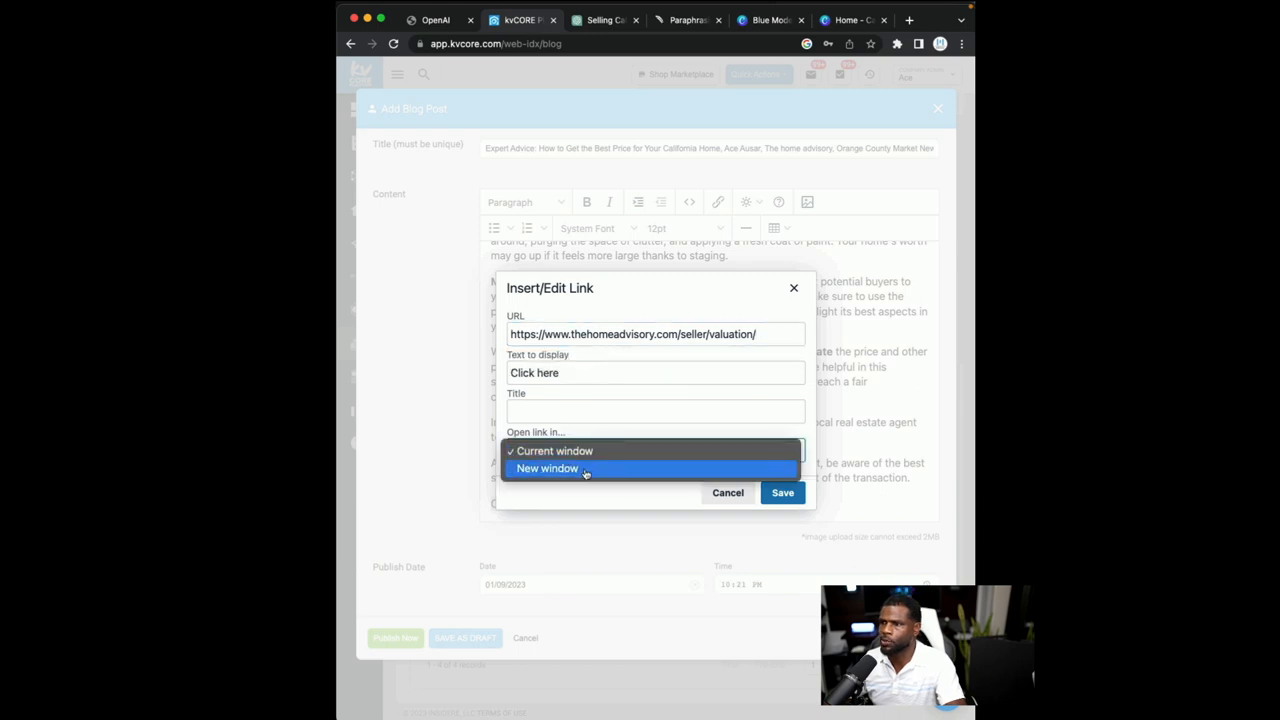
pyautogui.click(548, 468)
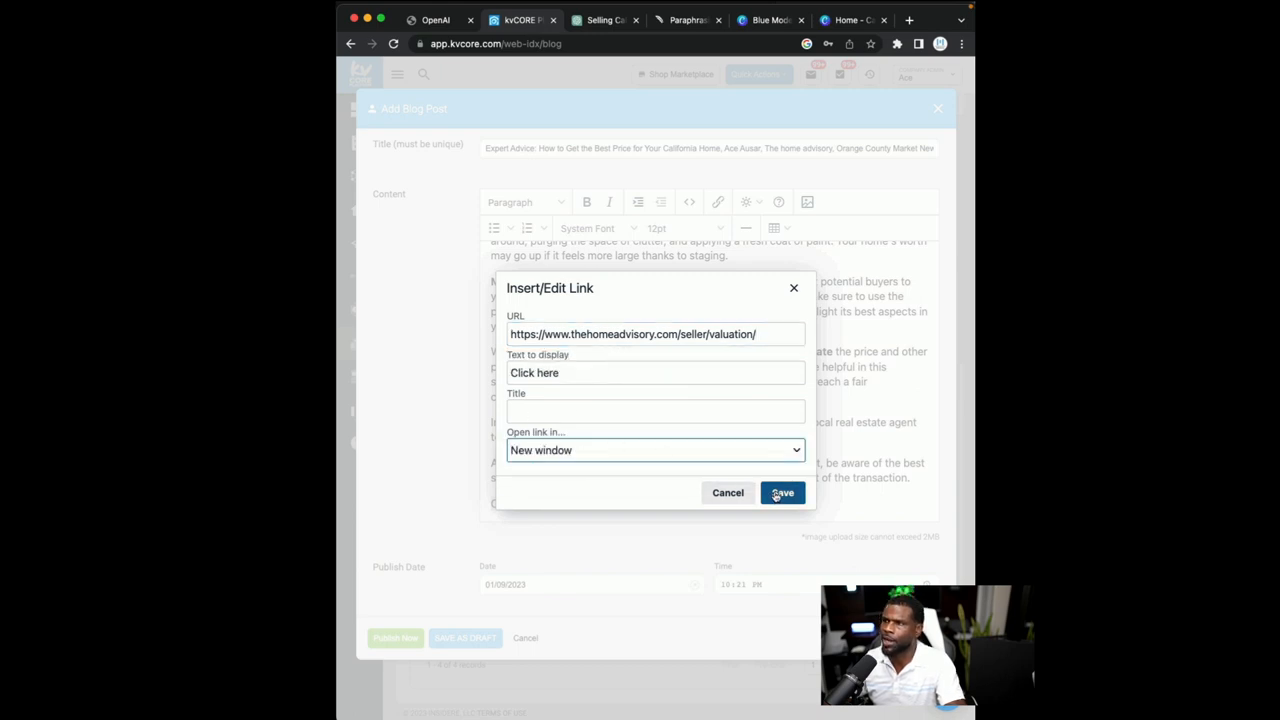
pyautogui.click(780, 492)
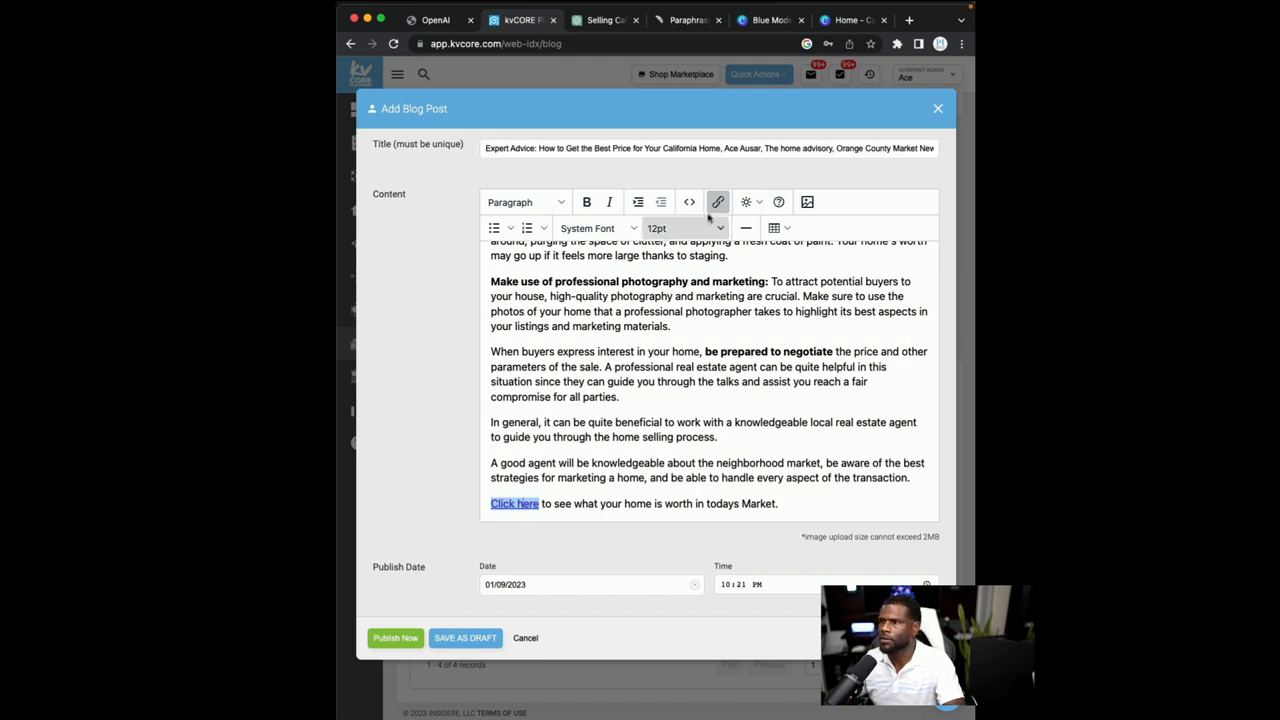
pyautogui.click(718, 202)
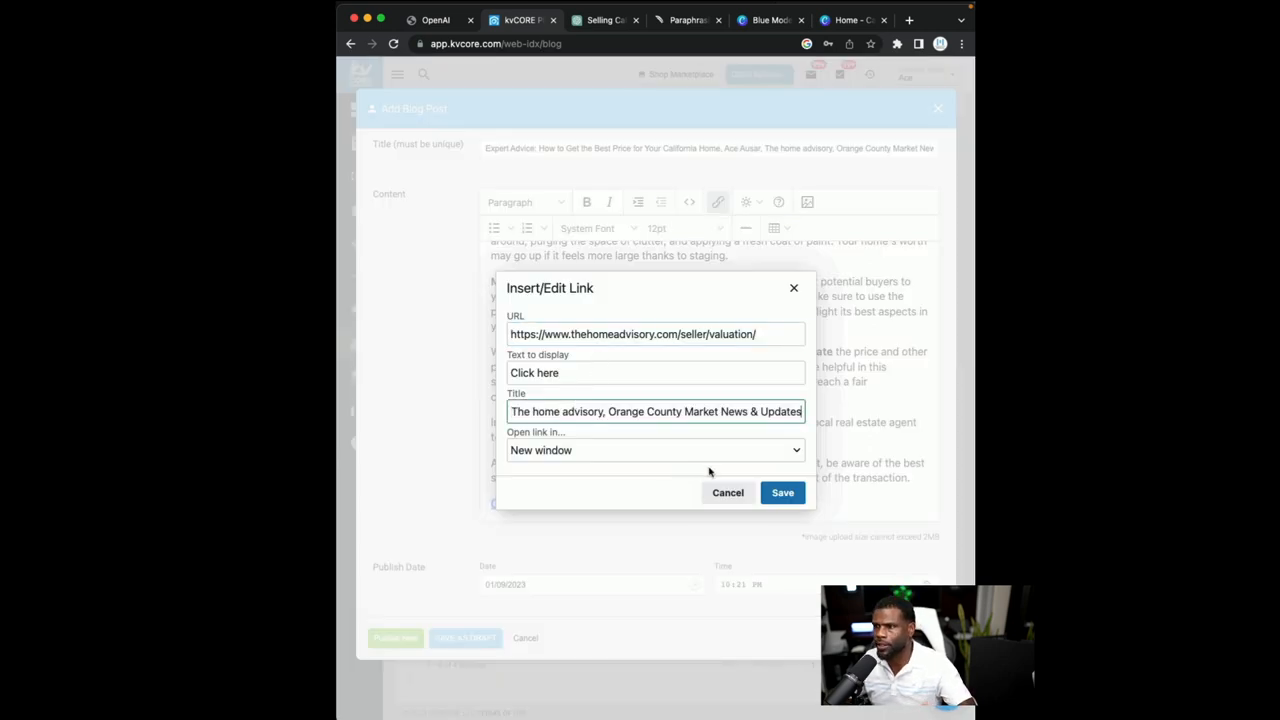
pyautogui.click(782, 492)
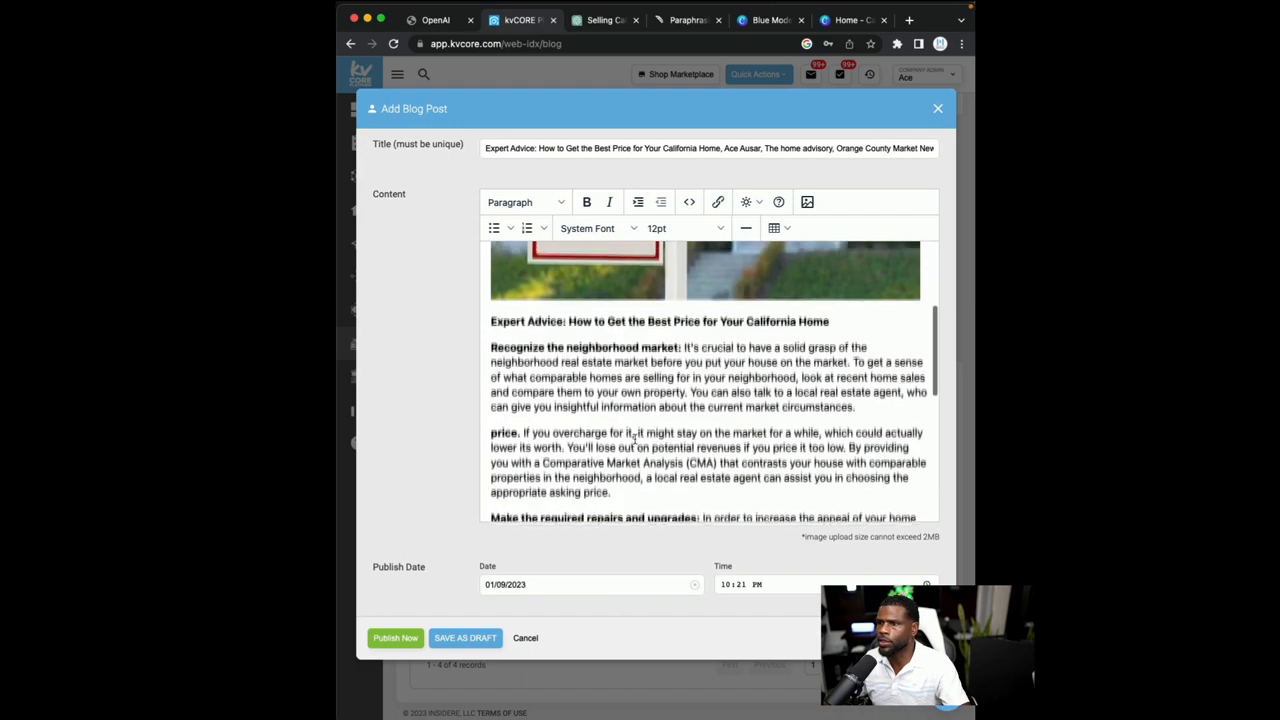
# Publish the finished blog post and view it live on the Home Advisory blog
pyautogui.scroll(-3)
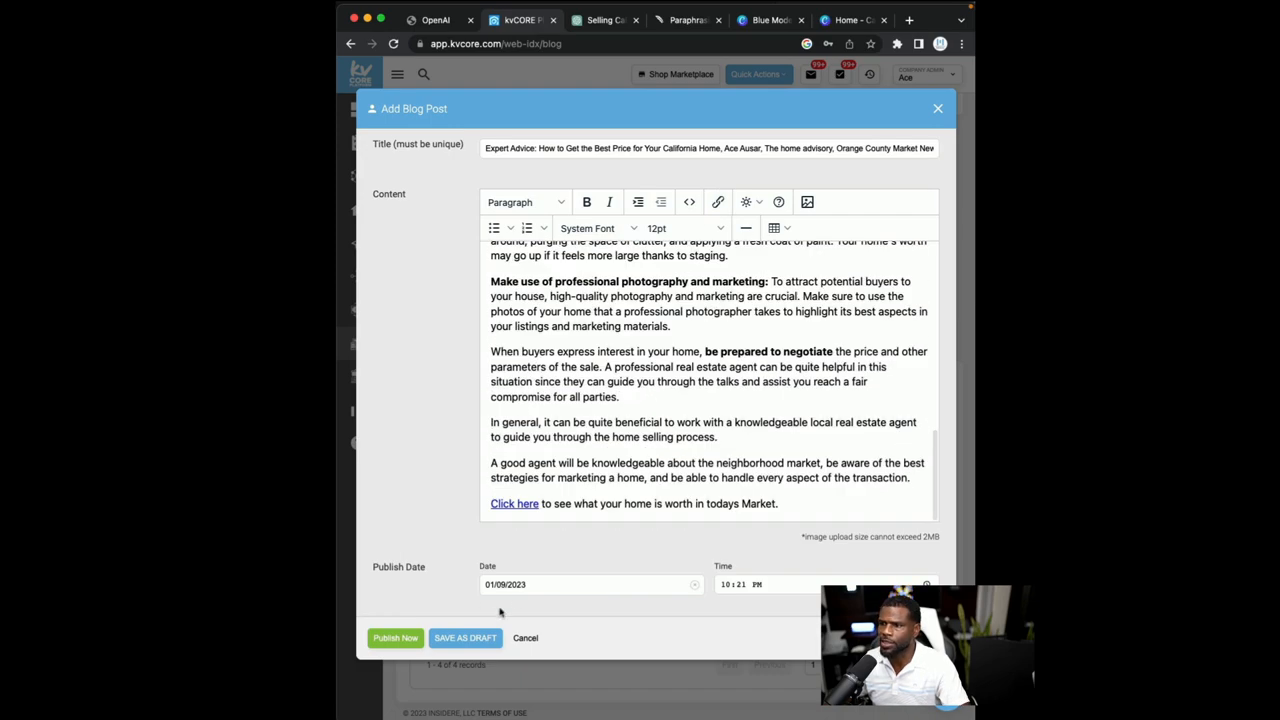
pyautogui.click(590, 584)
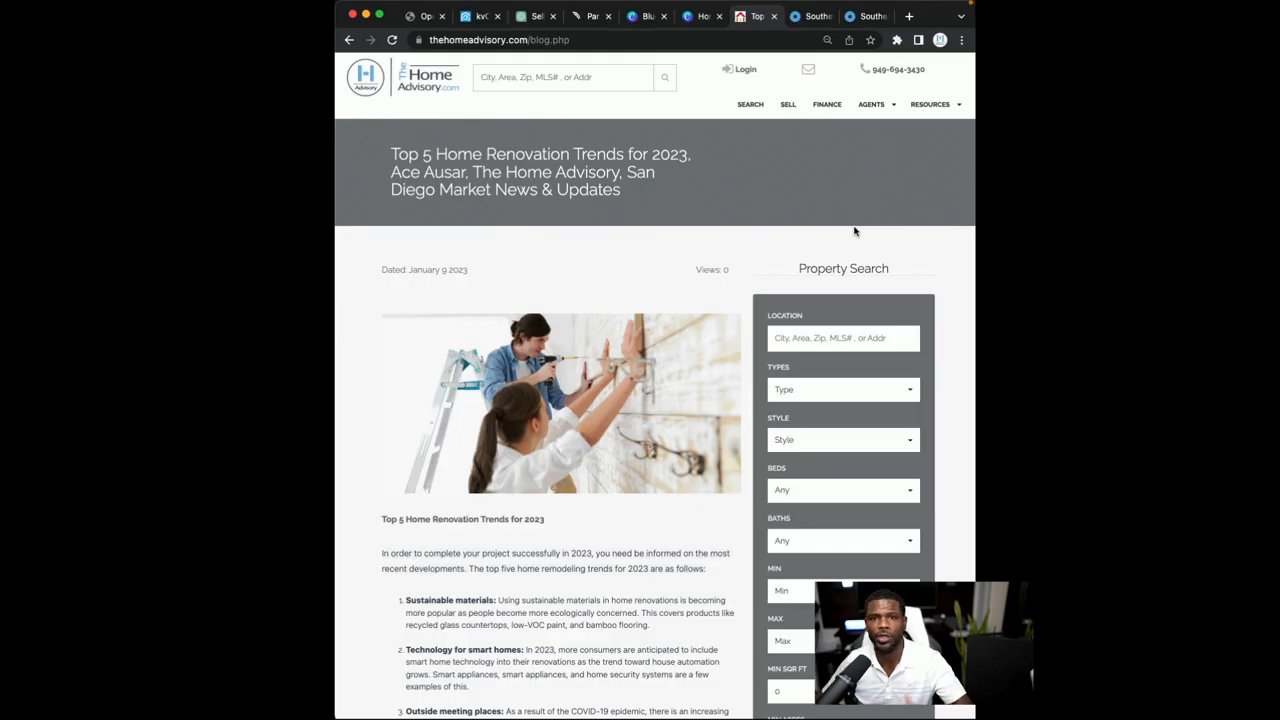
pyautogui.moveTo(408, 100)
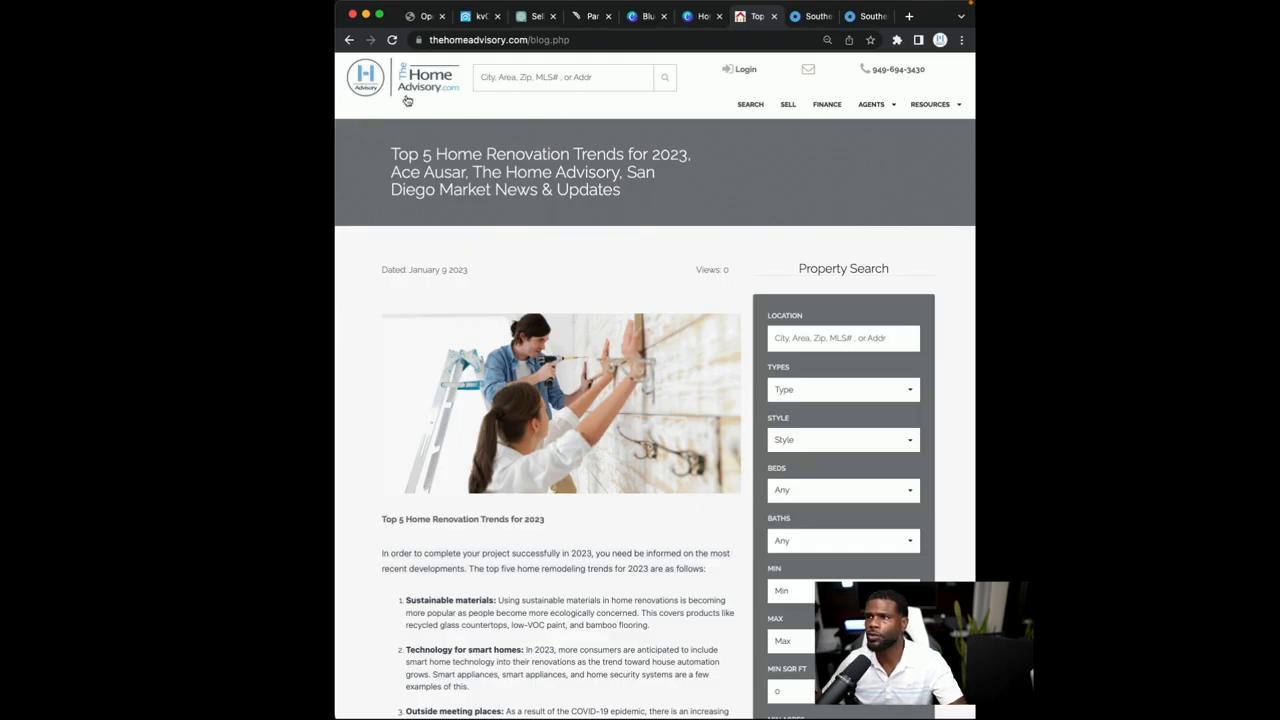
pyautogui.click(364, 76)
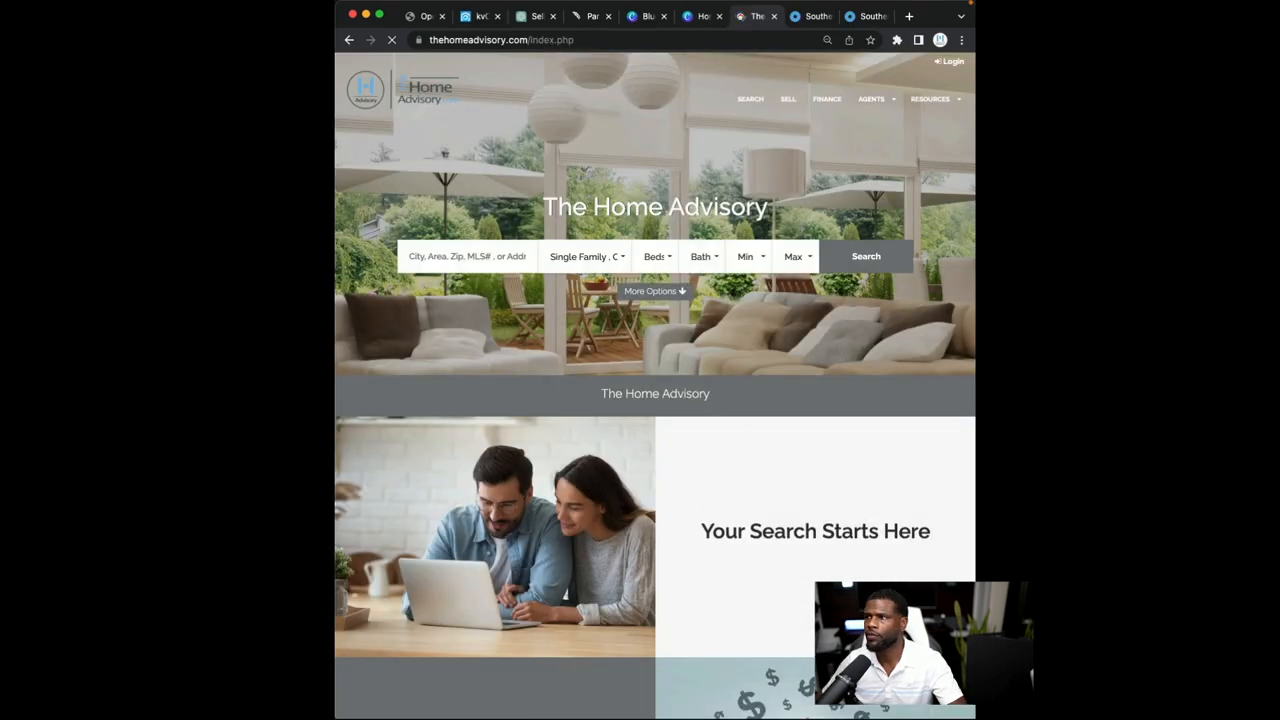
pyautogui.click(872, 100)
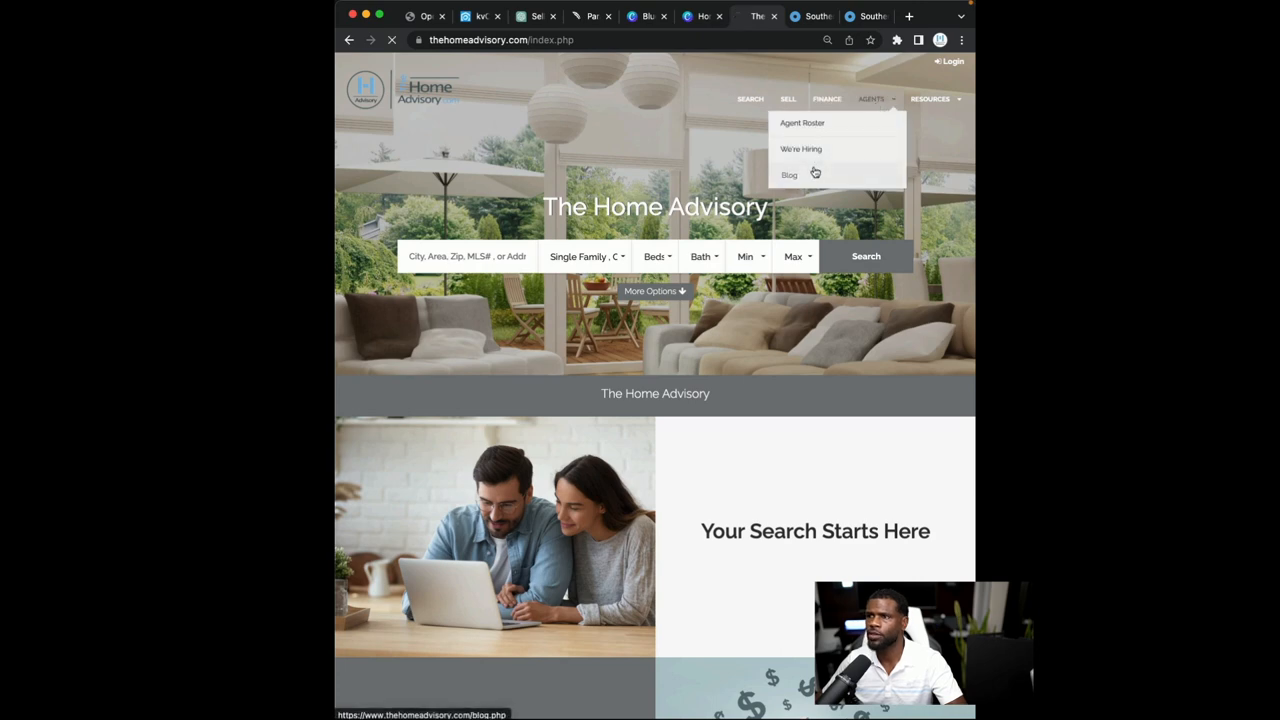
pyautogui.click(788, 174)
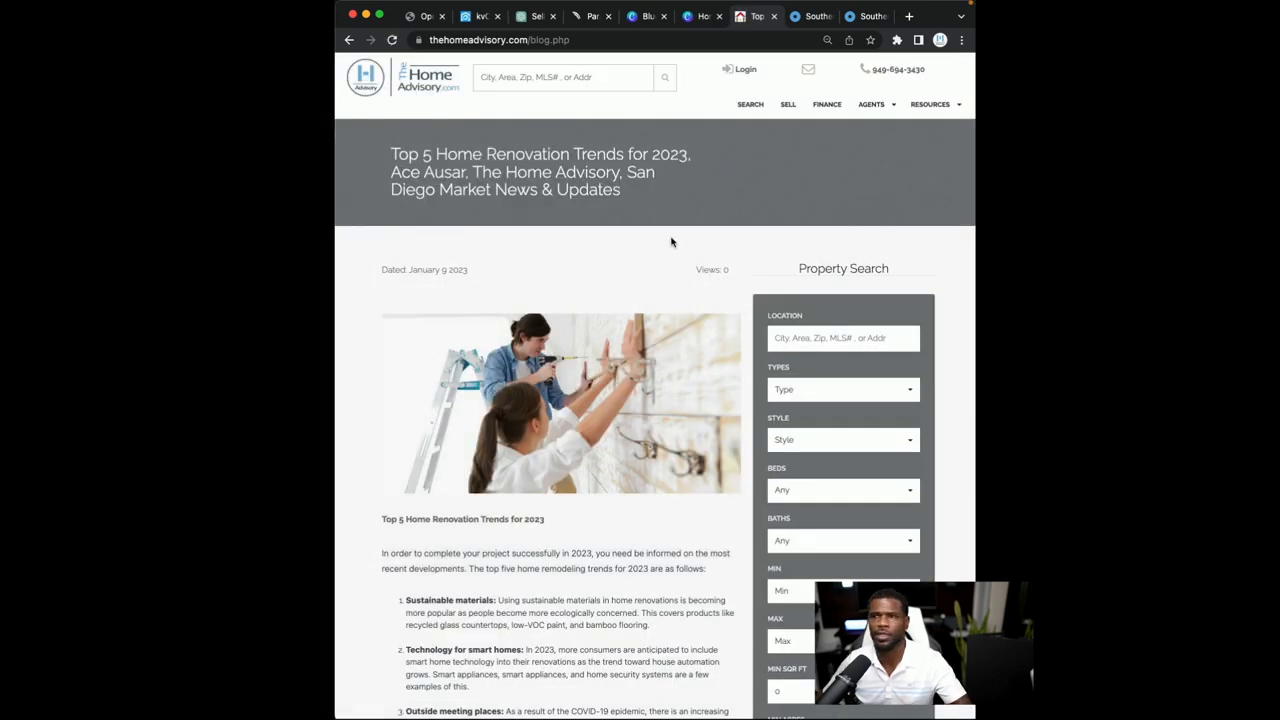
pyautogui.scroll(-3)
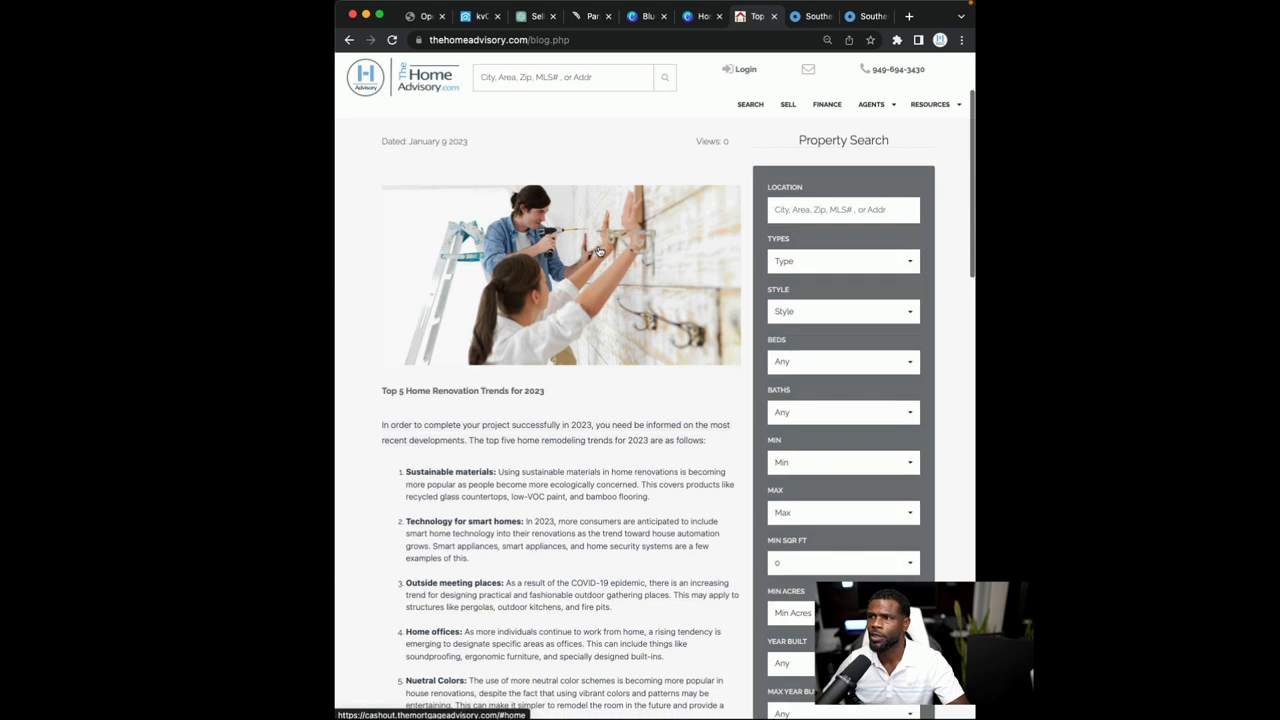
pyautogui.scroll(-3)
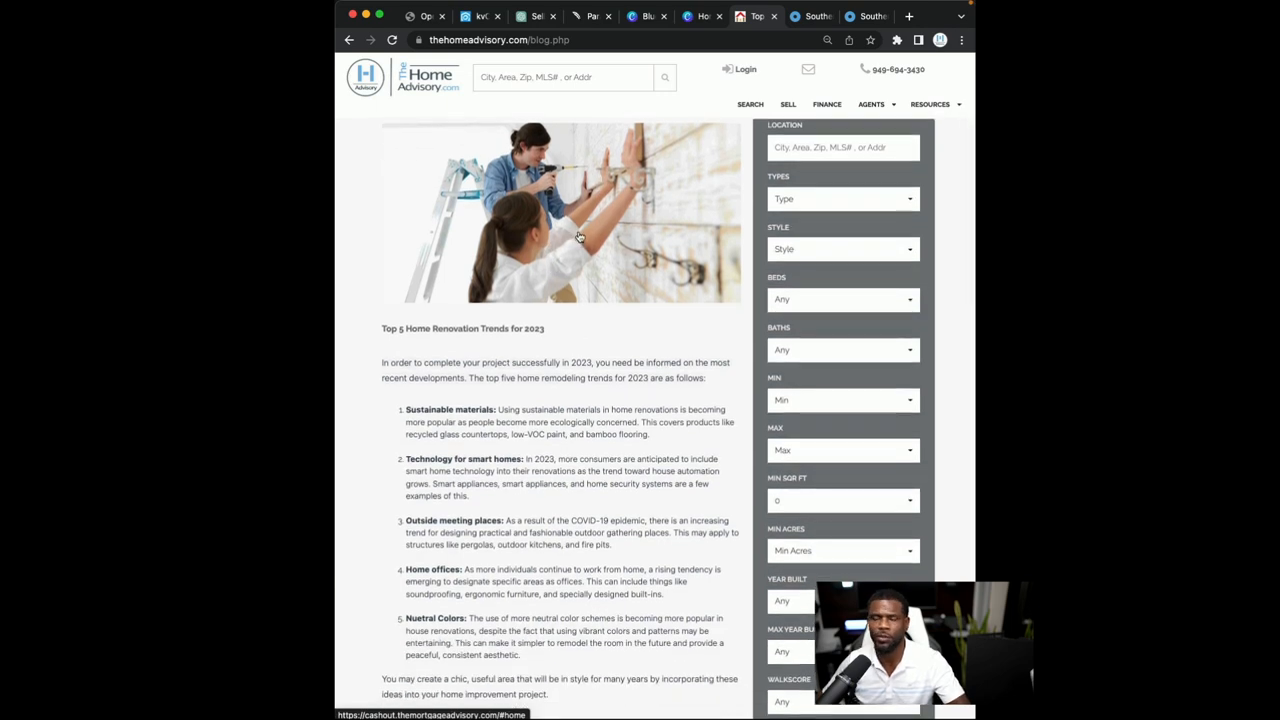
pyautogui.scroll(-3)
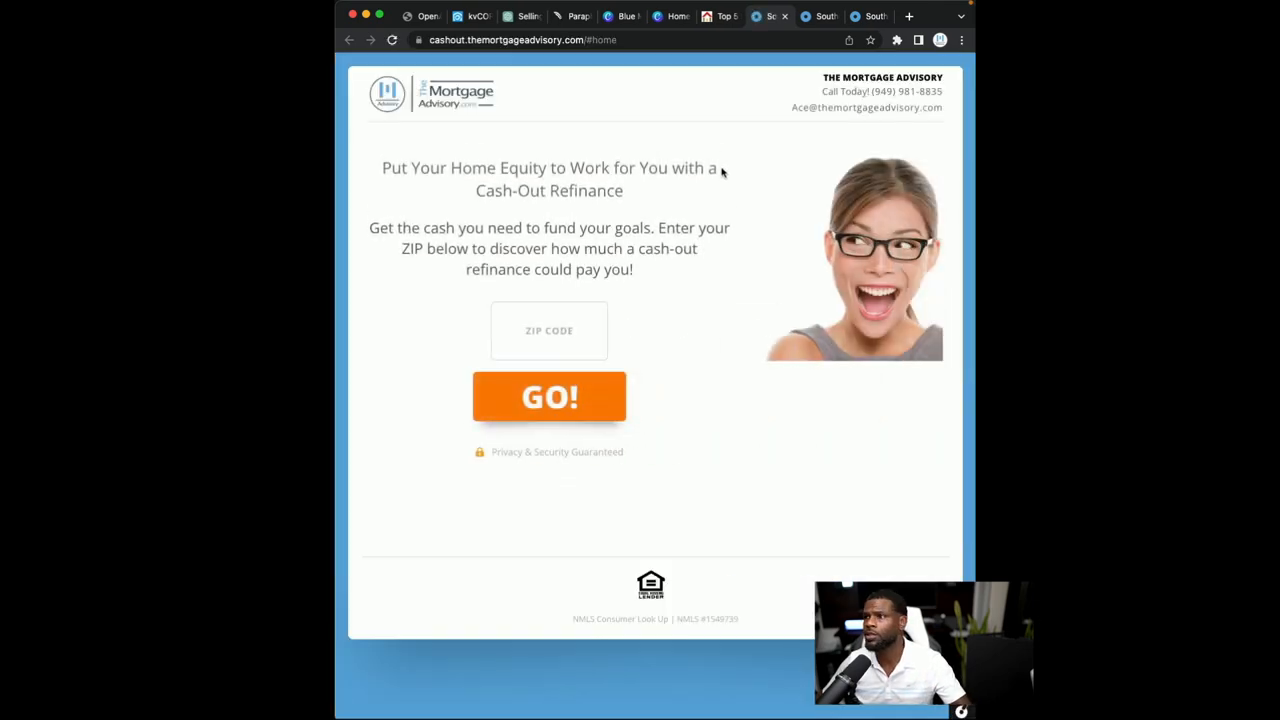
pyautogui.click(548, 330)
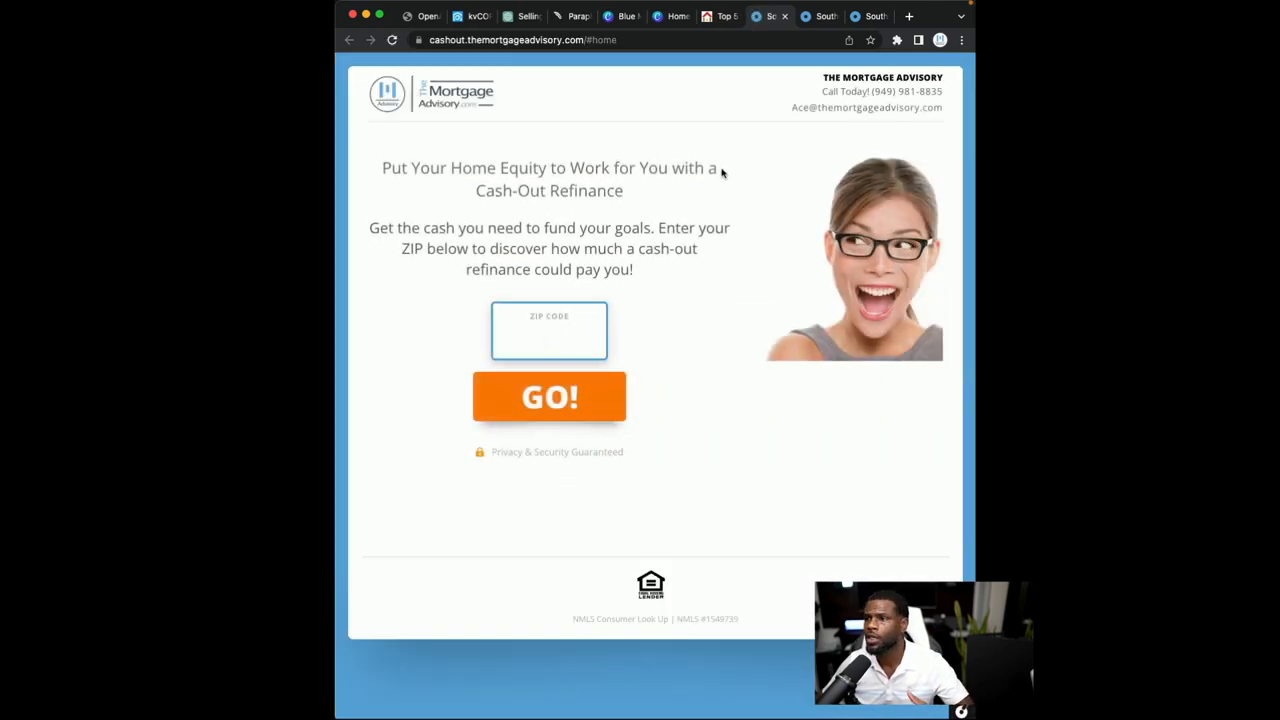
pyautogui.moveTo(718, 198)
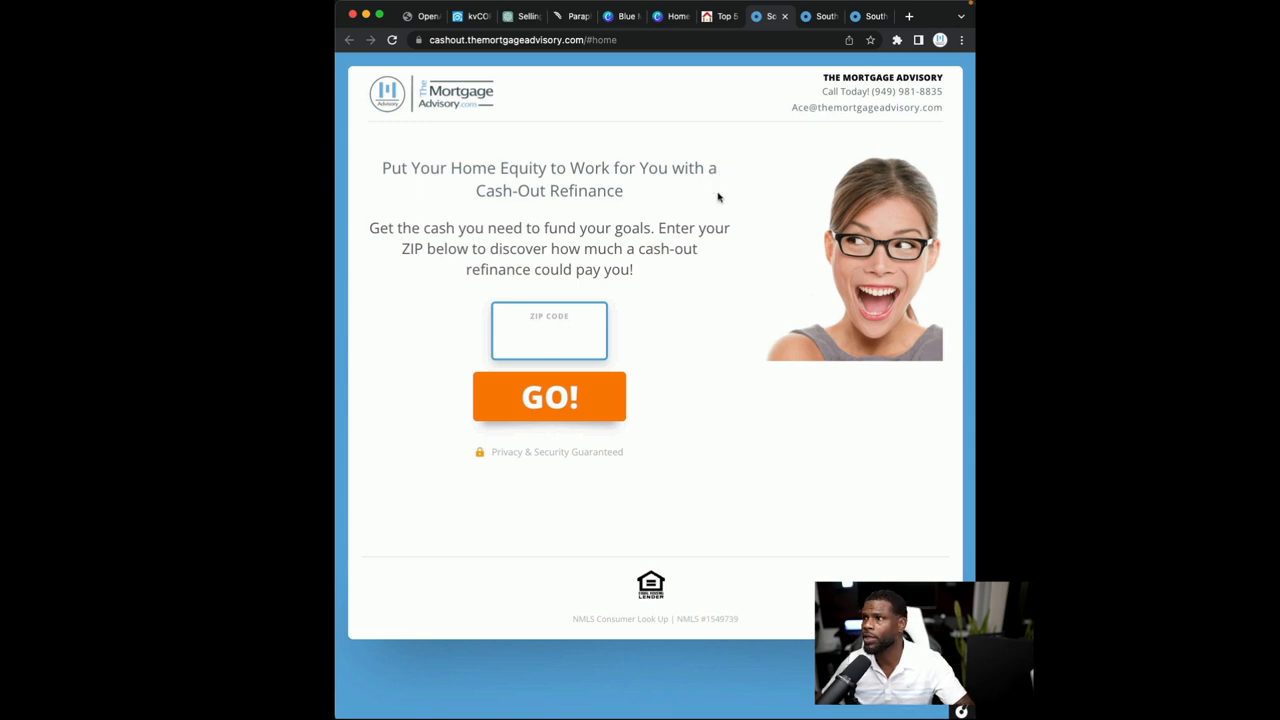
pyautogui.click(718, 16)
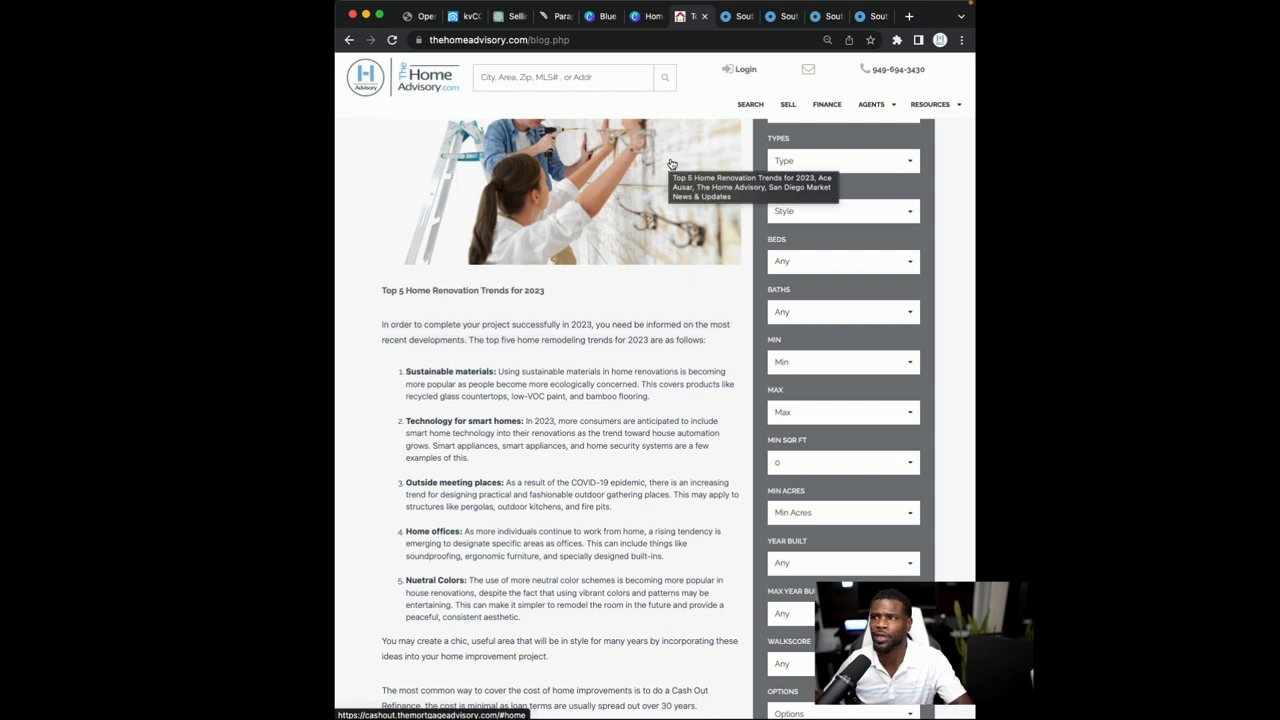
pyautogui.moveTo(670, 238)
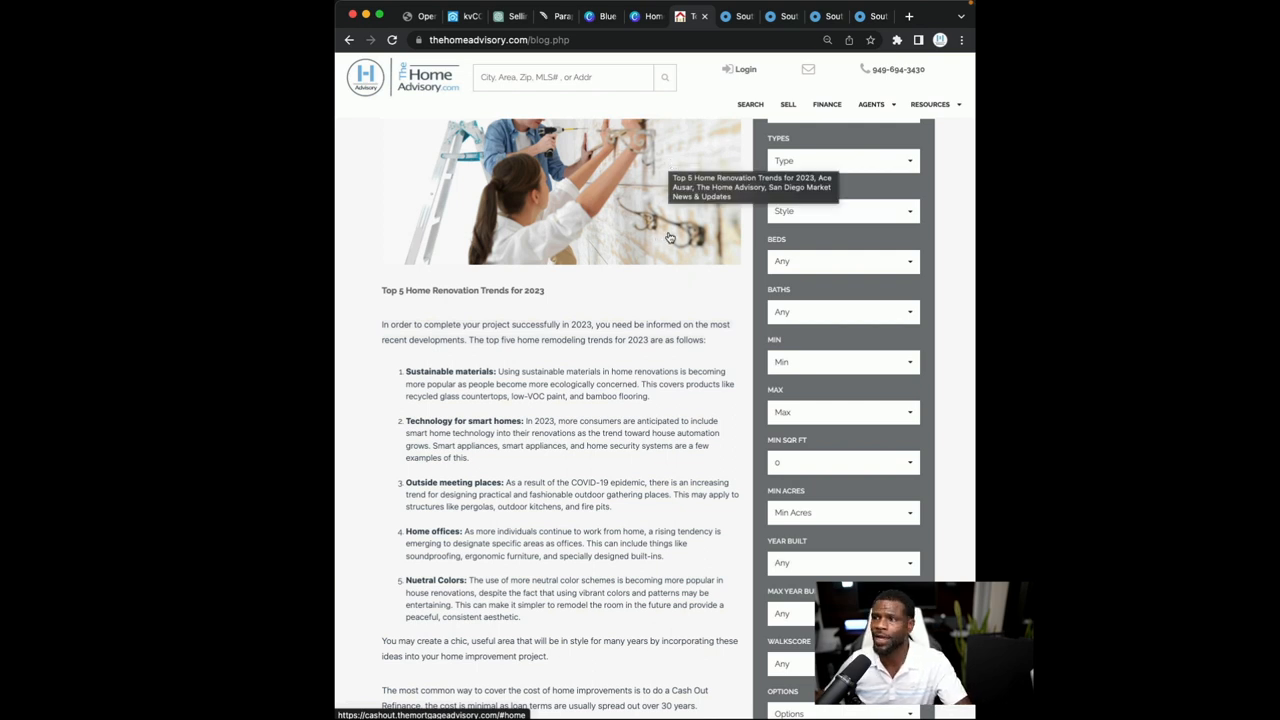